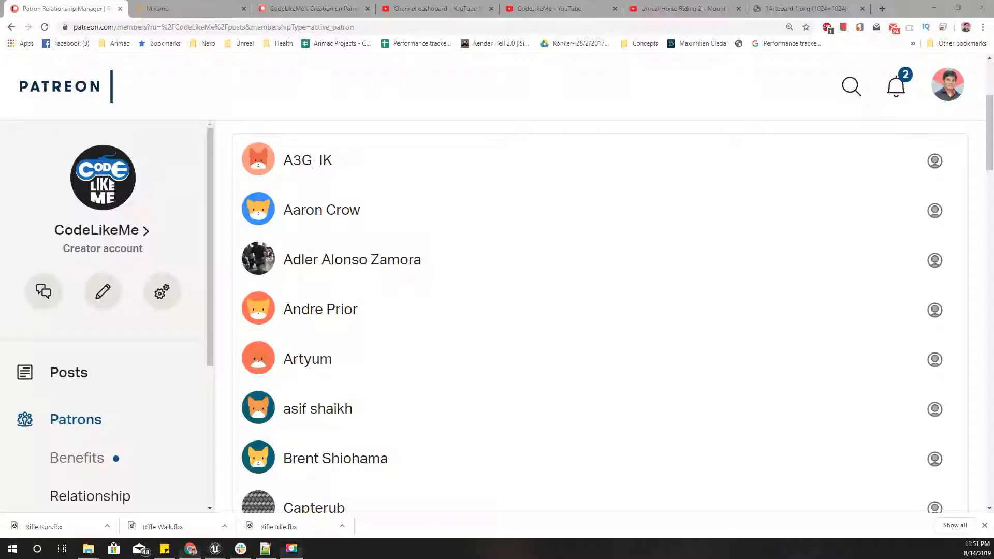
Navigate into the Content > Models > Rifle folder
scroll(down, 3)
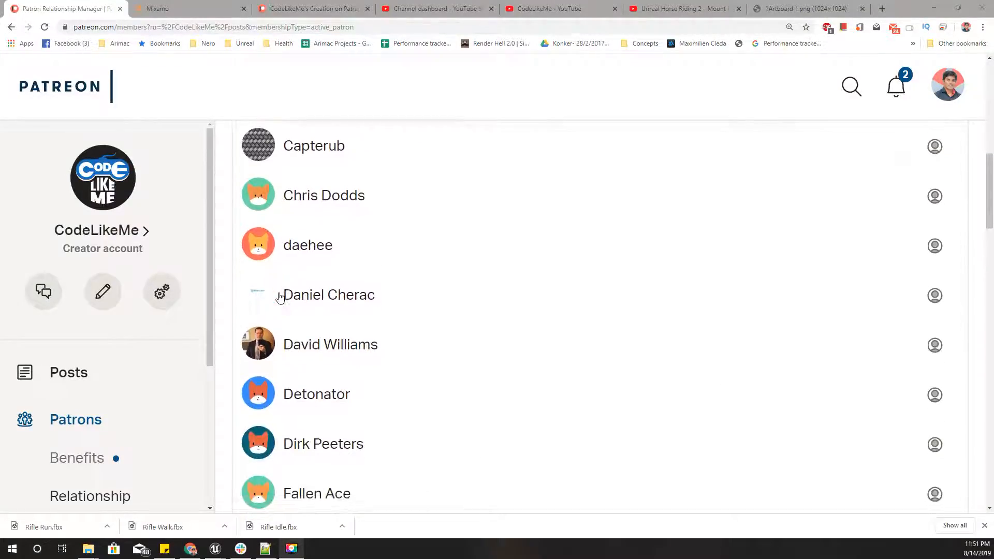
scroll(down, 3)
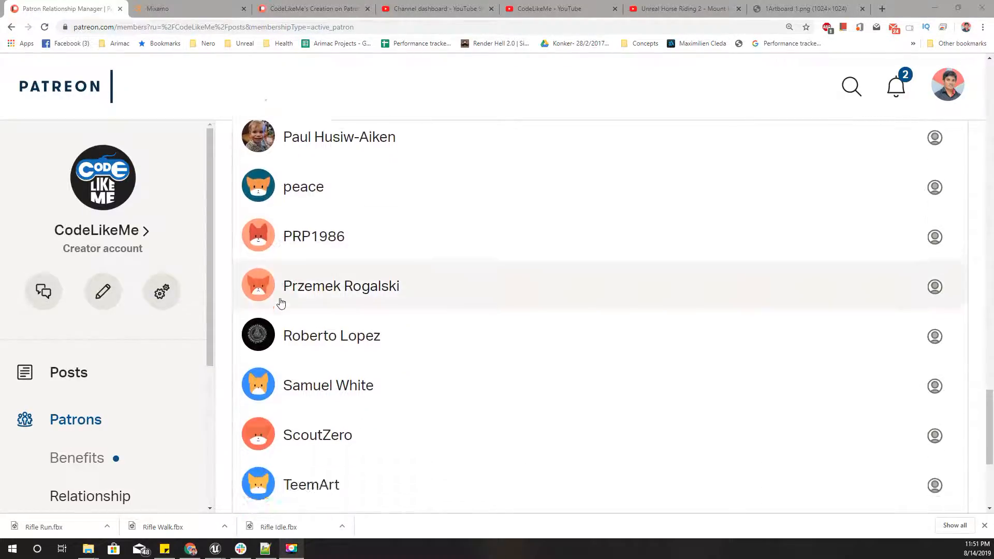
scroll(down, 3)
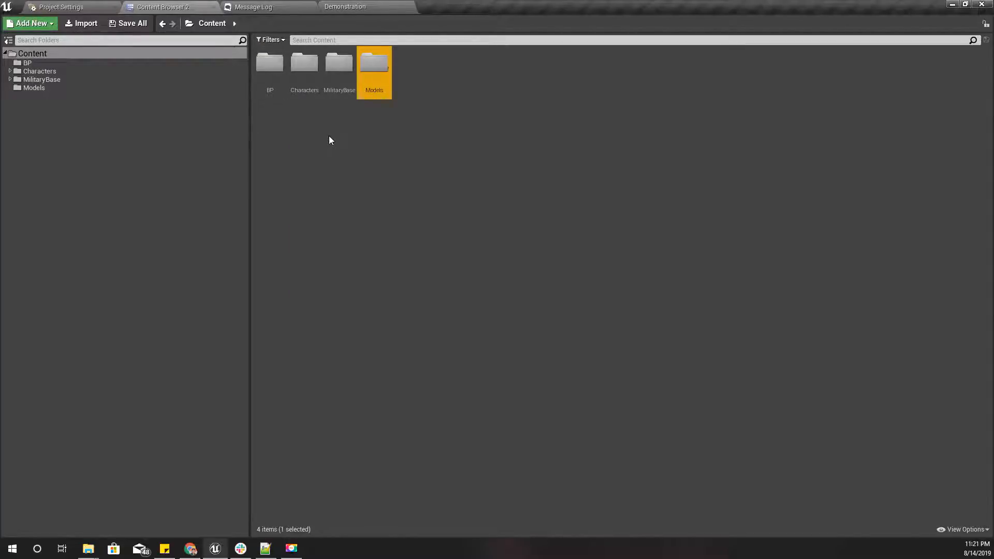
double_click(374, 63)
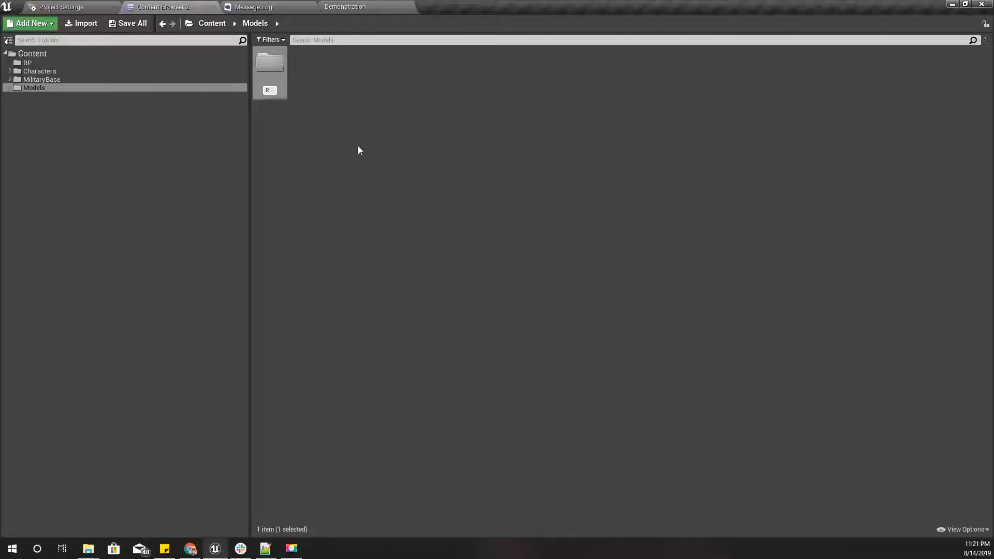
double_click(270, 62)
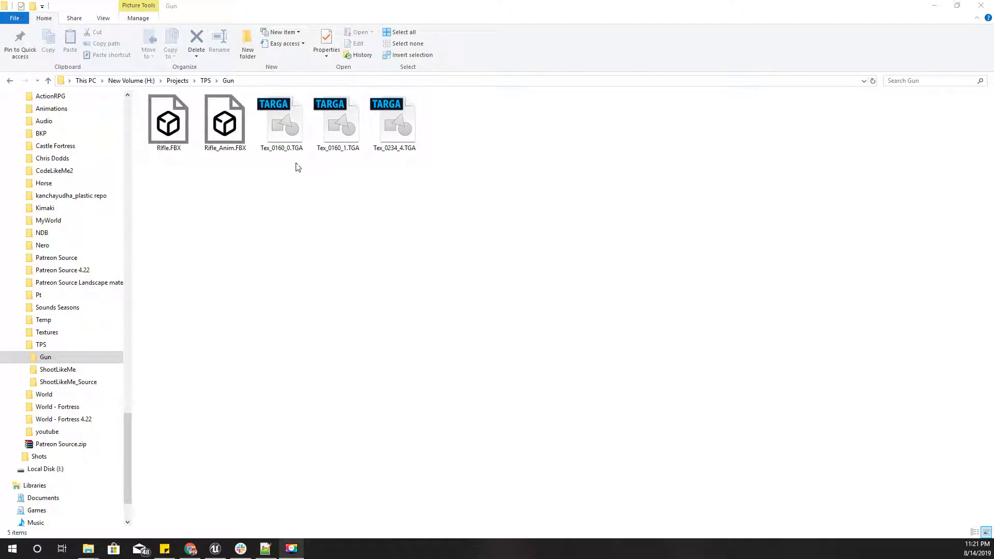
Import Rifle.FBX into the Rifle folder with the default FBX import settings
click(168, 122)
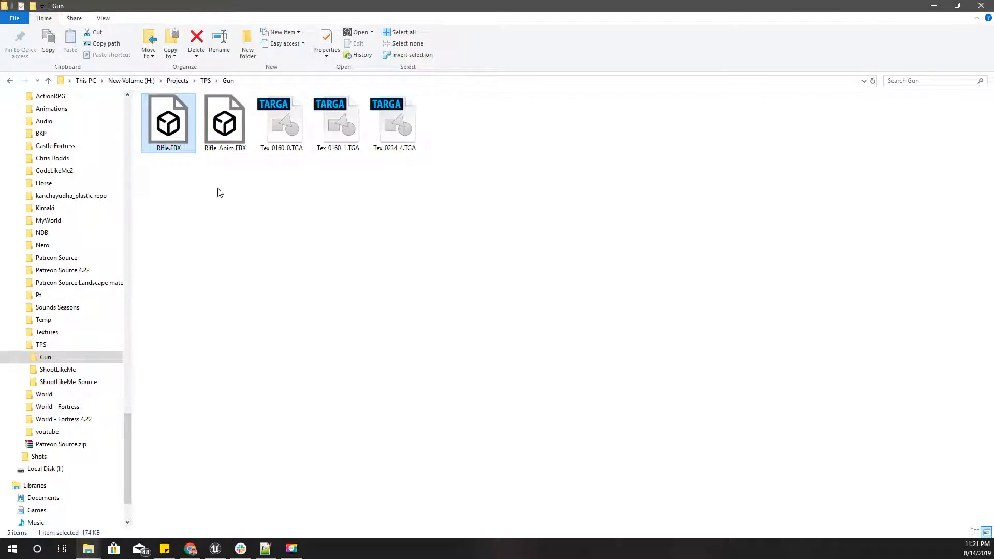
drag(168, 122, 295, 513)
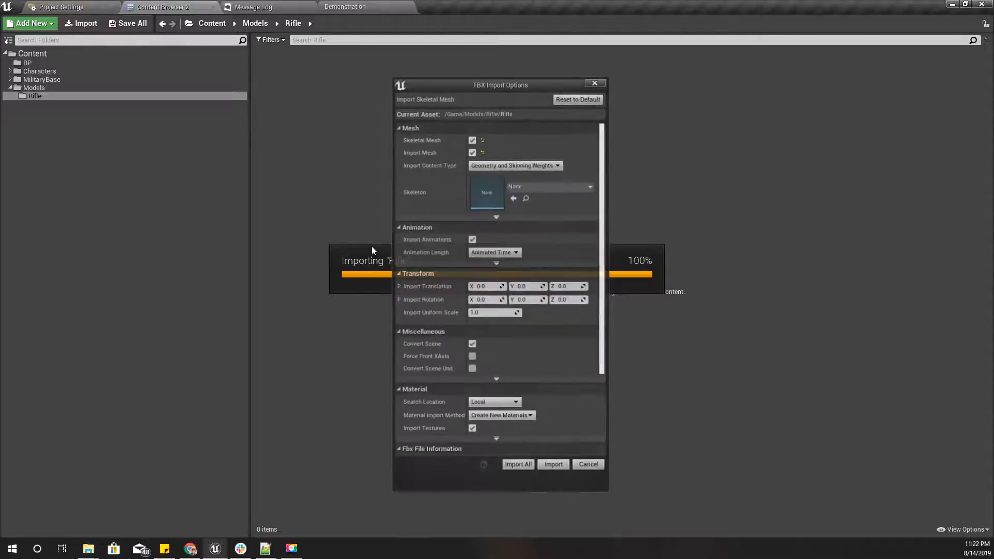
mouse_move(526, 187)
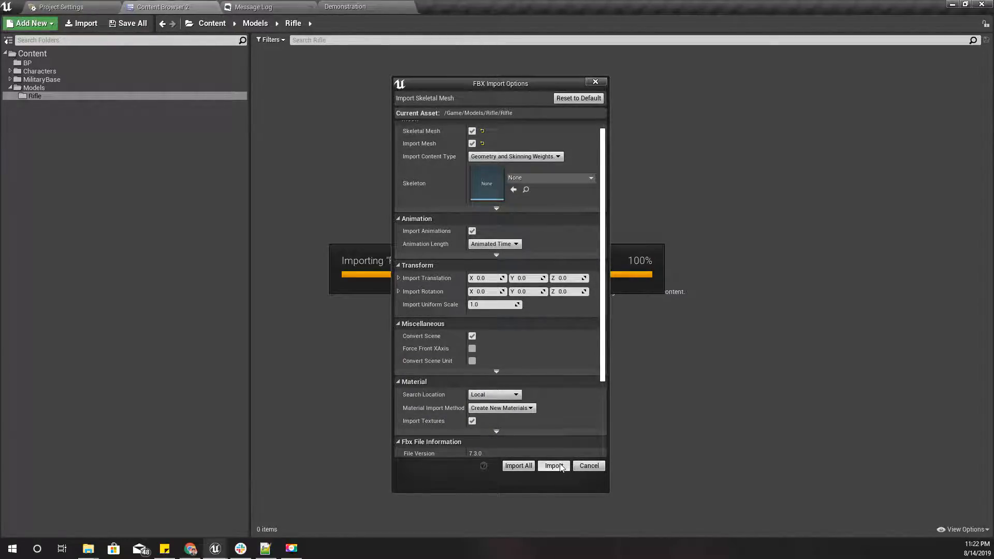
click(552, 465)
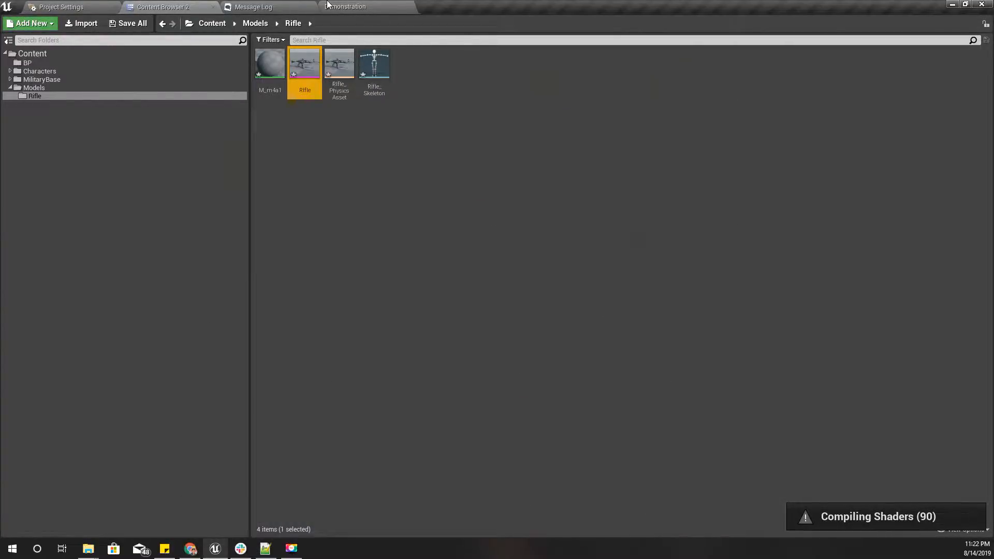
Import Rifle_Anim.FBX onto the existing Rifle_Skeleton
double_click(304, 63)
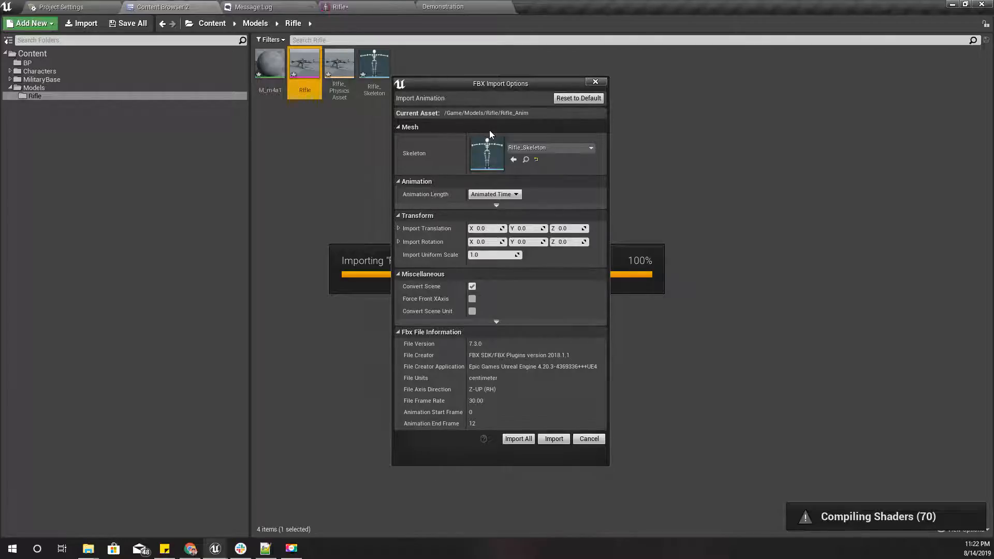
mouse_move(536, 159)
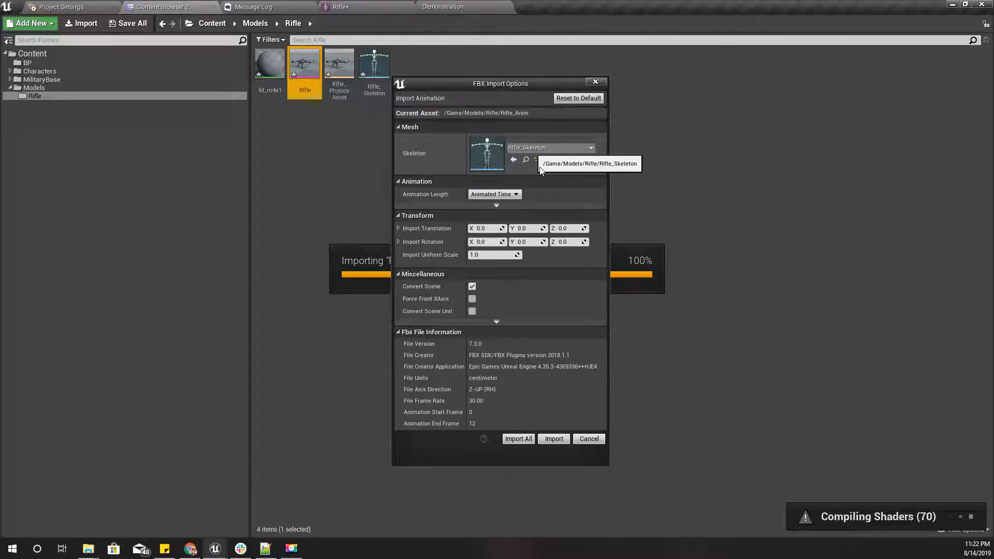
click(553, 439)
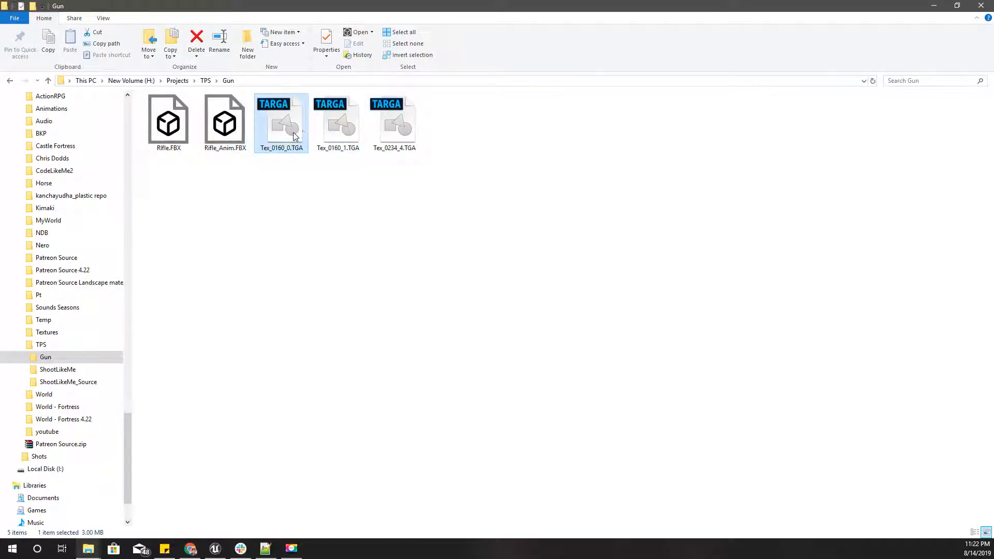
Bring the three rifle TGA textures into the M_m4a1 material editor as Texture Sample nodes
click(214, 549)
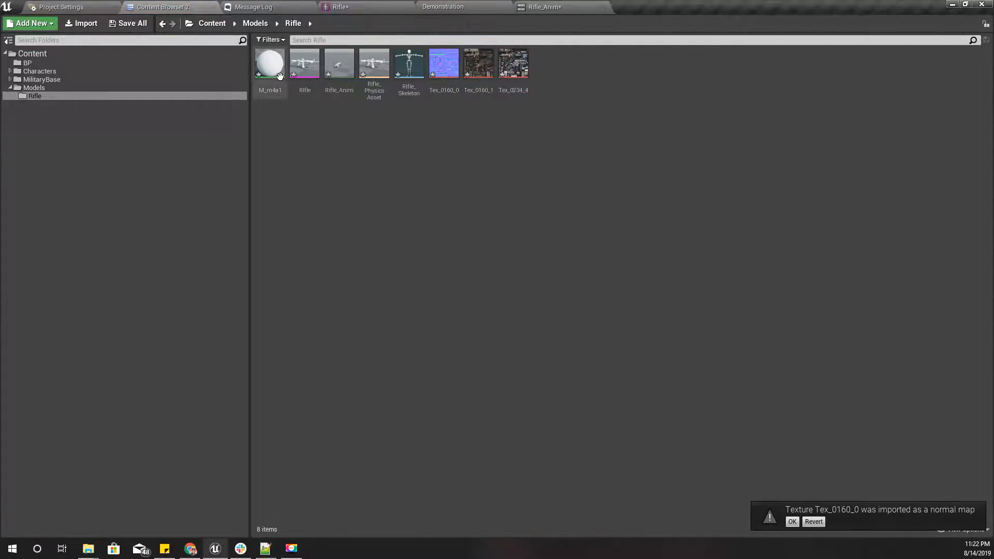
click(269, 64)
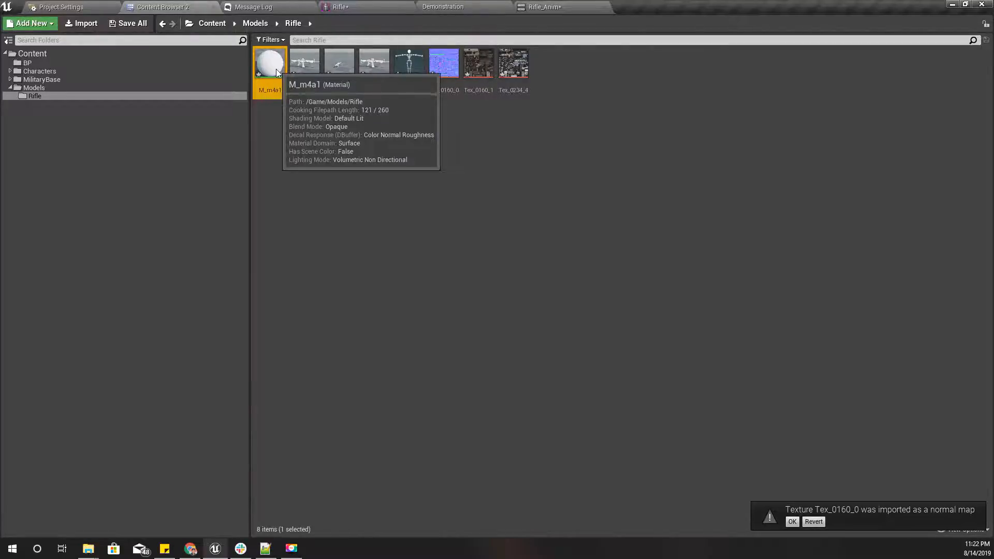
double_click(270, 60)
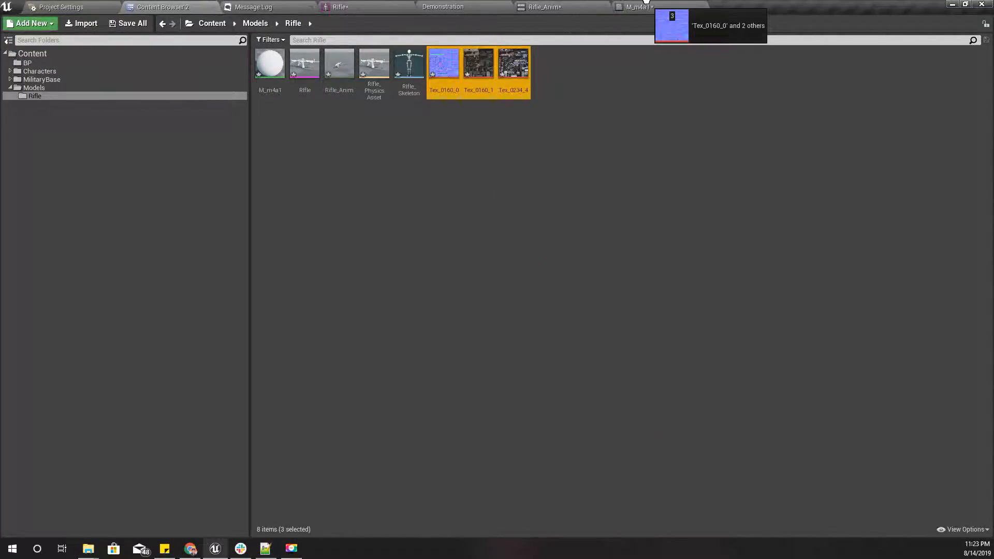
click(634, 8)
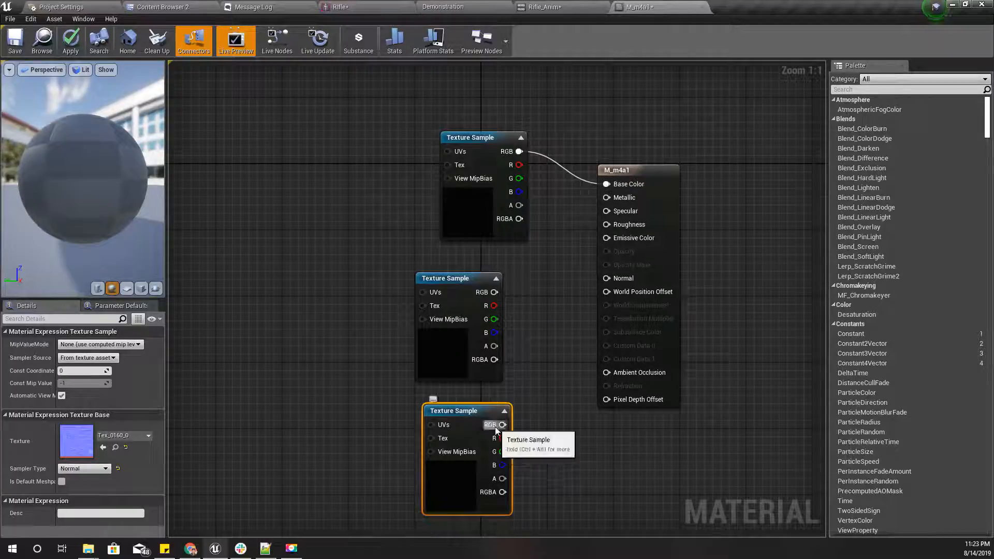
Wire the normal map into Normal and apply the M_m4a1 material changes
drag(503, 424, 607, 346)
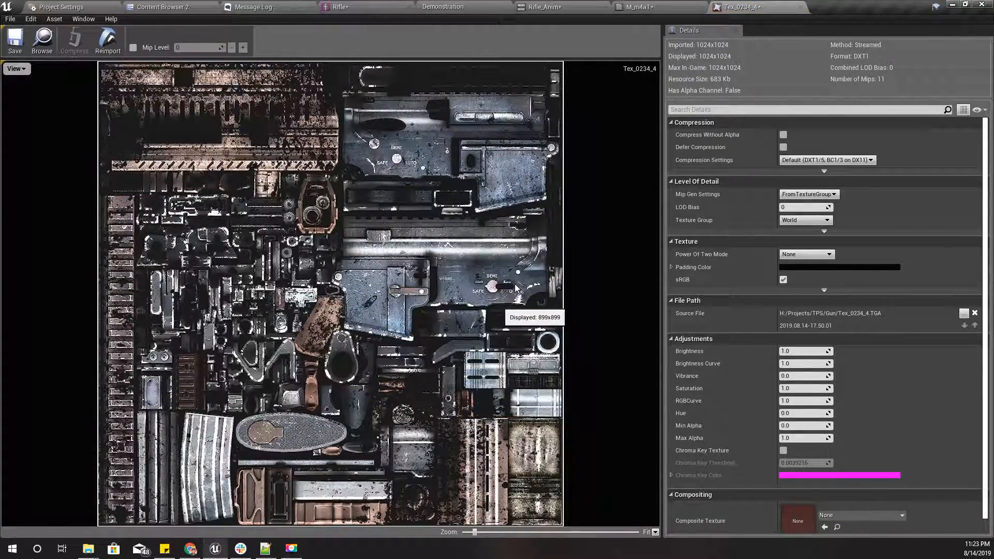
click(634, 7)
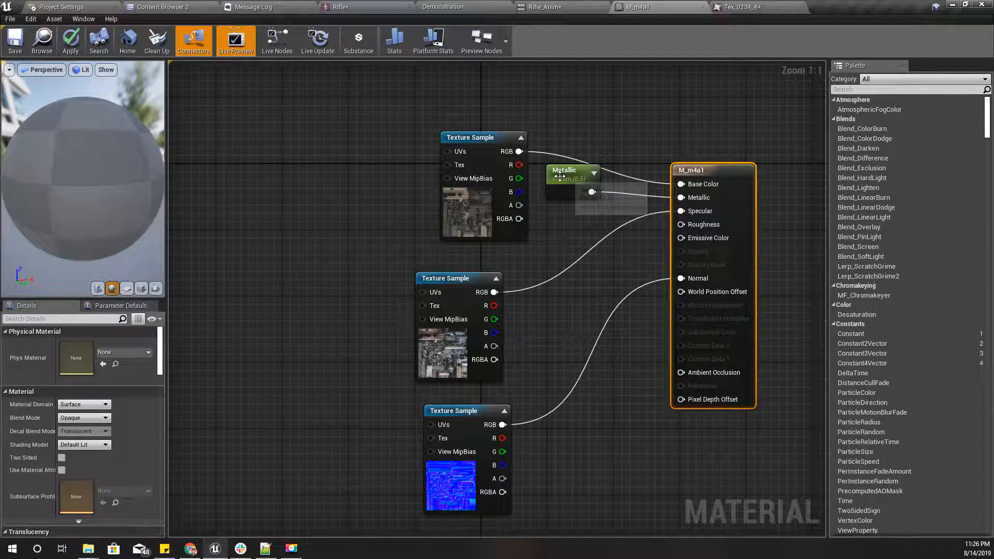
click(563, 203)
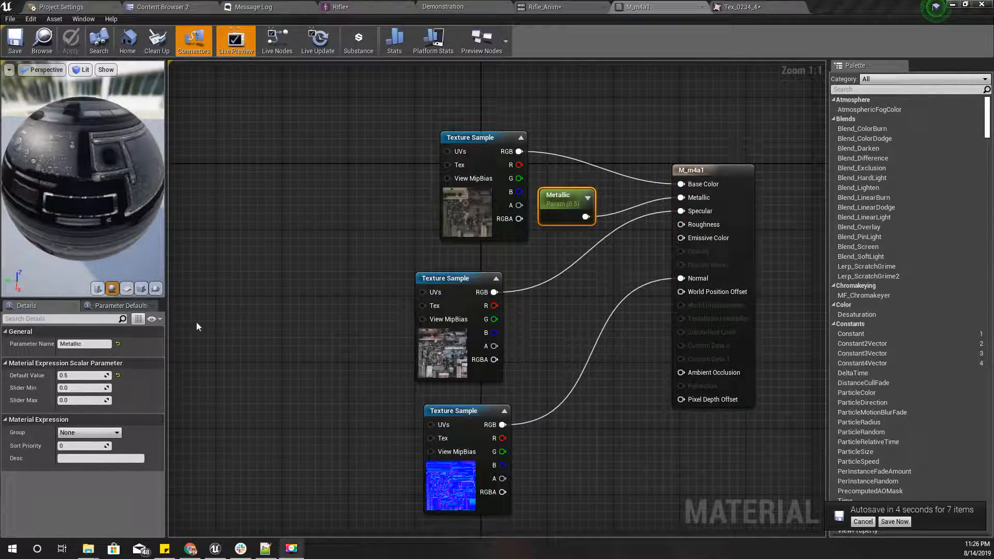
click(542, 7)
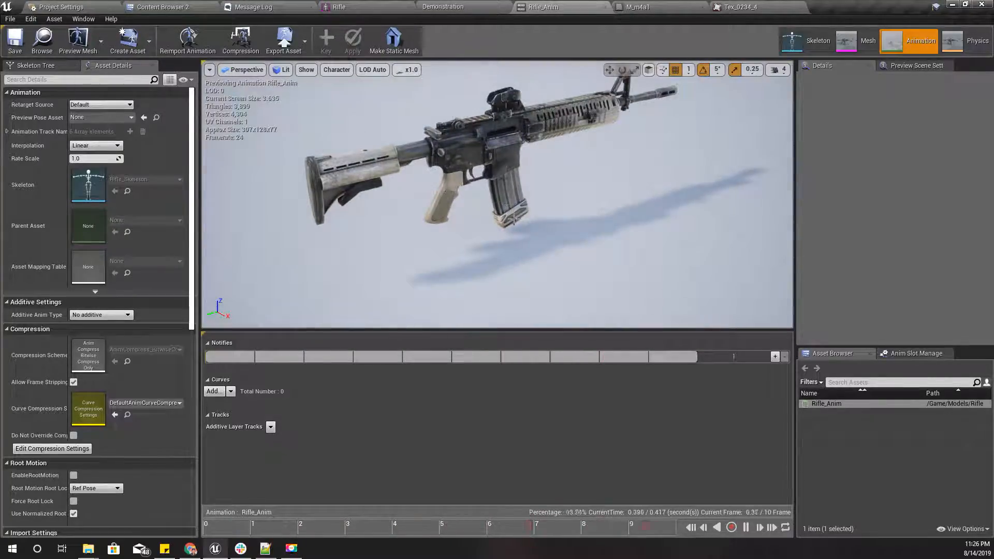
Play the Demonstration level in the editor to test the soldier character
click(161, 7)
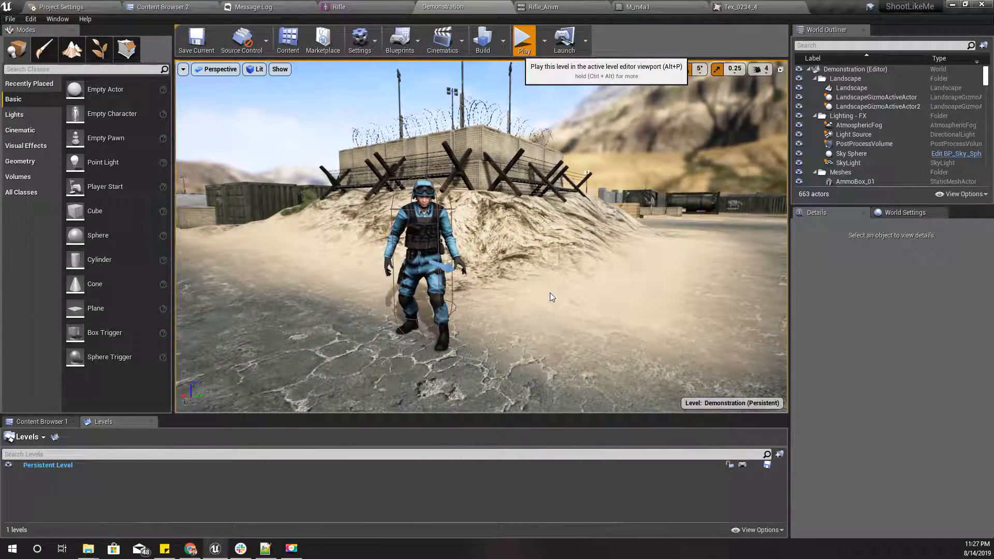
click(524, 40)
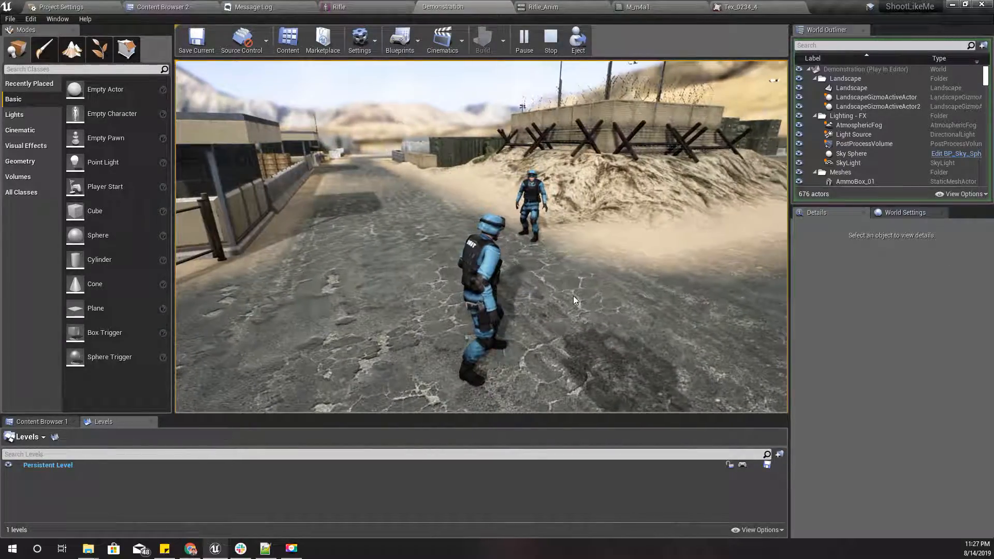
Search Mixamo for 'idle' and apply the Rifle Idle animation to the SWAT character
click(191, 549)
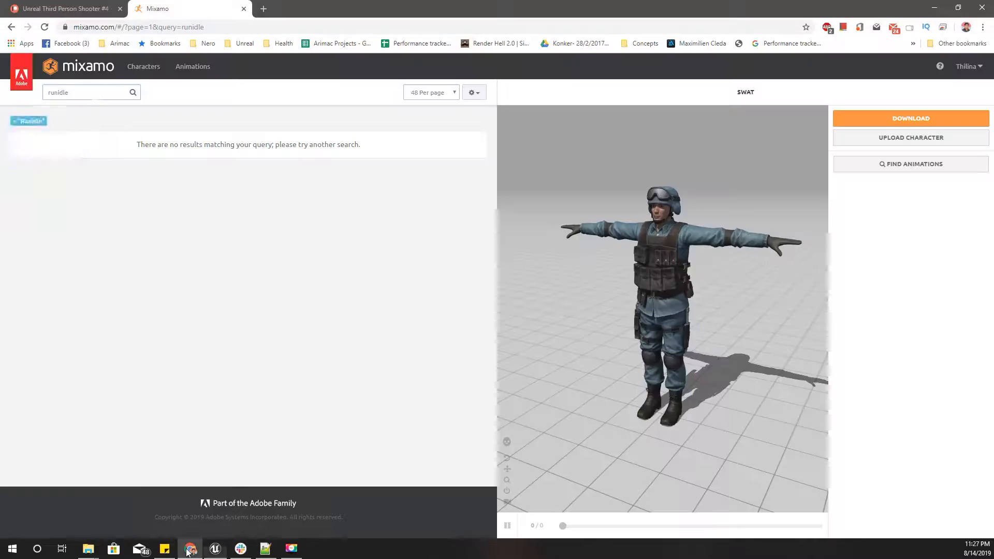
click(86, 92)
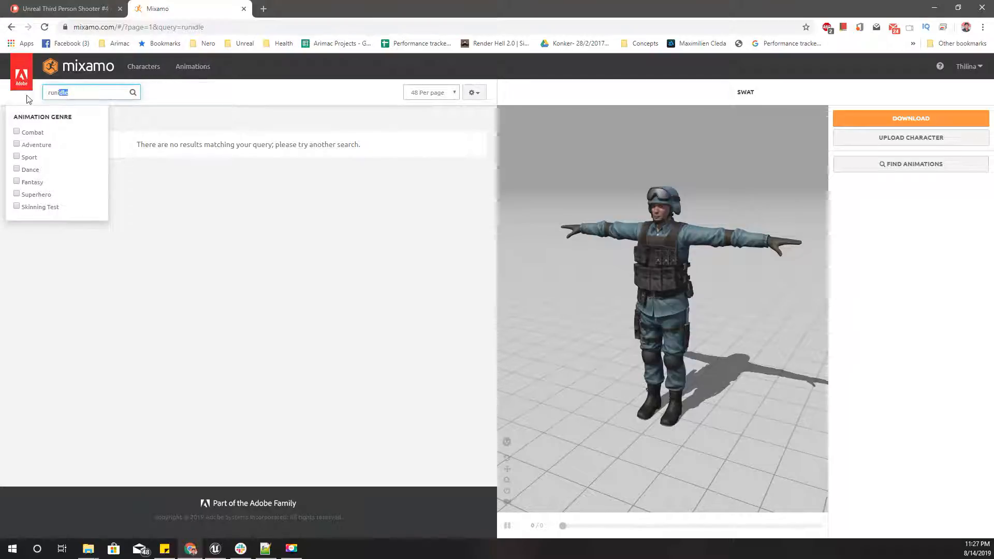
text(idle)
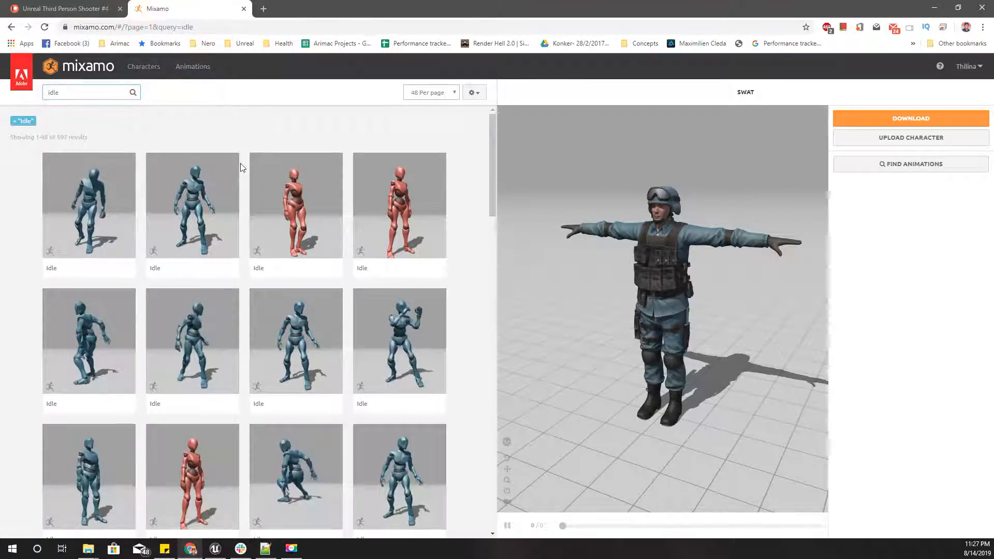
scroll(down, 3)
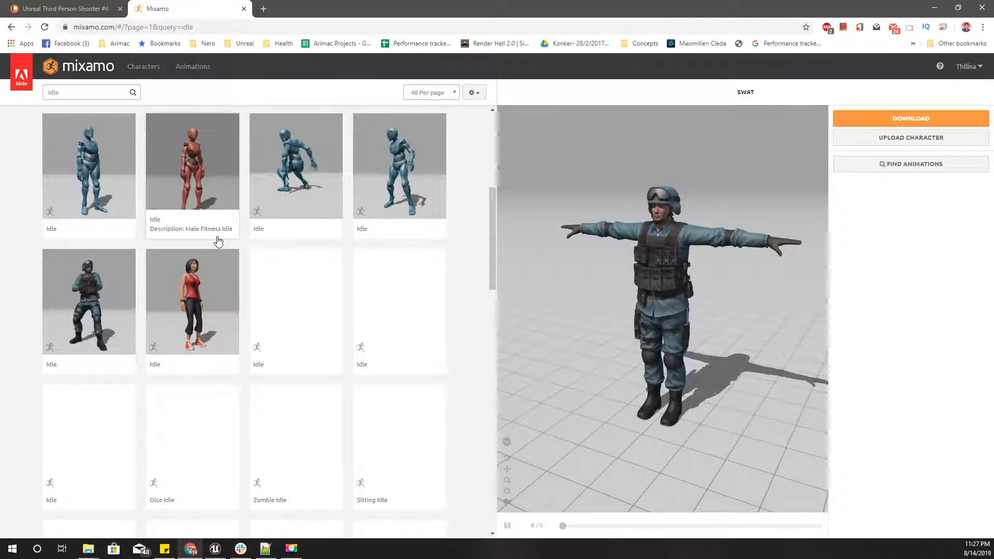
scroll(down, 3)
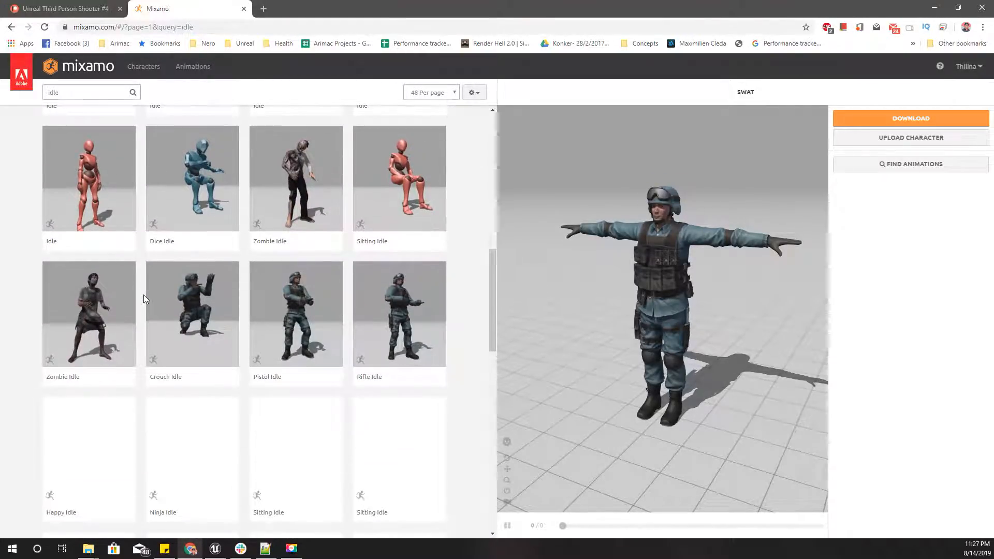
scroll(down, 3)
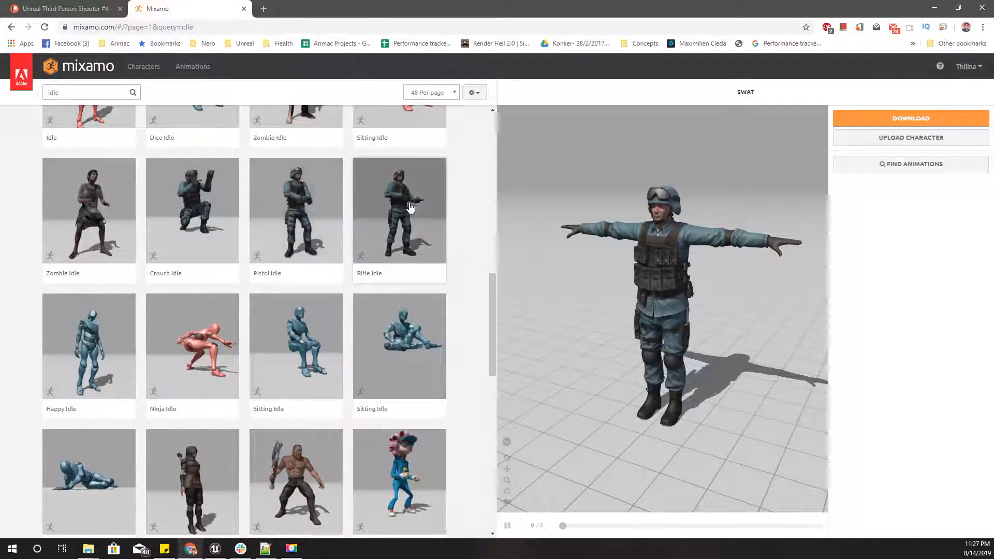
click(399, 210)
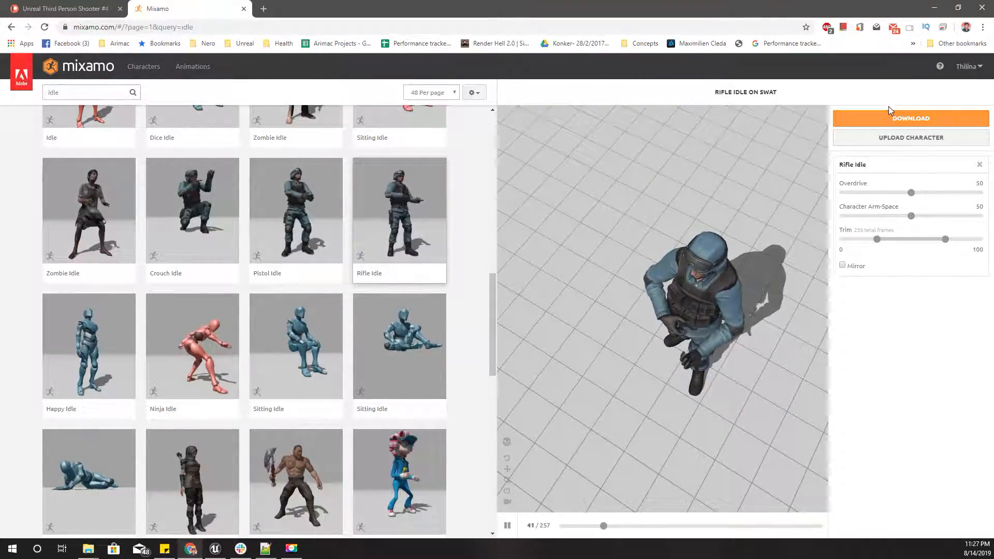
Download Rifle Idle as an FBX with skin
click(910, 118)
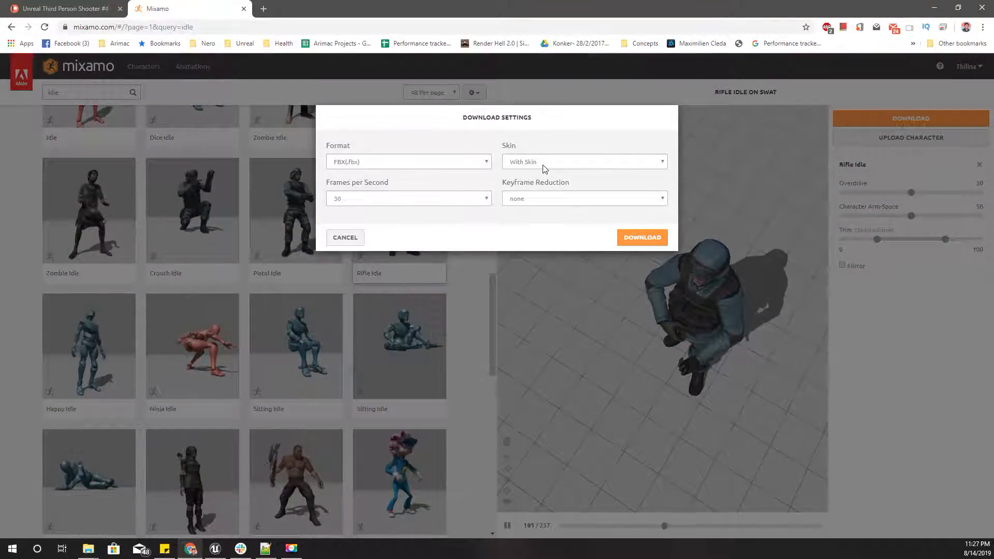
click(642, 237)
text(w)
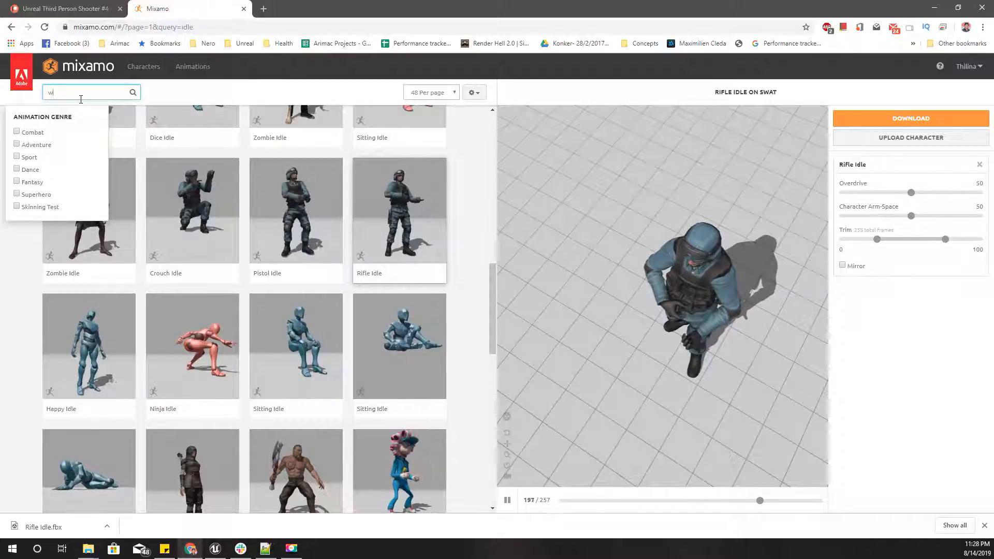
Search 'walk' and apply the Rifle Walk animation from the second results page
text(alk)
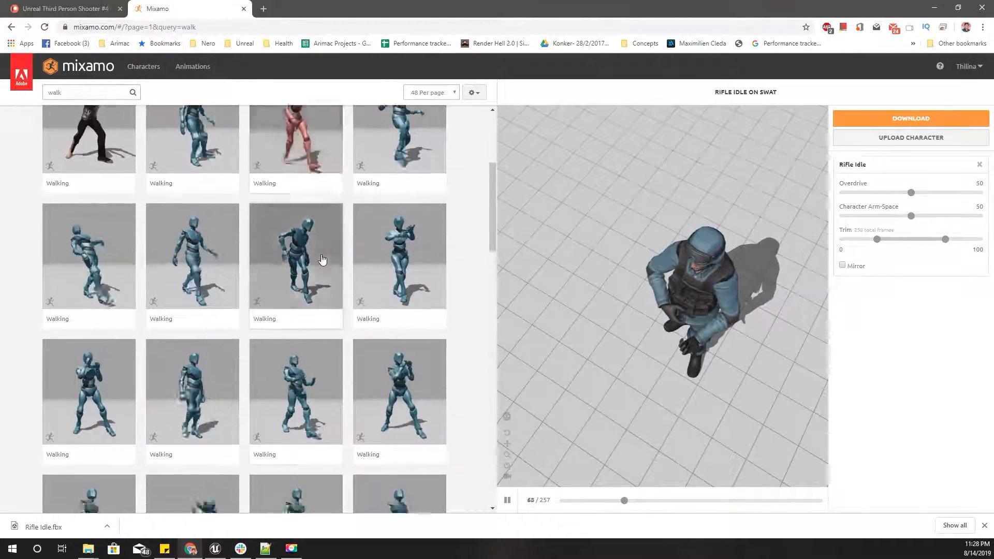
scroll(down, 3)
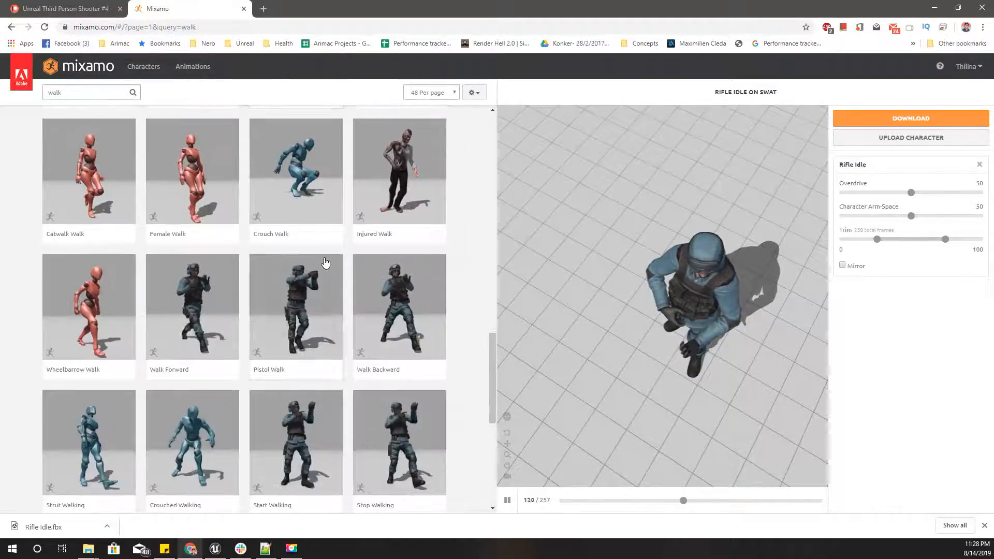
scroll(down, 3)
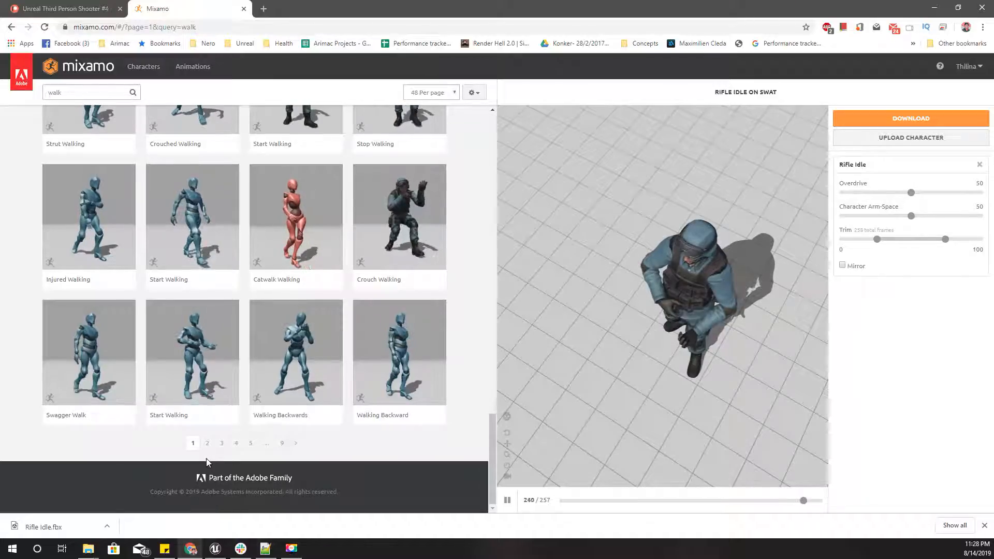
click(207, 443)
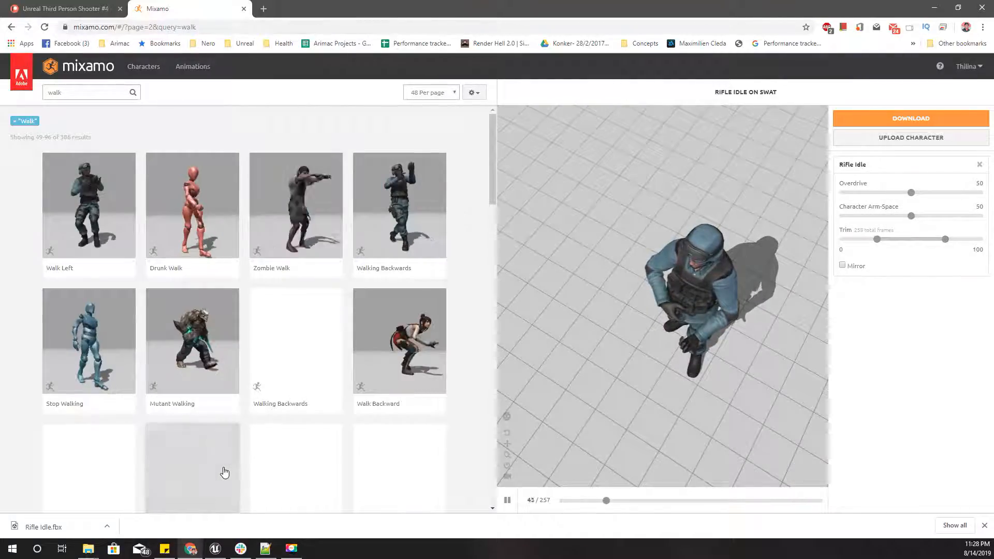
scroll(down, 3)
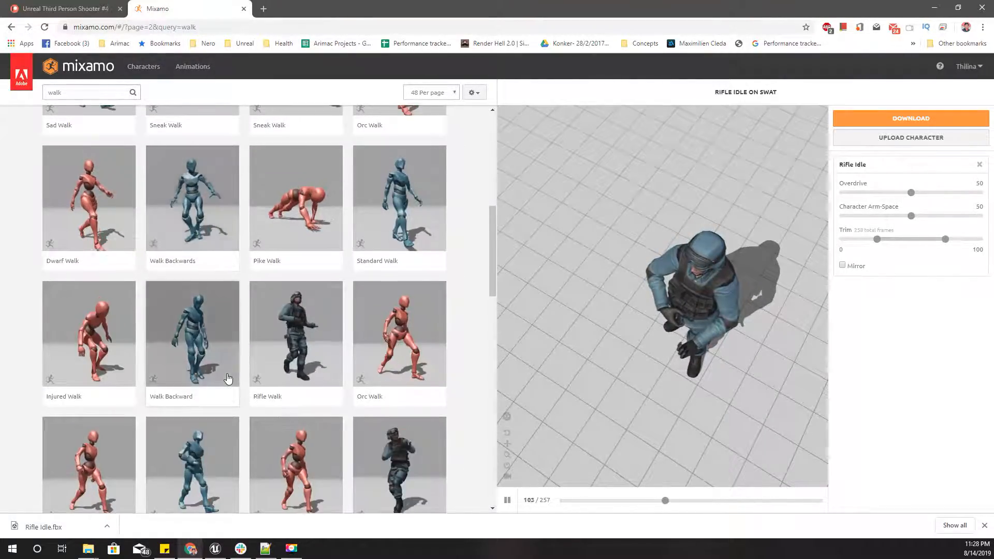
click(295, 332)
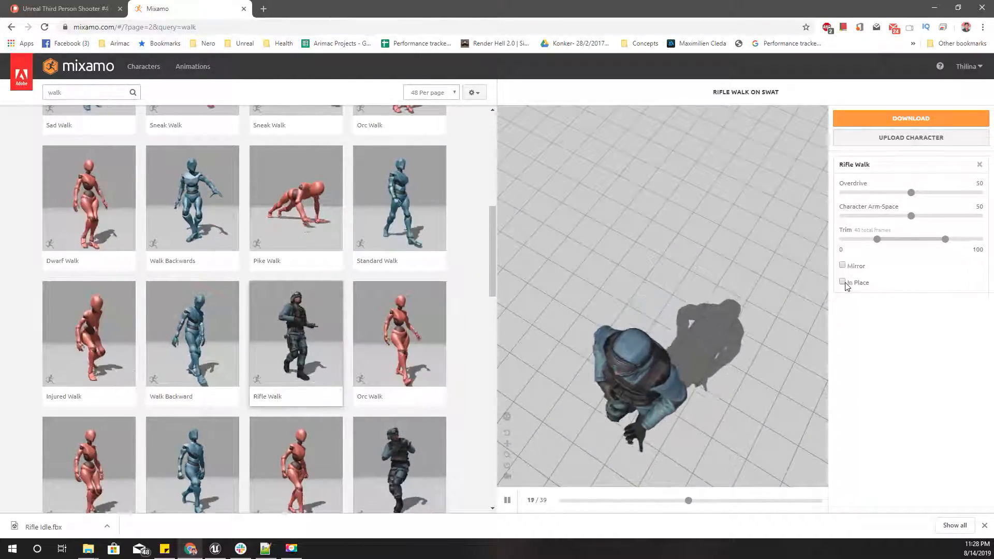
Download Rifle Walk as an in-place FBX without skin
click(843, 282)
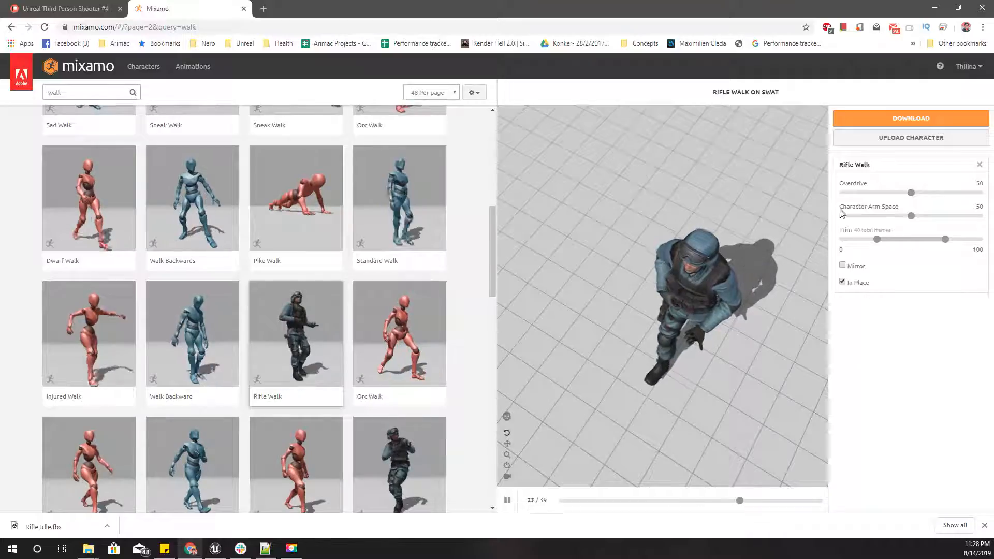
click(910, 118)
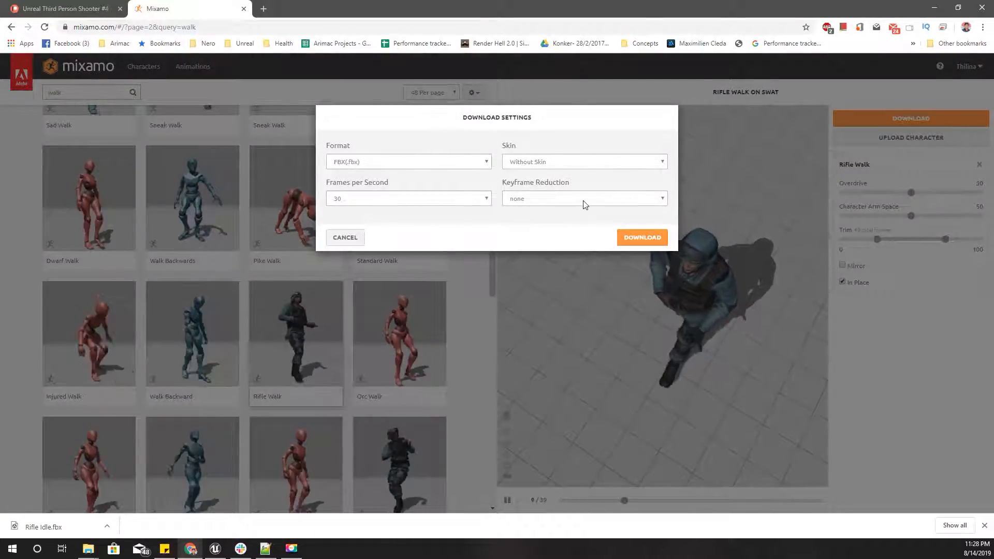
click(642, 237)
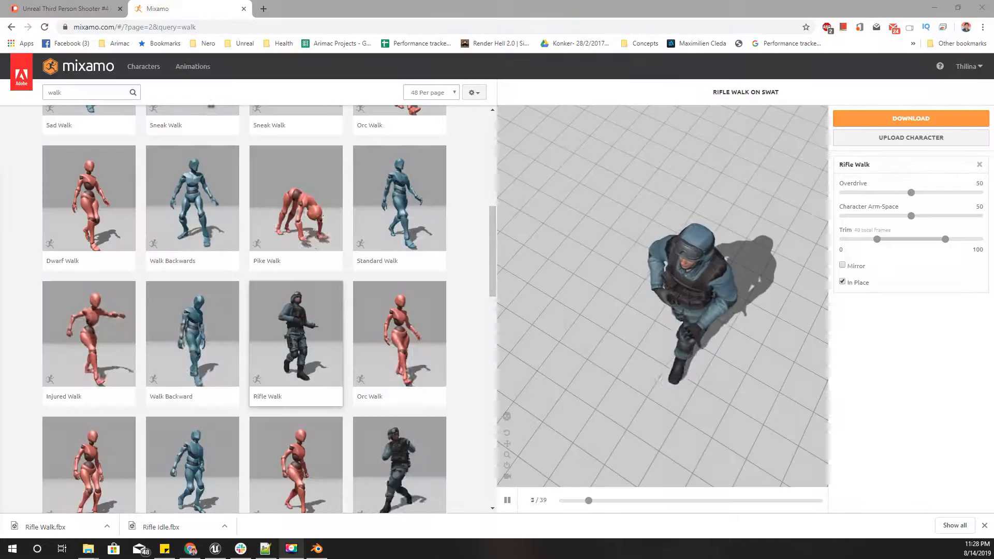
click(89, 92)
text(run)
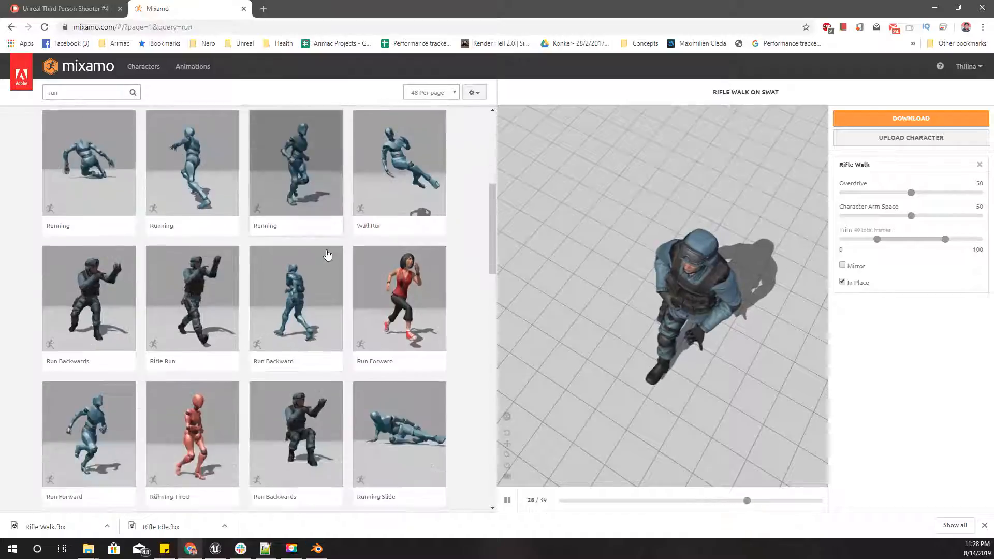
Apply Rifle Run and download it as an in-place FBX without skin
scroll(down, 3)
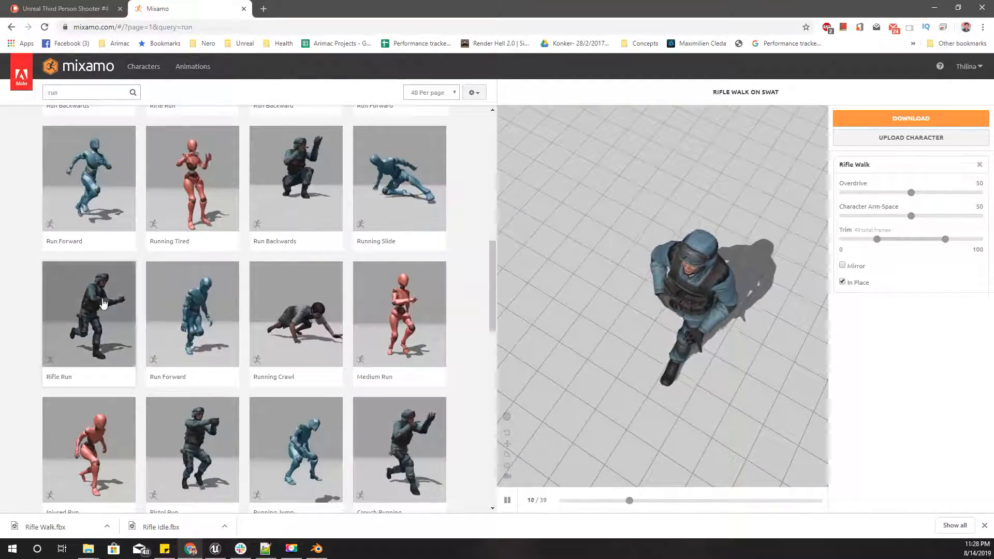
click(88, 313)
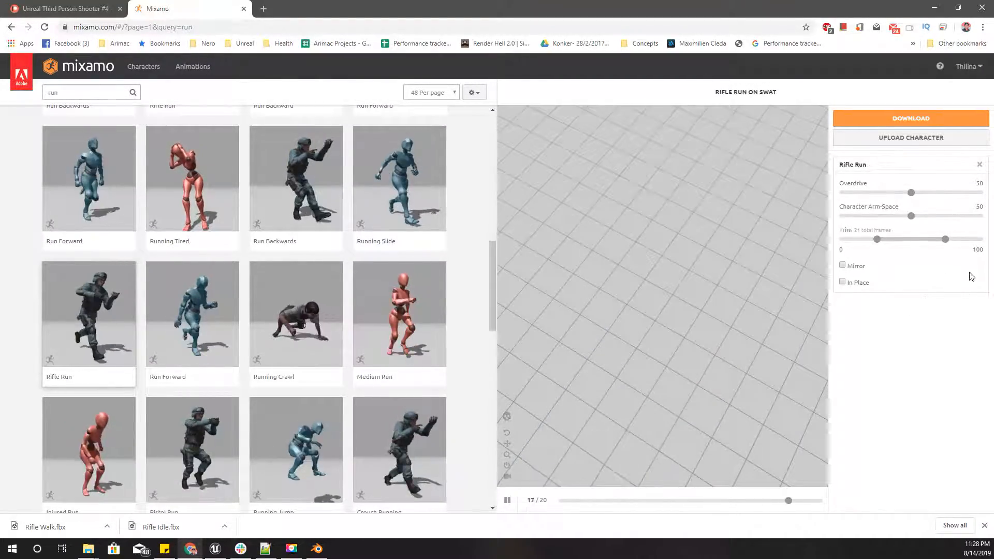
click(842, 282)
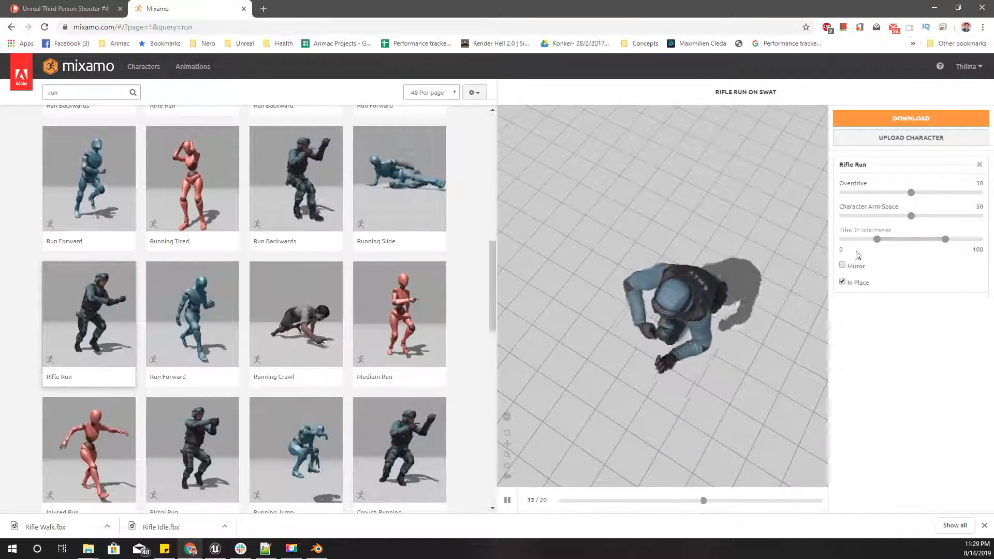
click(910, 118)
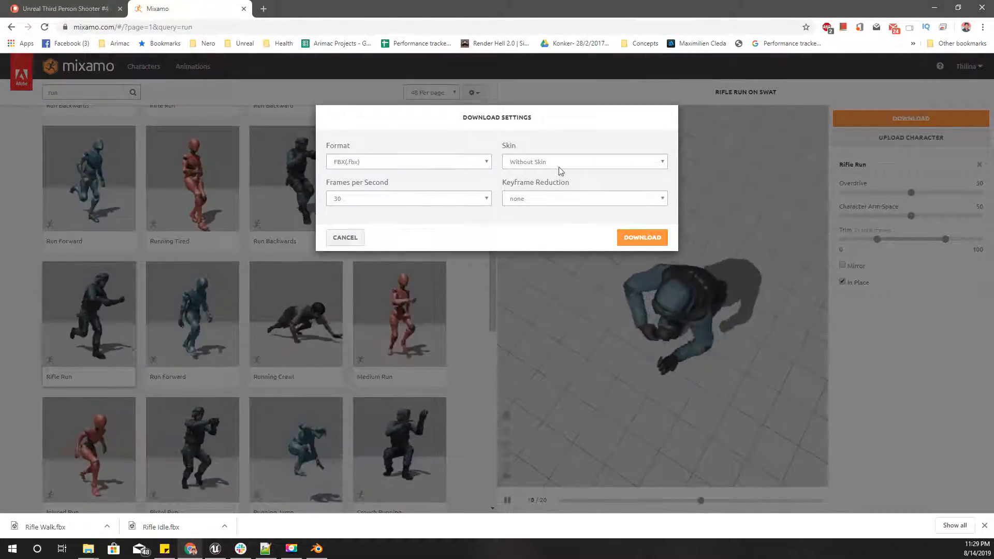
click(642, 237)
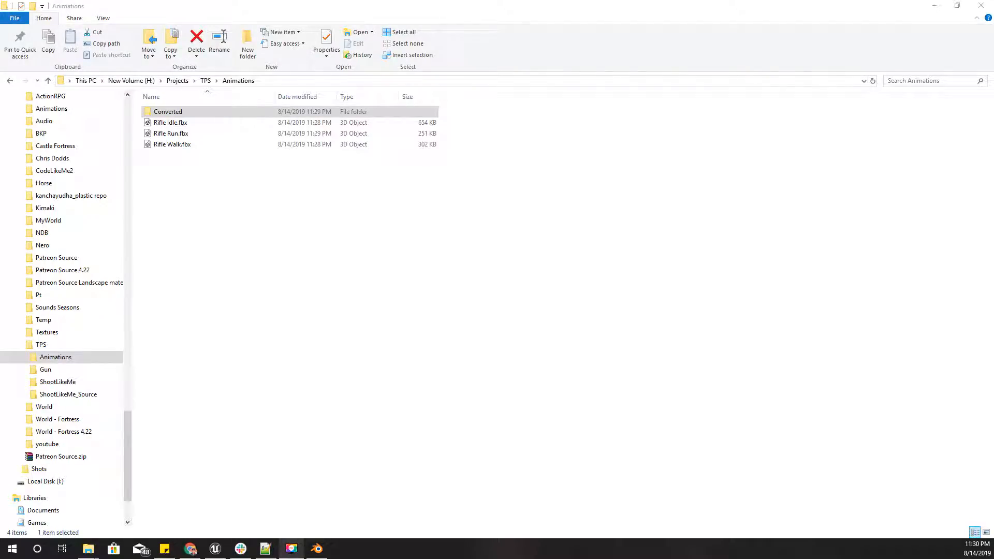
Show the Animations folder with the three rifle FBX files and the Converted folder
click(290, 549)
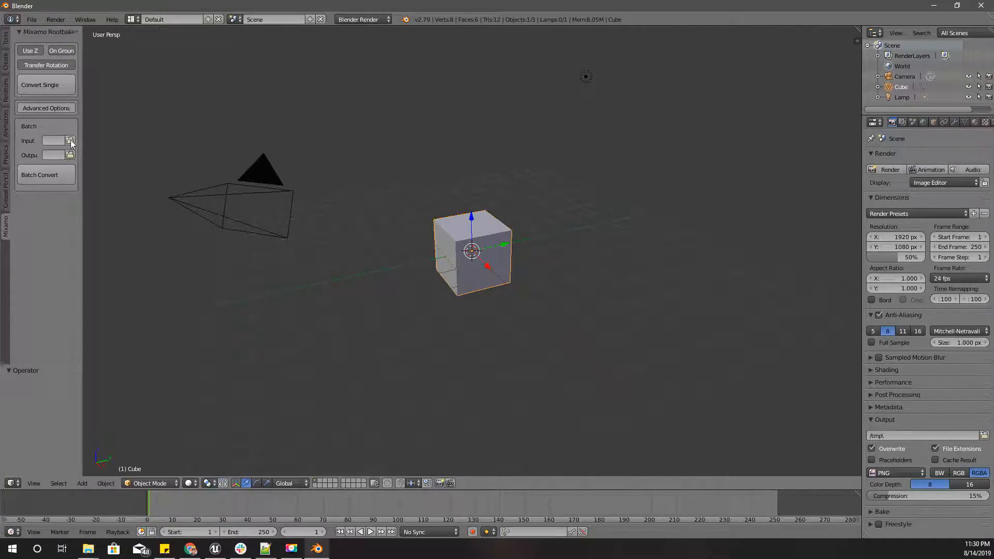
Set the batch output to the Converted folder and expand the advanced conversion options
click(70, 140)
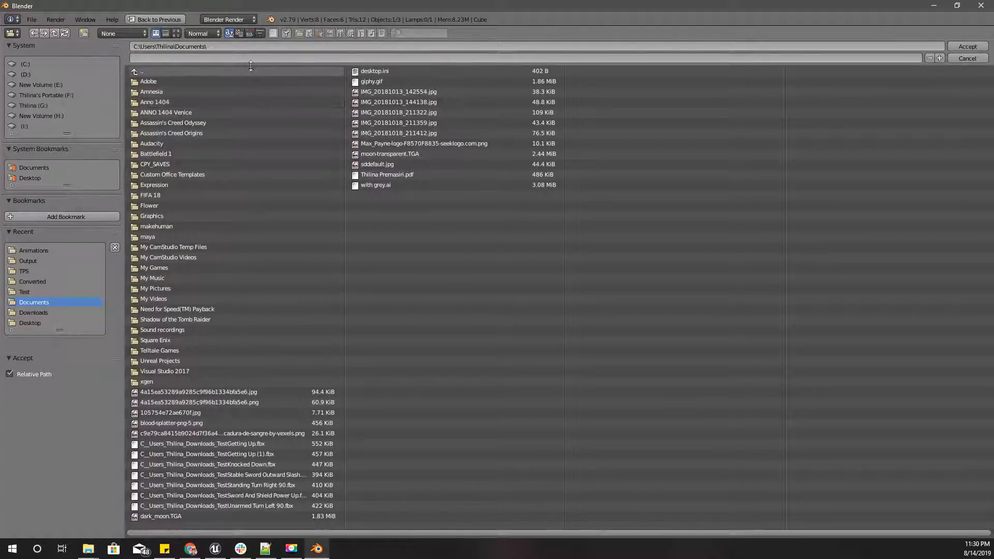
click(33, 250)
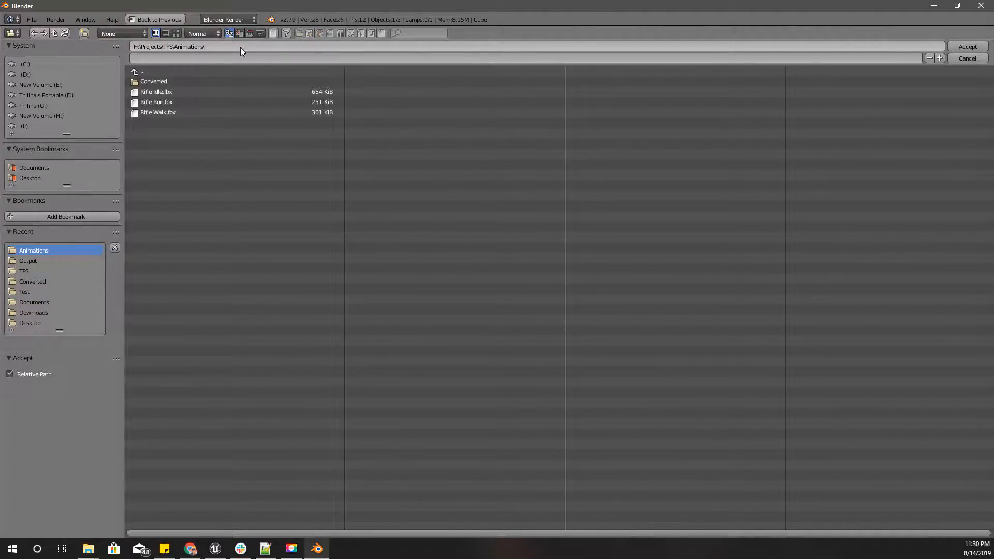
double_click(153, 81)
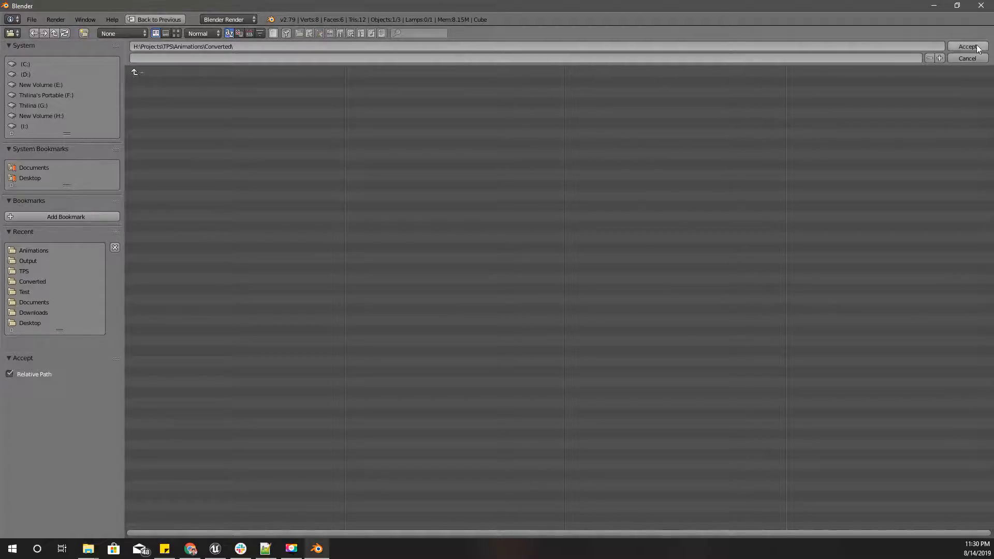
click(967, 47)
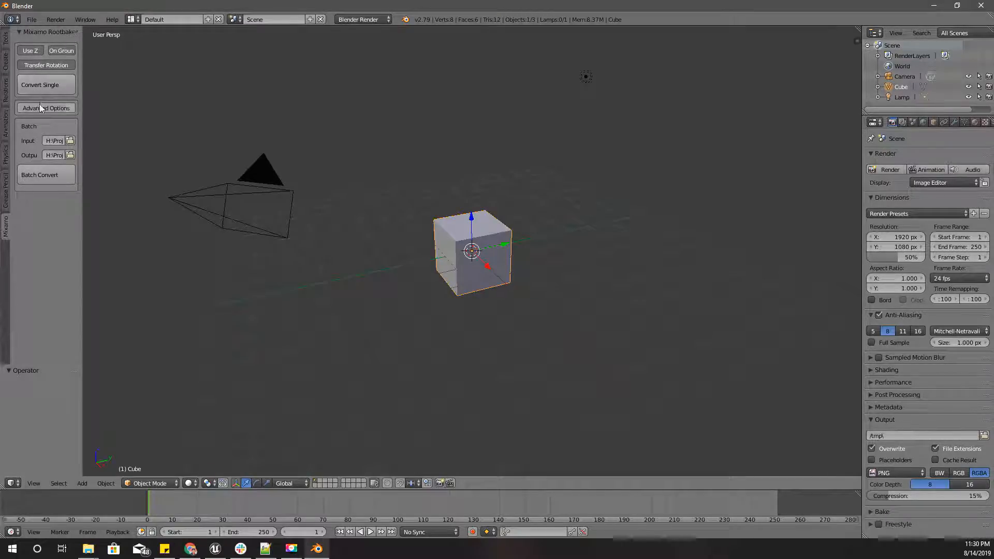
click(45, 108)
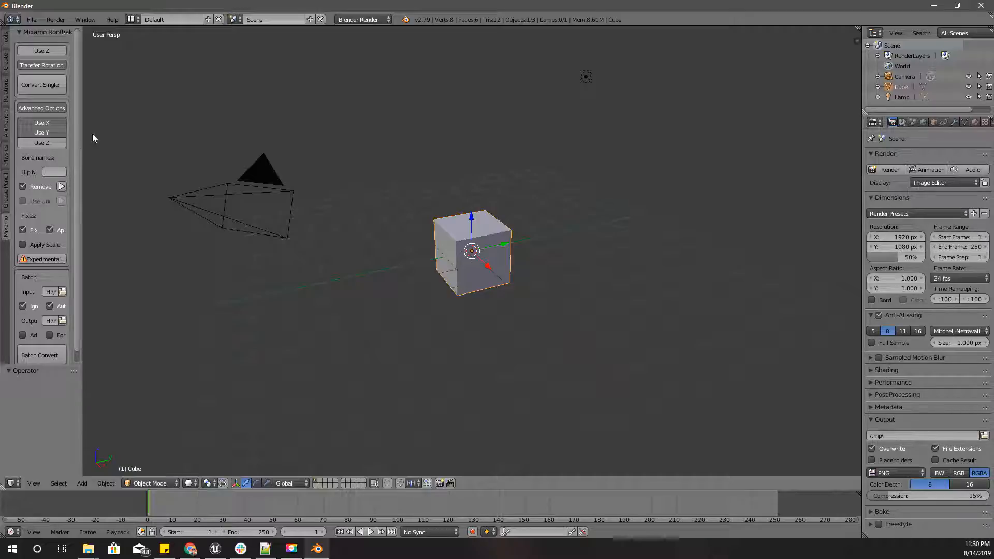
mouse_move(40, 275)
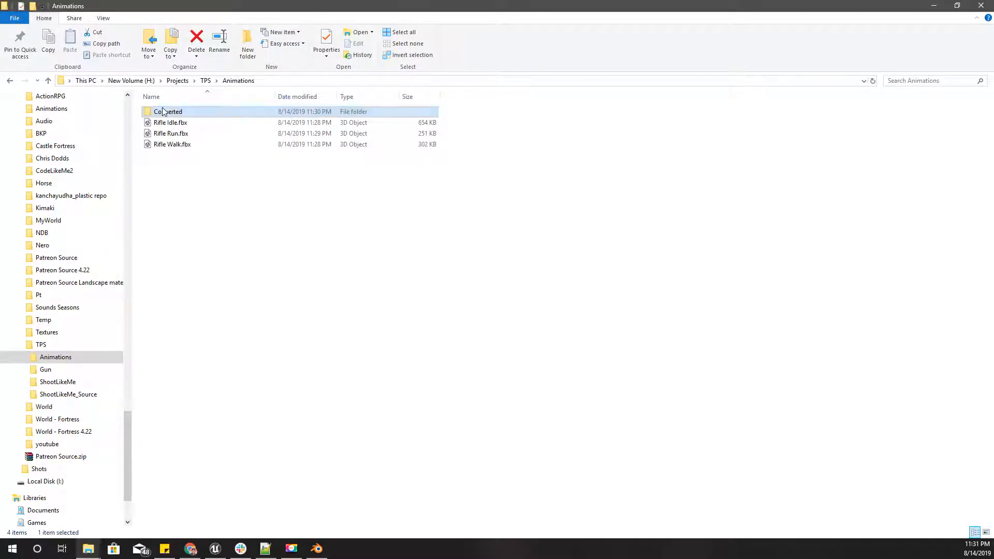
Open the Converted folder containing the Rifle Idle, Rifle Run and Rifle Walk FBX files
double_click(168, 111)
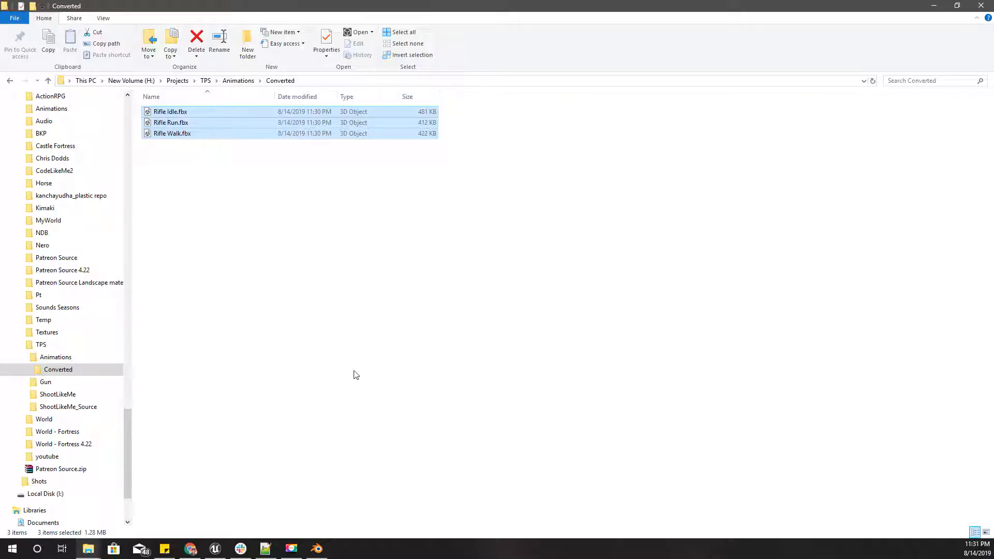
mouse_move(259, 146)
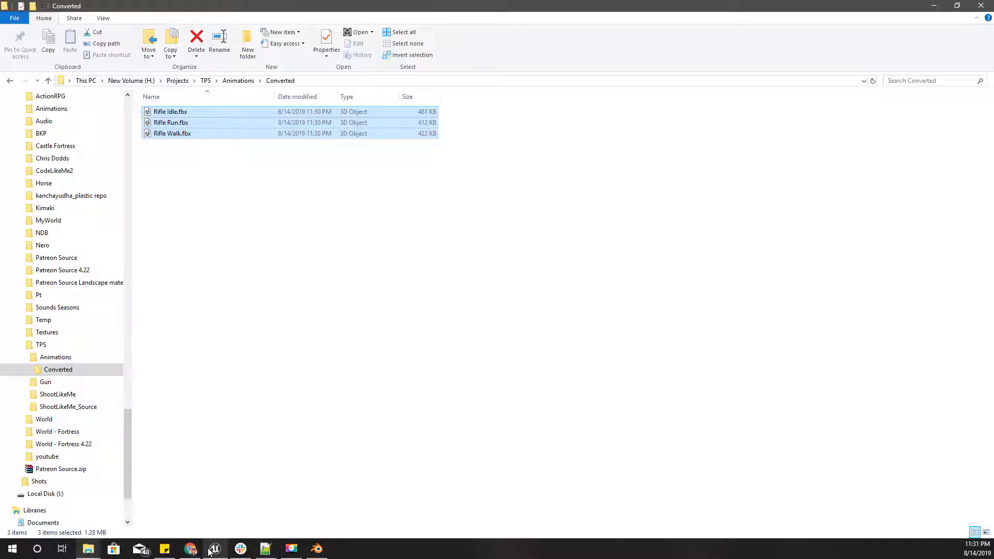
In the soldier's Content Browser folders, rename Movement to Free_Movement and create Rifle_Movements
click(216, 549)
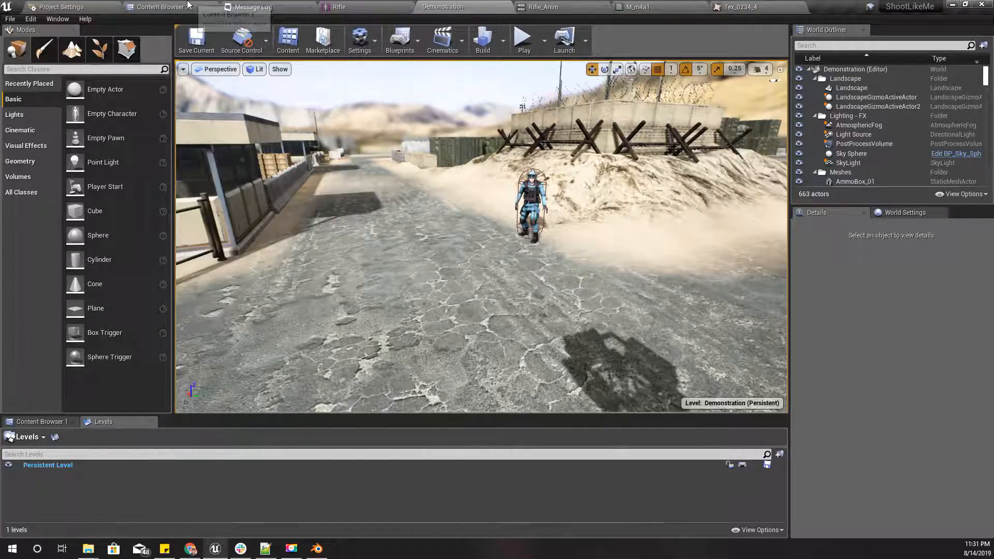
click(162, 7)
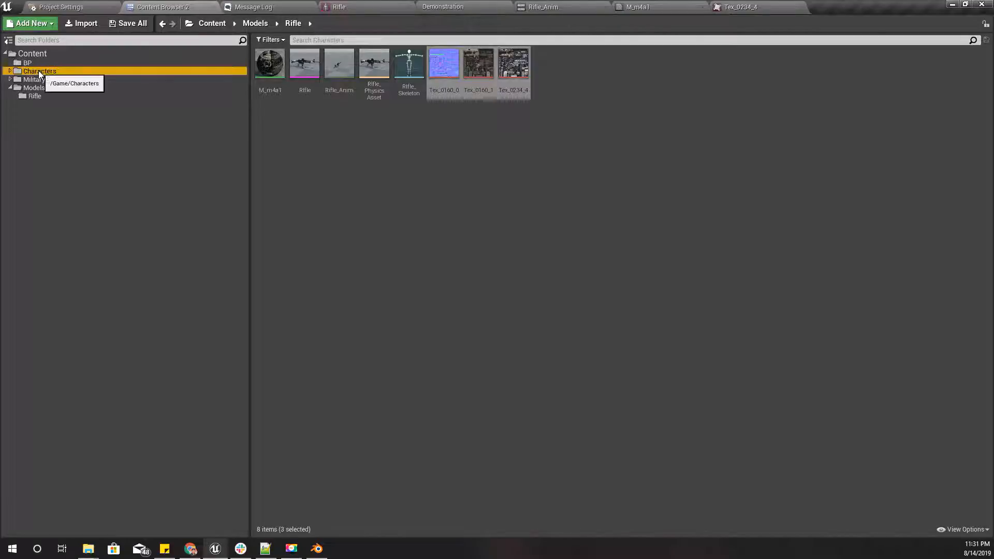
click(38, 79)
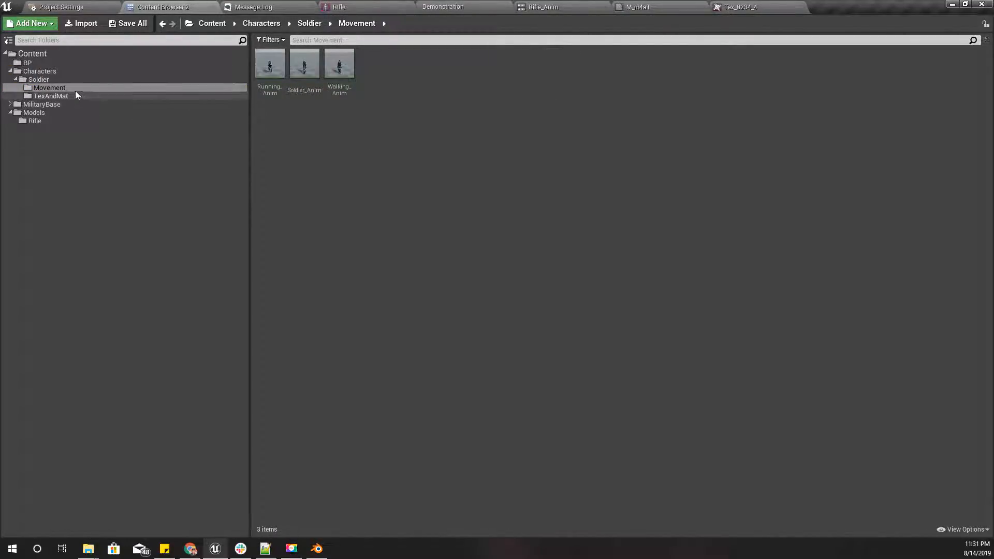
click(38, 80)
text(Free_)
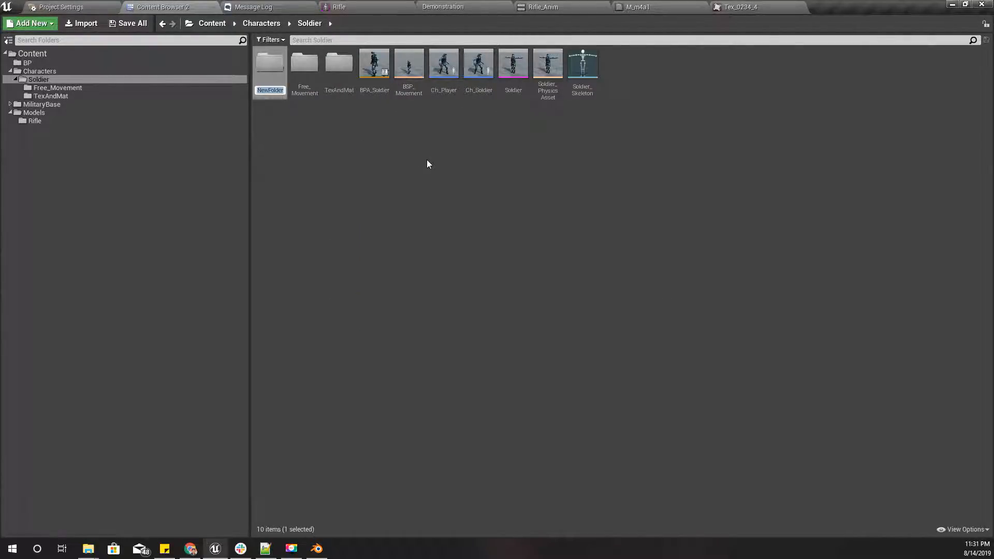
text(Rifl)
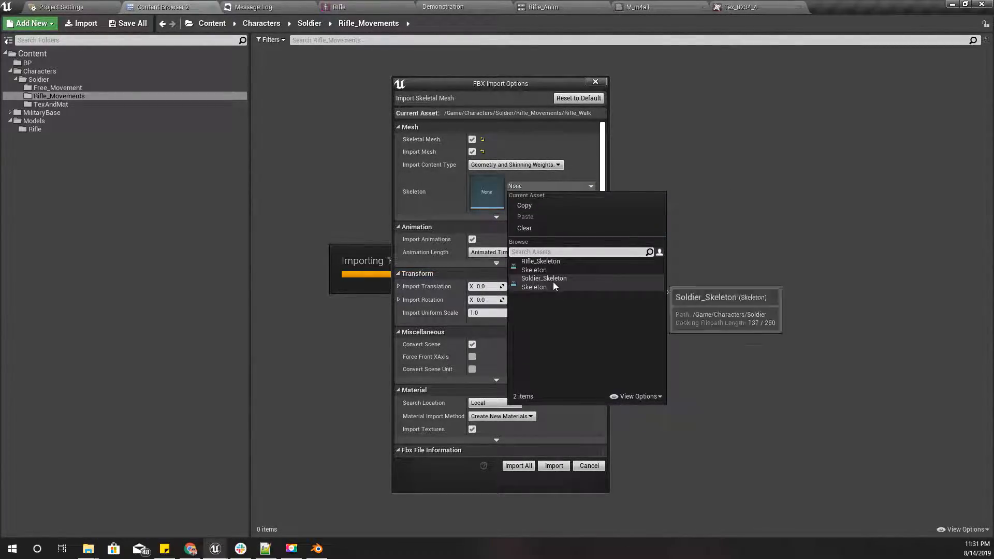
Import all three FBXs onto Soldier_Skeleton, delete the extra rifle meshes, and preview Rifle_Idle_Anim
click(544, 279)
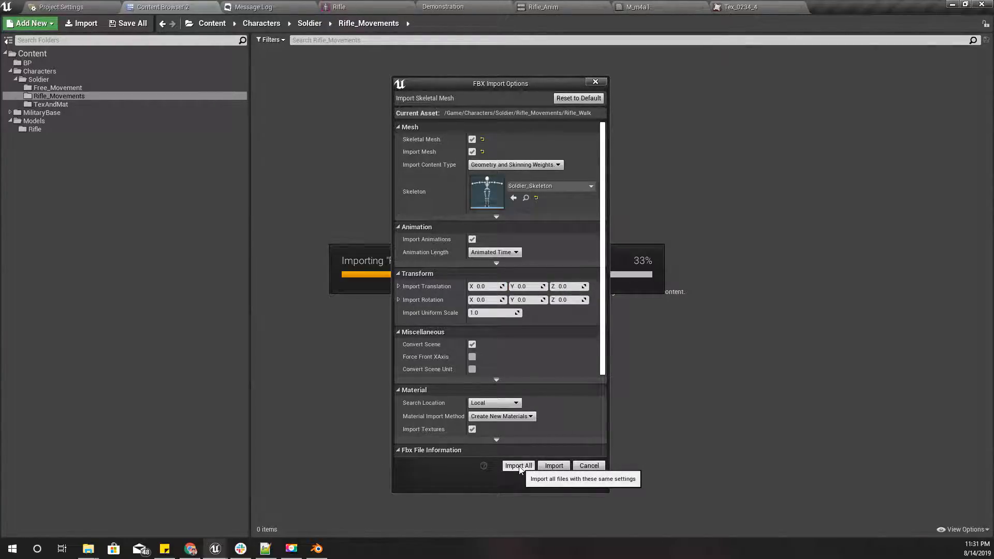
click(518, 465)
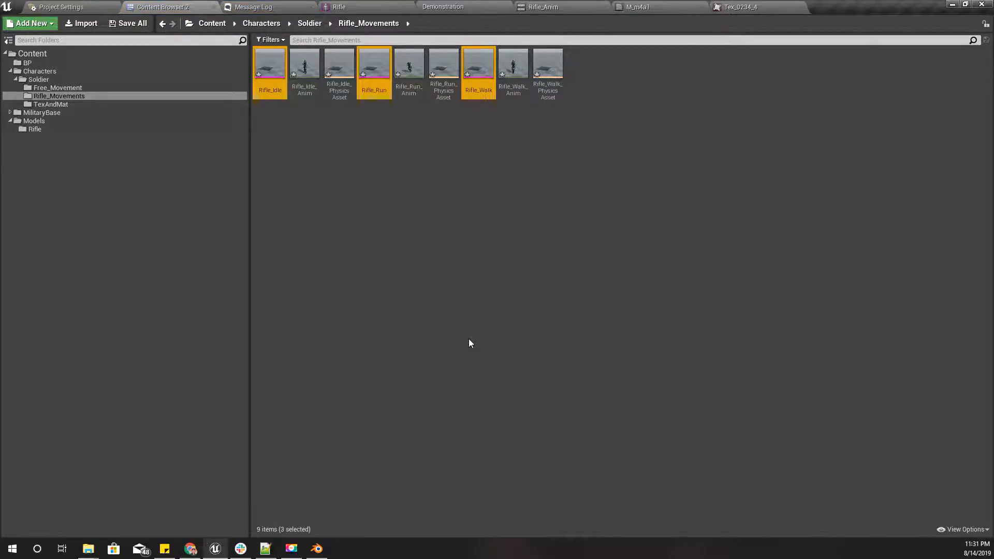
click(270, 63)
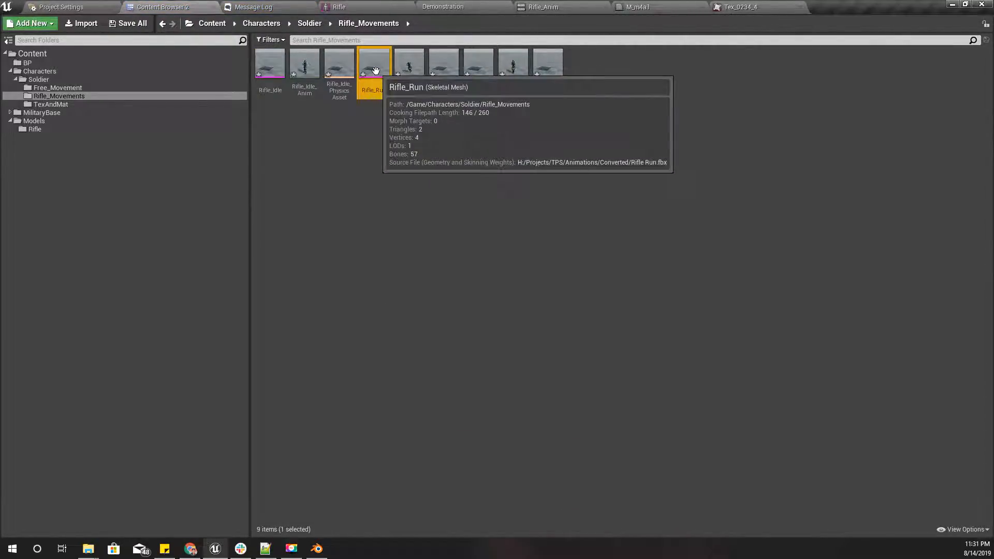
click(339, 63)
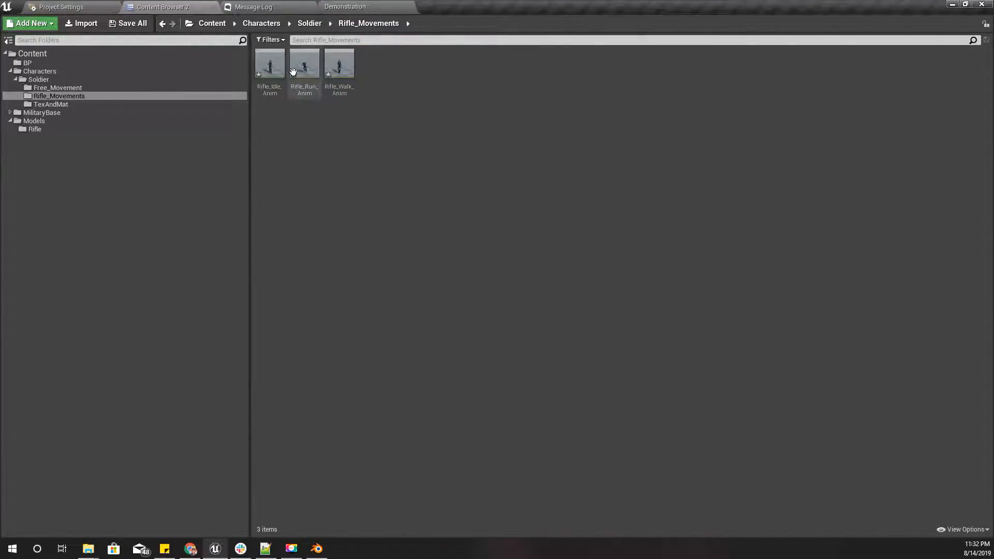
click(269, 63)
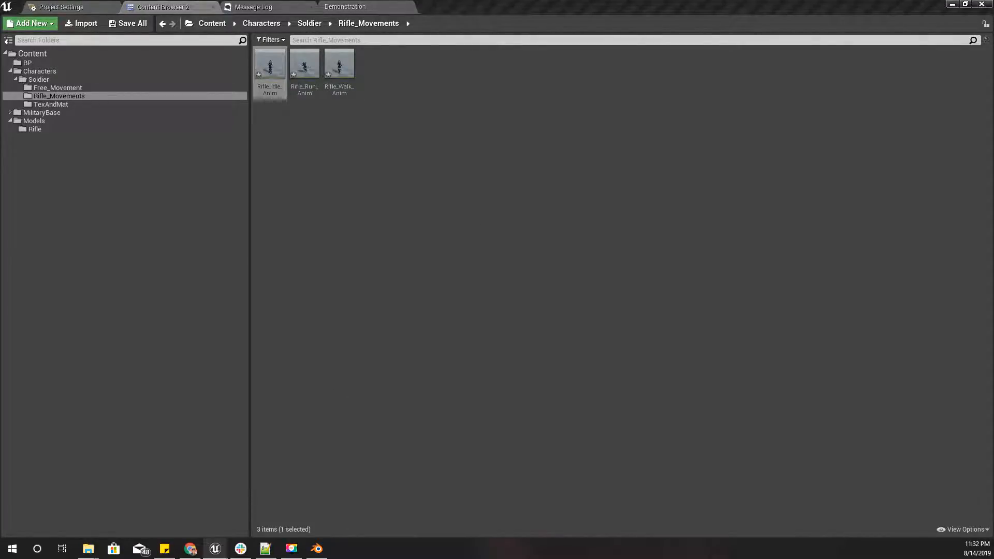
double_click(269, 64)
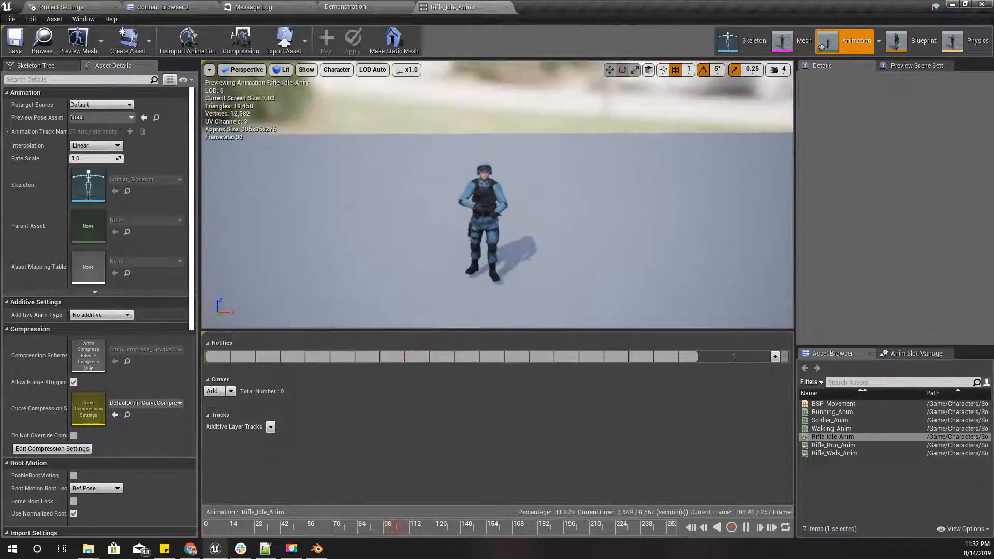
Set BSP_Movement's samples to Rifle_Idle_Anim, Rifle_Walk_Anim and Rifle_Run_Anim, then save
click(254, 7)
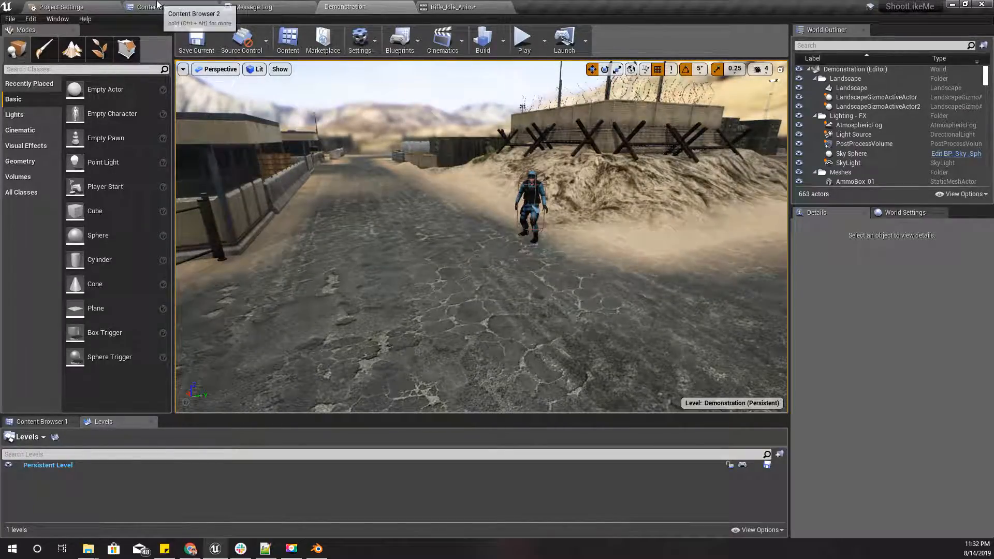
click(161, 7)
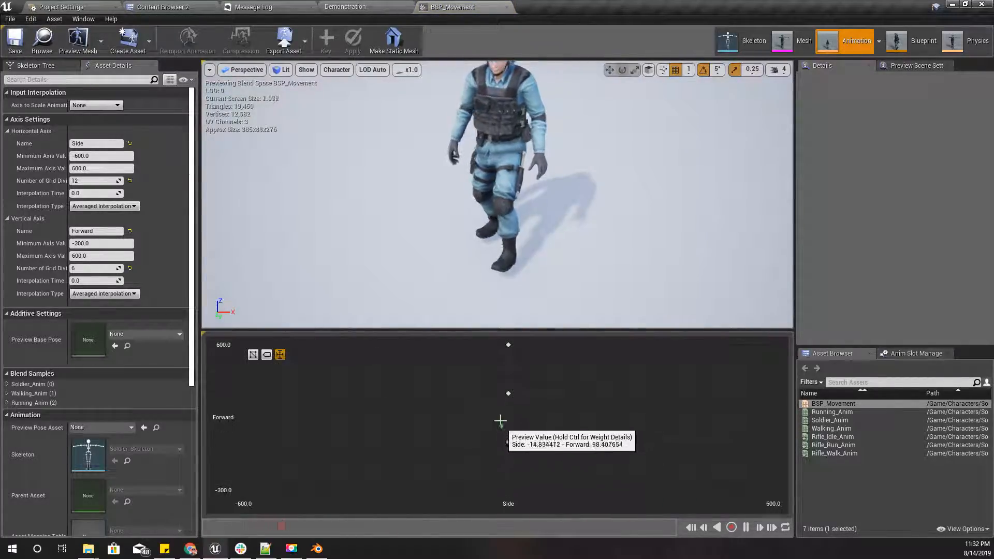
click(501, 420)
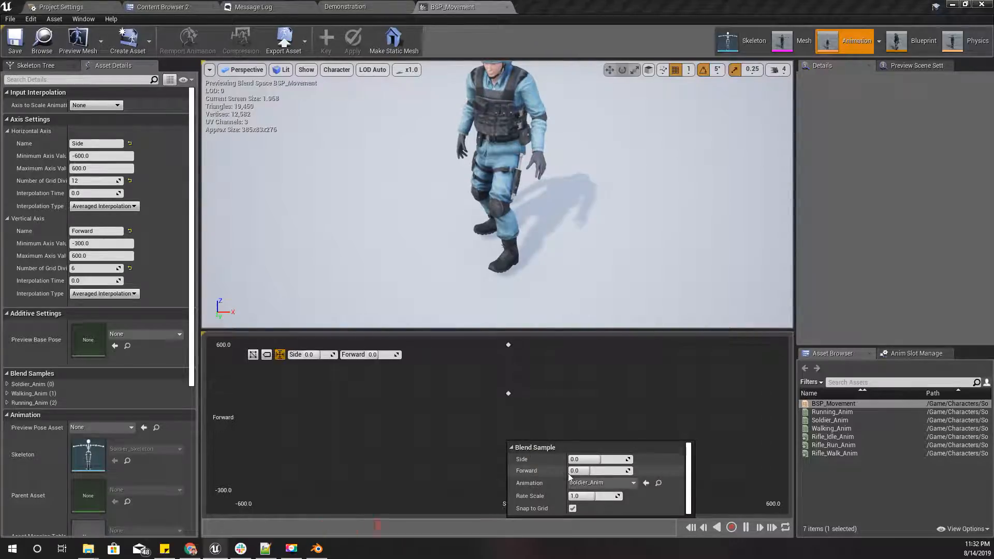
click(631, 482)
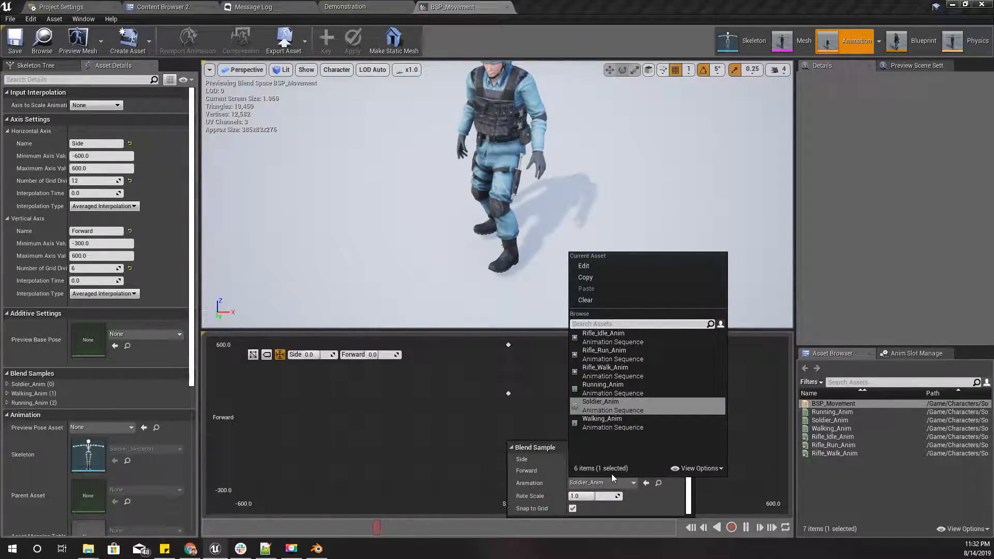
mouse_move(603, 333)
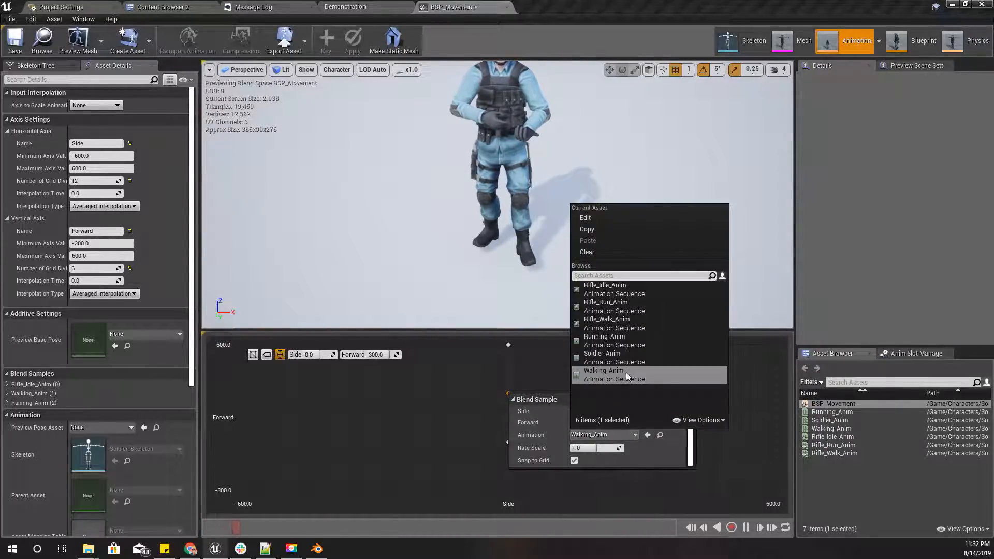
mouse_move(607, 319)
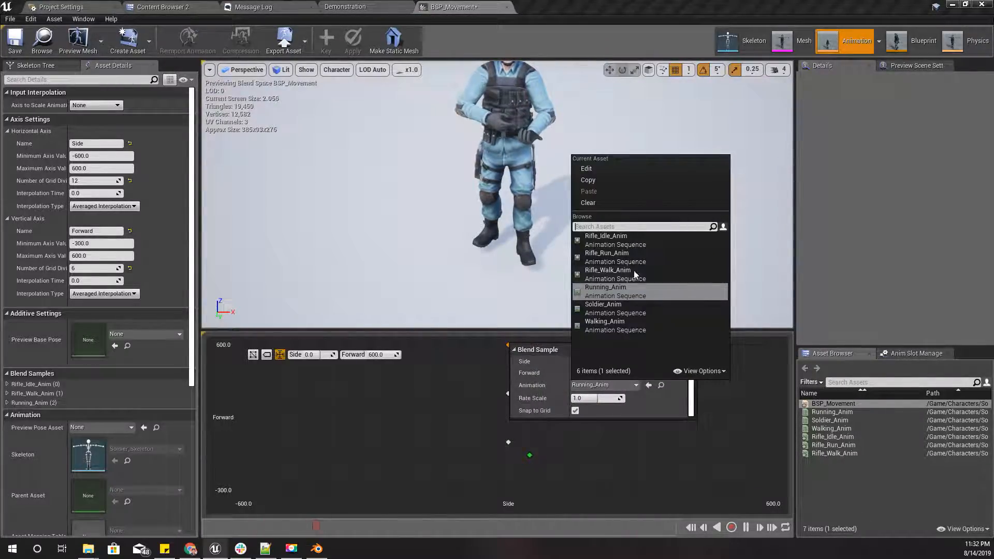
click(607, 252)
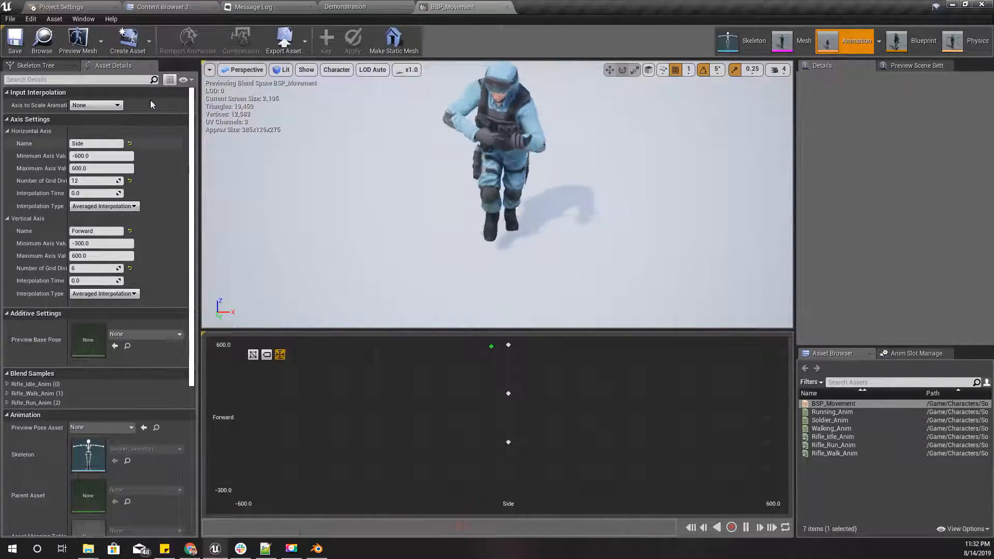
click(344, 7)
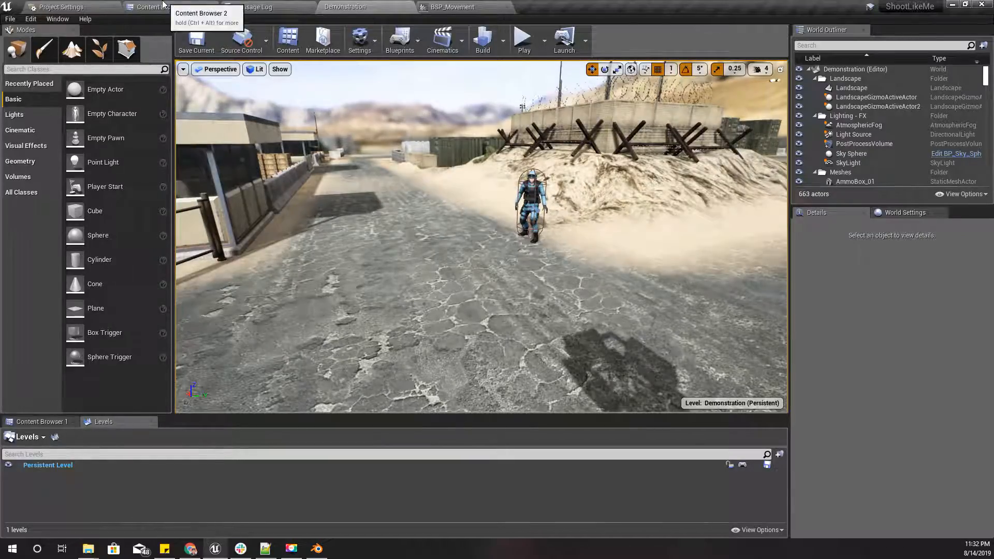
Open the Ch_Soldier character blueprint from the Soldier folder
click(163, 8)
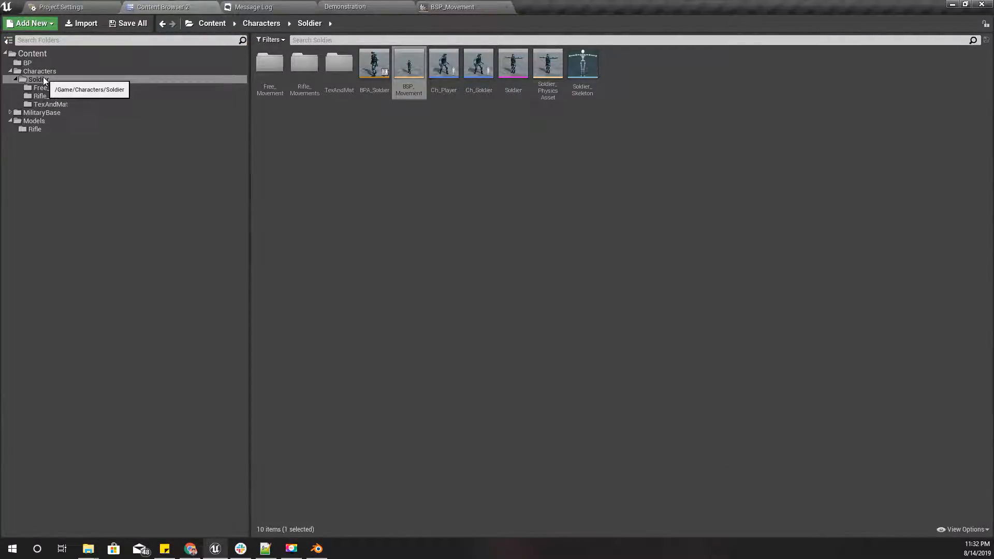
mouse_move(479, 62)
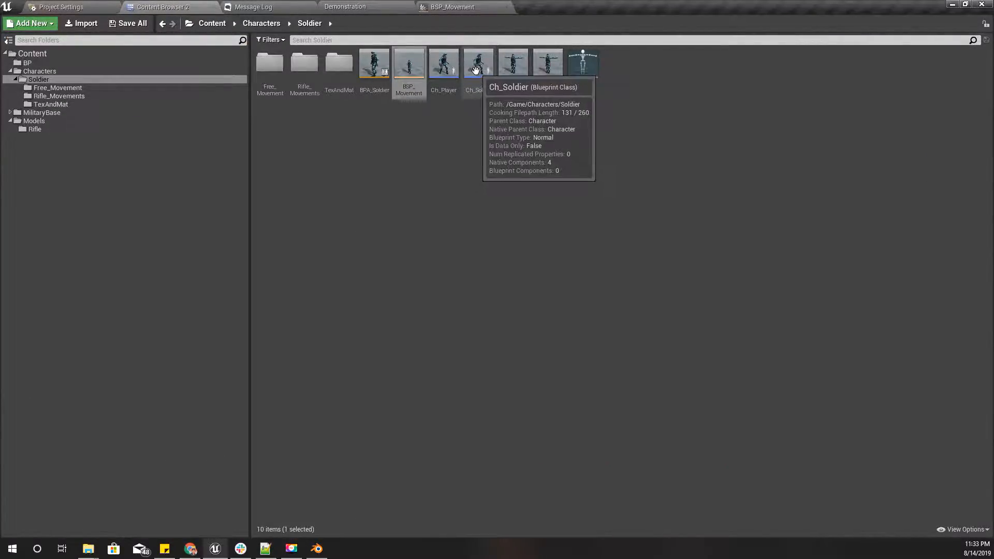
click(478, 63)
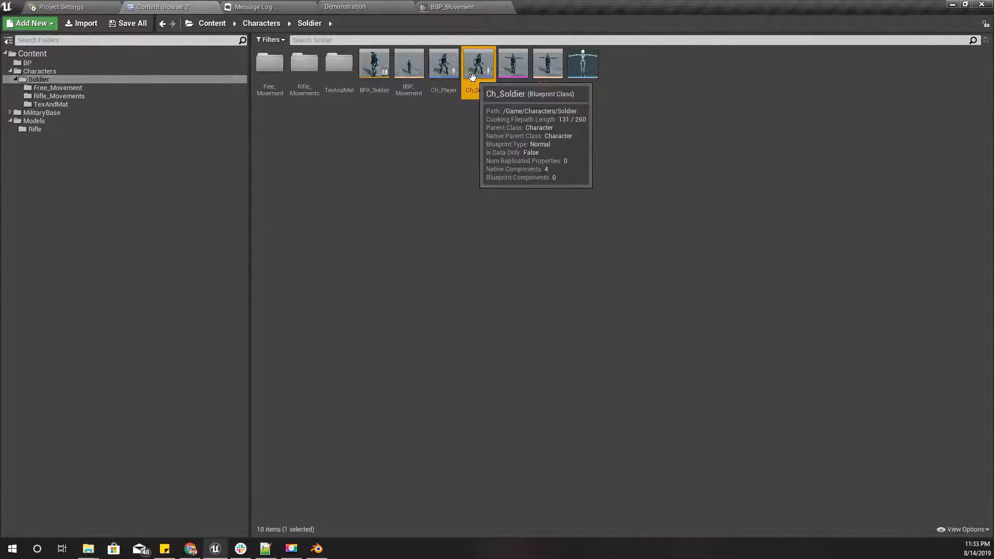
double_click(478, 63)
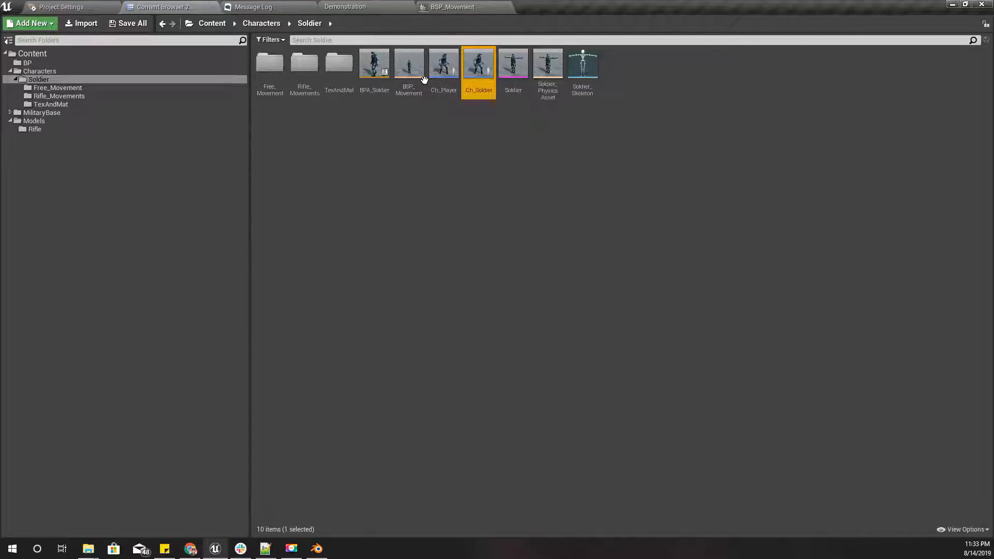
double_click(478, 61)
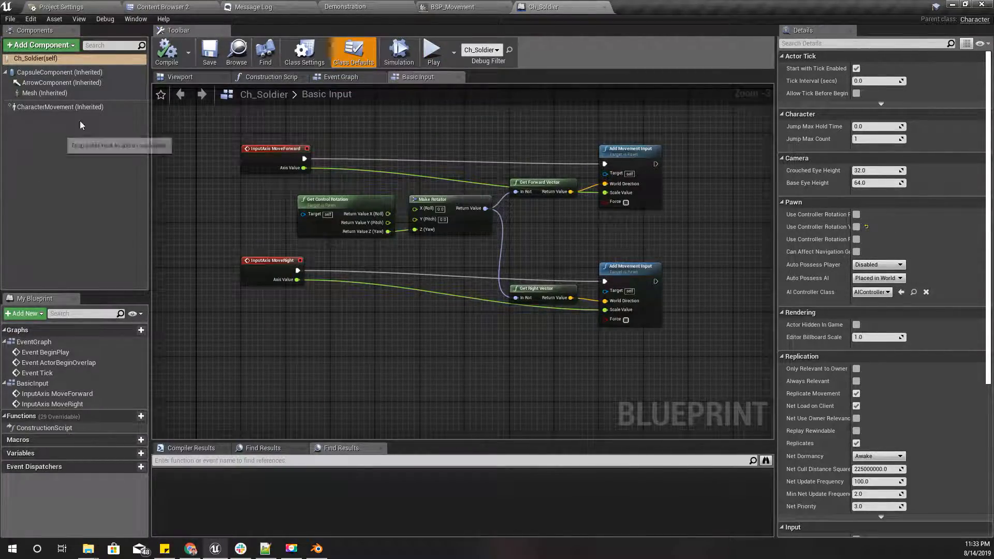
Show the soldier mesh in the Viewport in Unlit mode and compile the blueprint
click(180, 76)
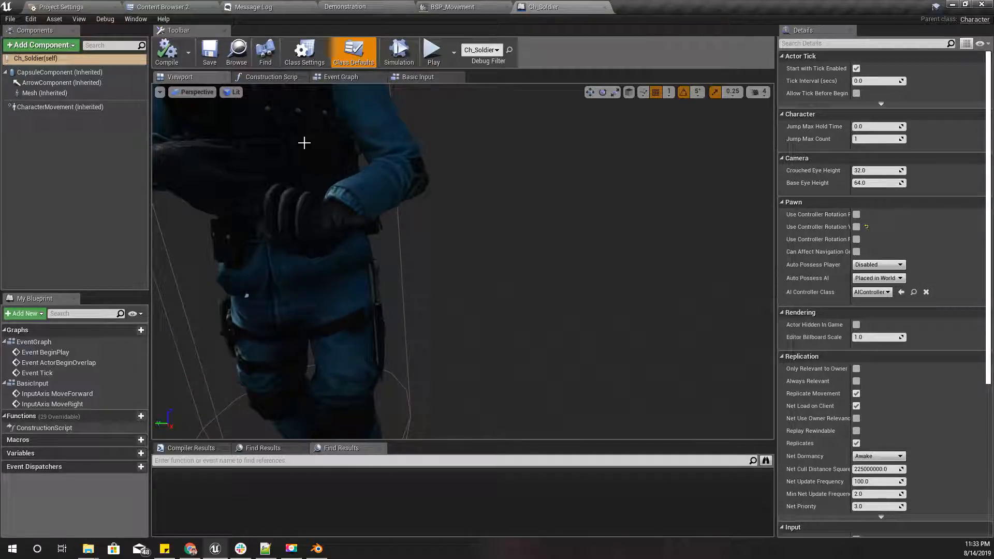
click(45, 92)
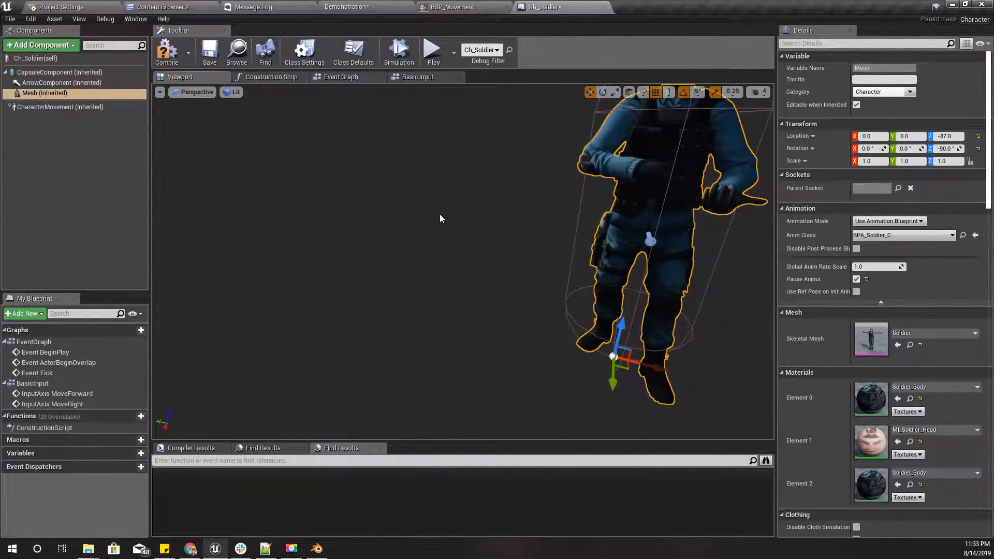
click(231, 92)
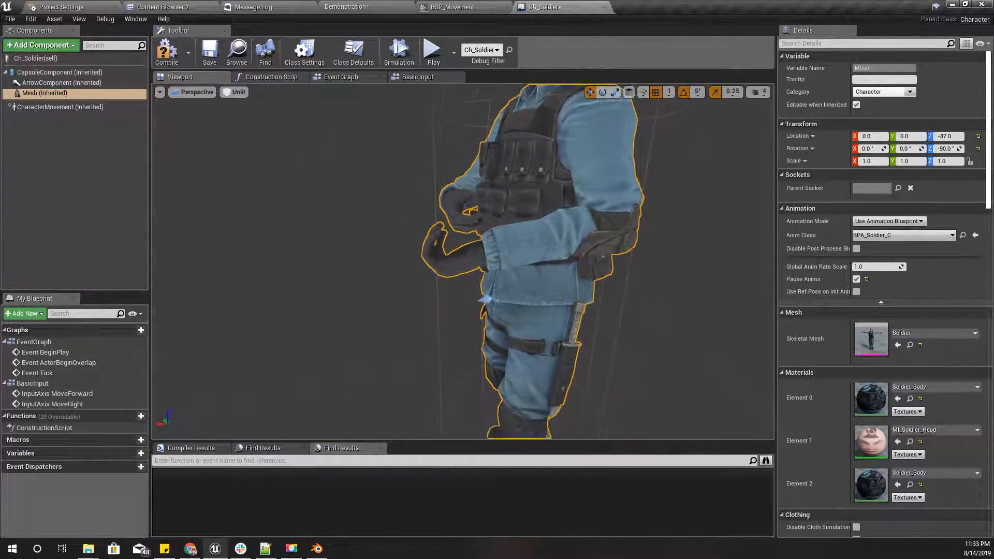
click(166, 51)
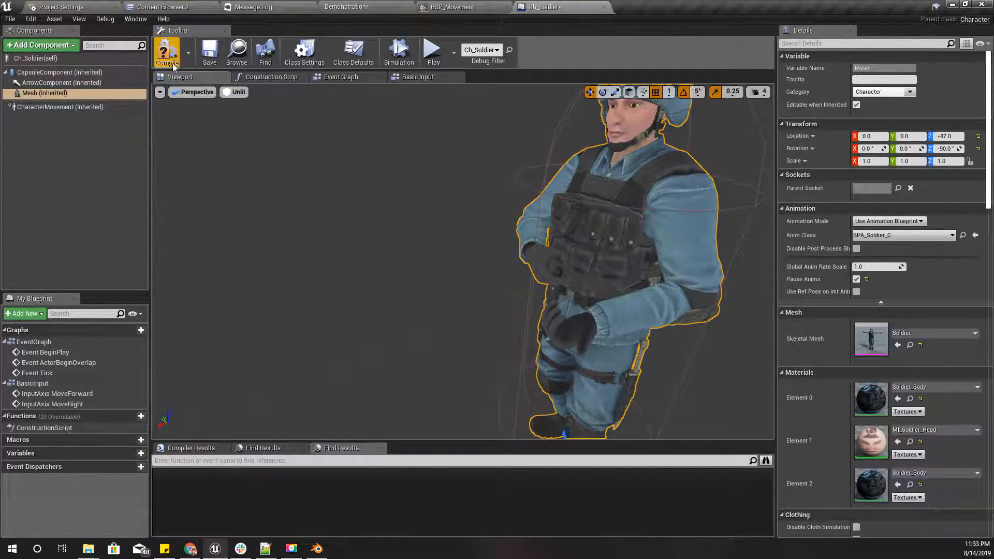
mouse_move(45, 93)
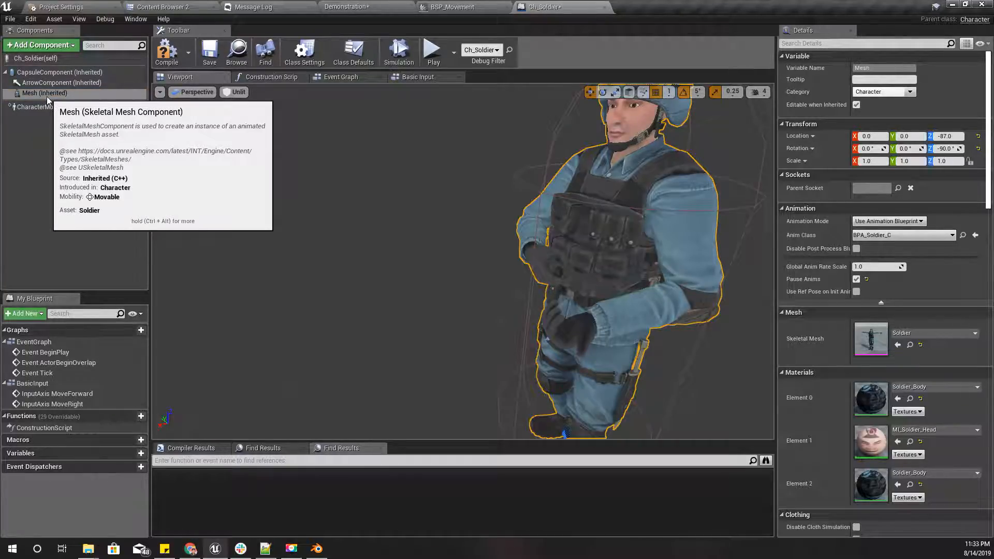
Add a Scene component under the mesh named Rifle_Hand_socket
right_click(45, 93)
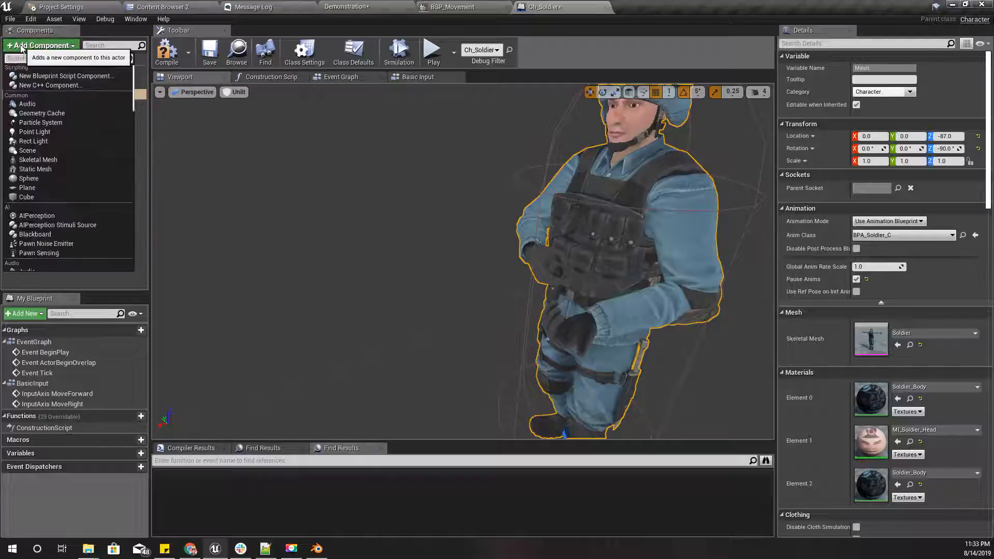
click(27, 150)
text(Rifle_Hand_socket)
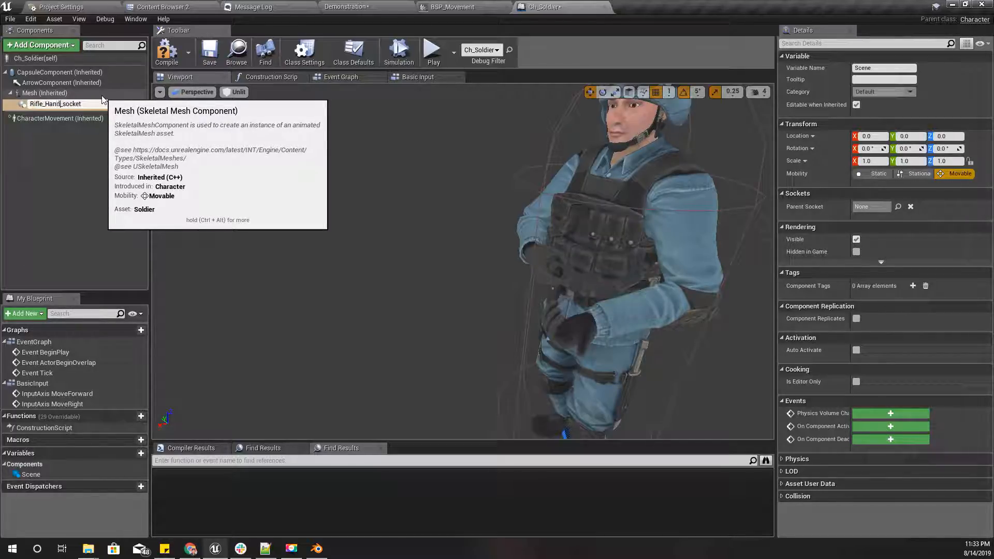
click(55, 104)
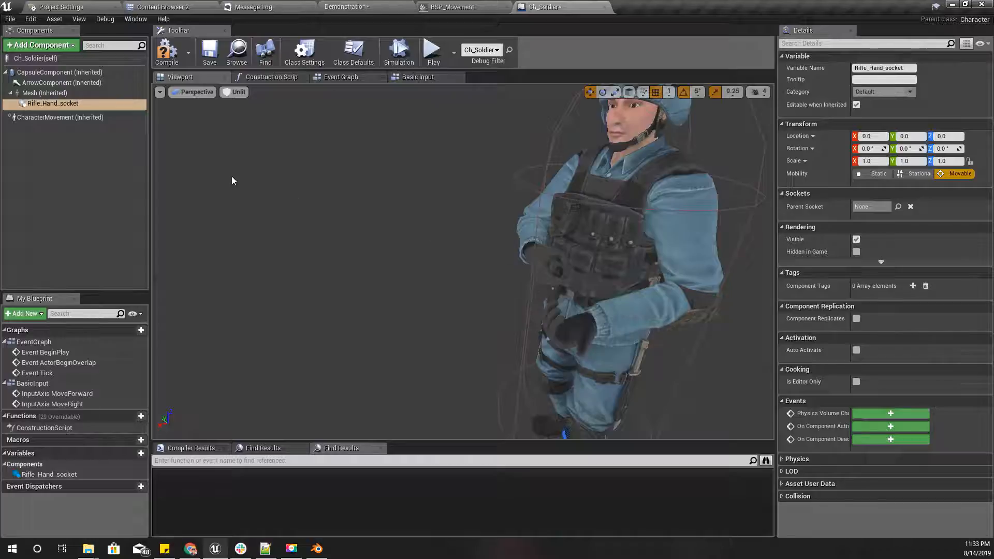
Set the socket's Parent Socket to the RightHand bone, then open the Soldier skeletal mesh
click(898, 206)
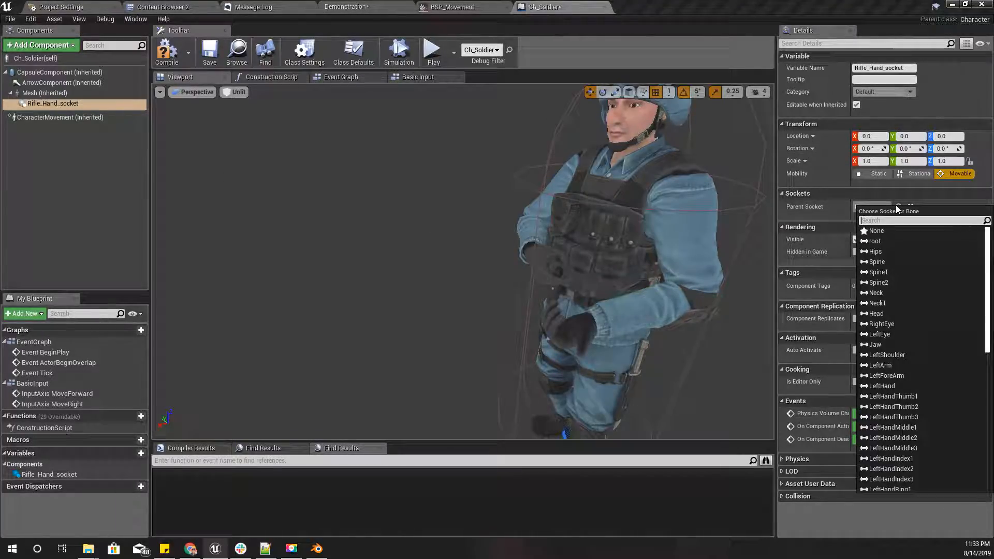
scroll(down, 3)
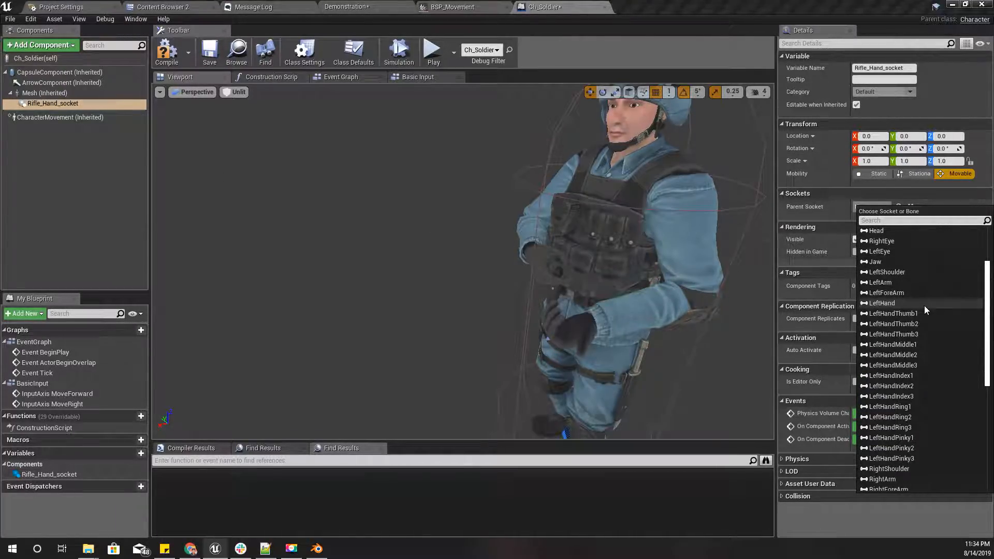
scroll(down, 3)
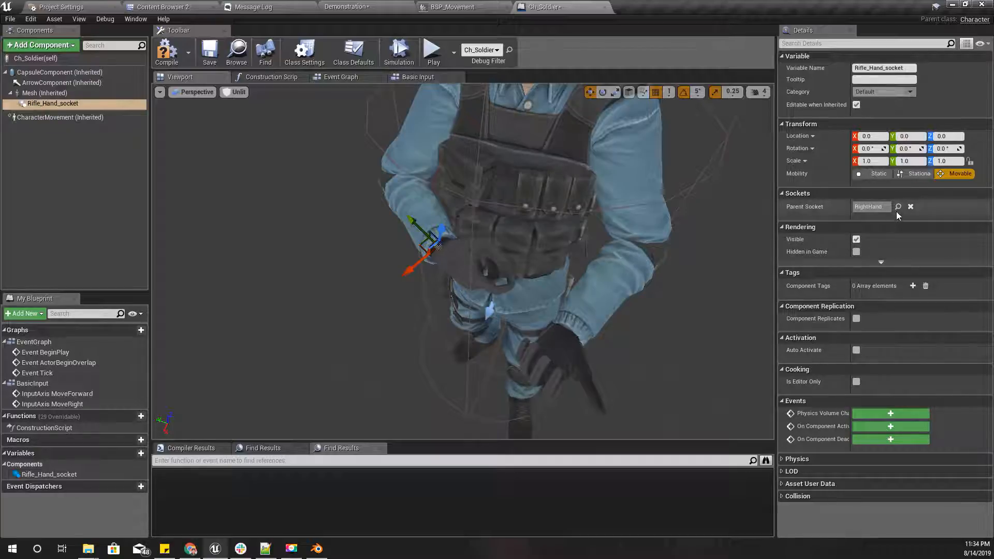
click(899, 207)
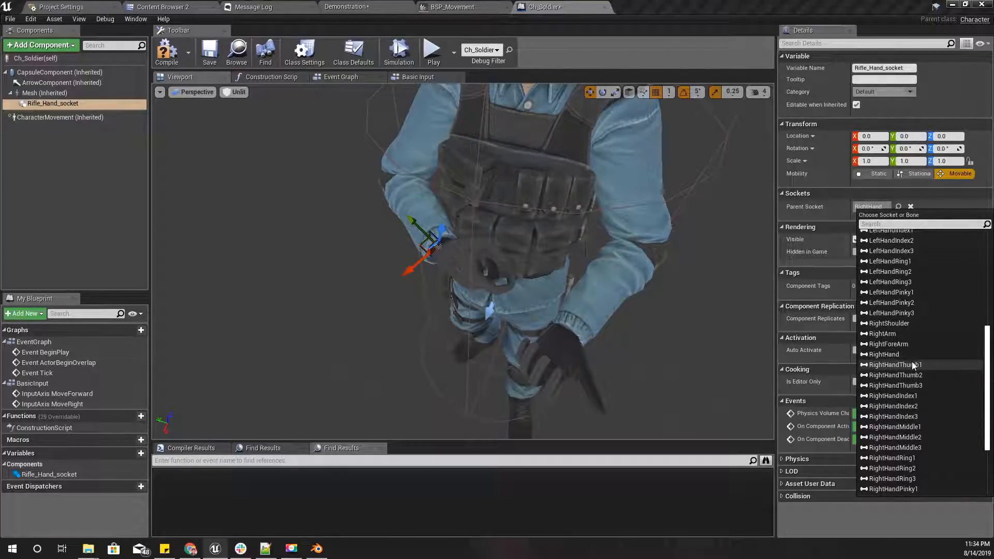
click(892, 365)
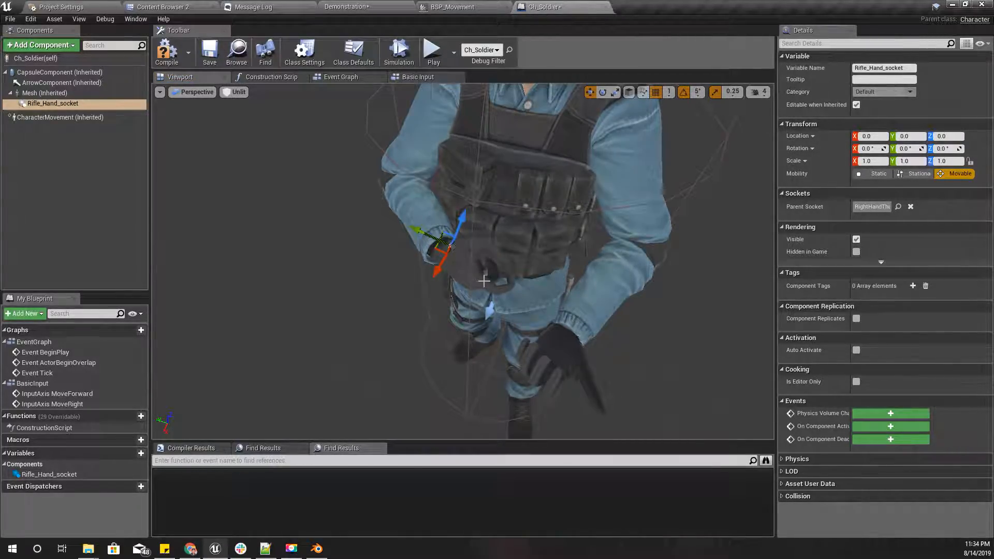
click(45, 92)
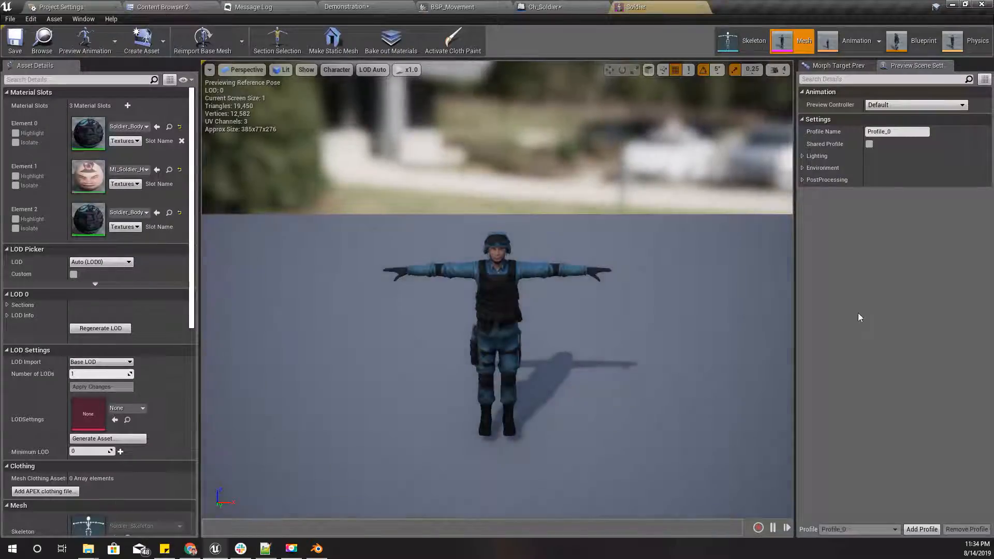
Inspect the RightHandIndex1 bone in the Soldier skeleton tree and return to Ch_Soldier
click(753, 40)
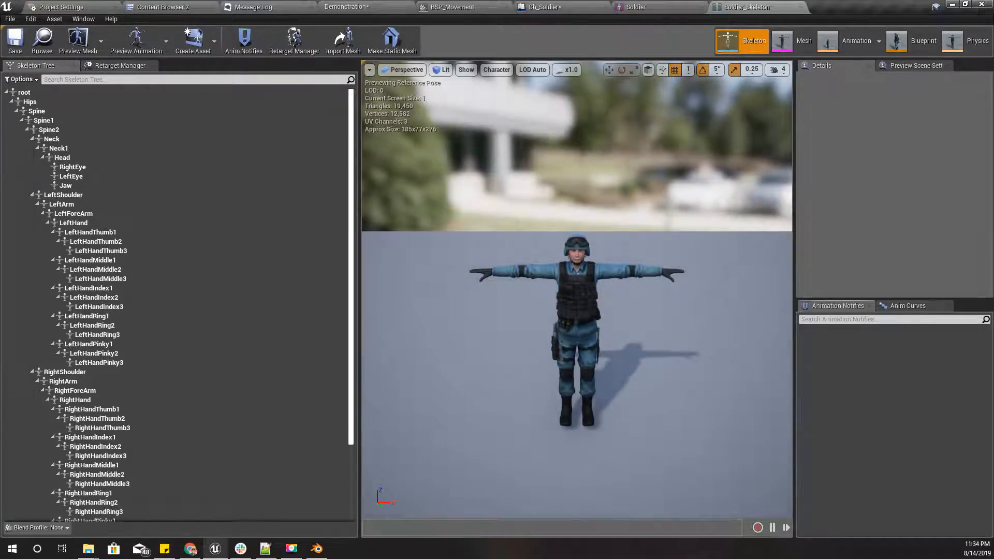
click(90, 370)
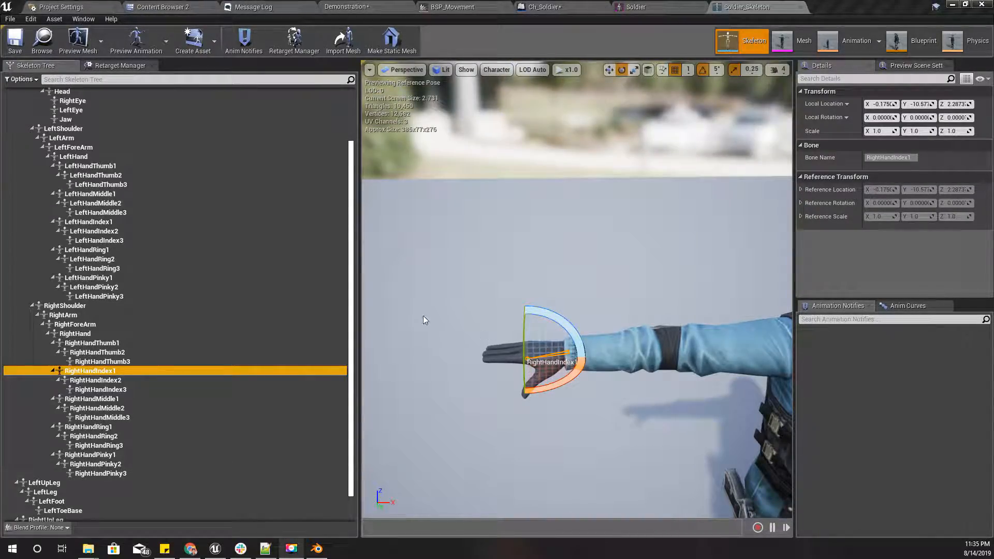
click(538, 7)
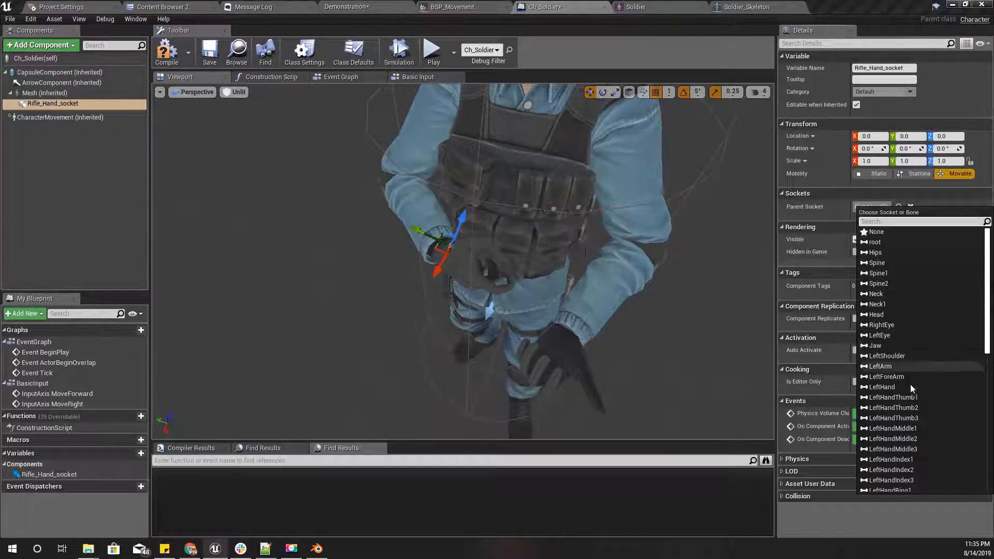
Re-parent Rifle_Hand_socket to RightHandIndex1 after first picking LeftHandIndex1
scroll(down, 3)
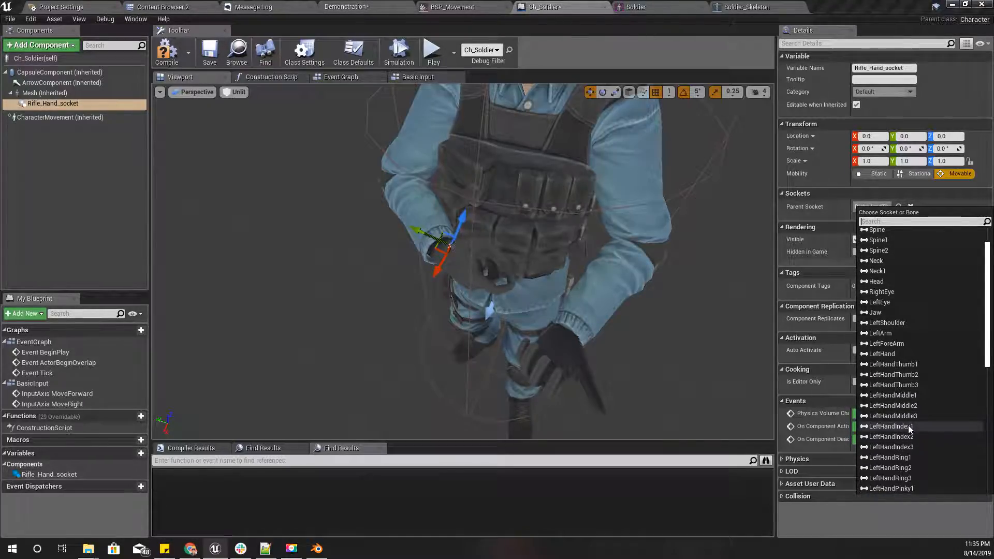
click(891, 425)
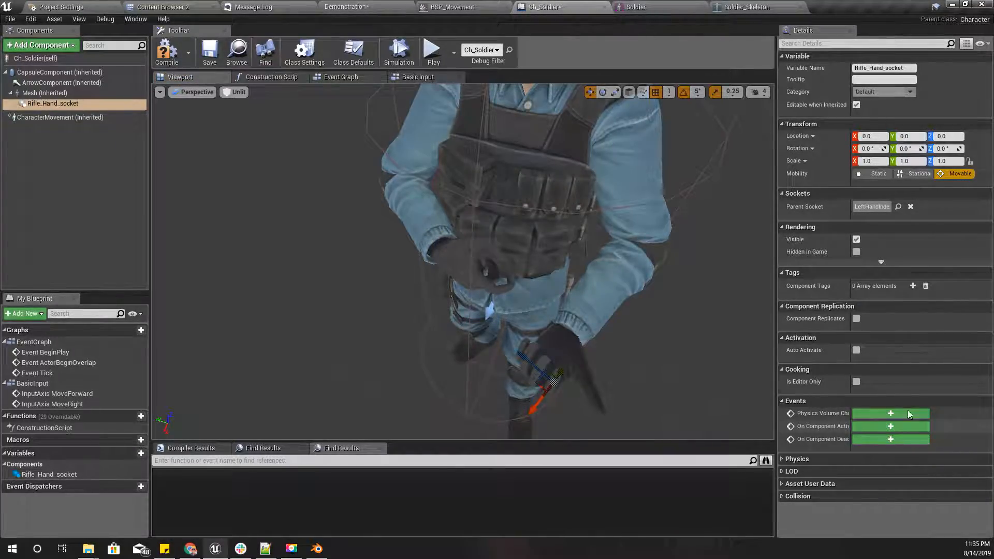
click(870, 206)
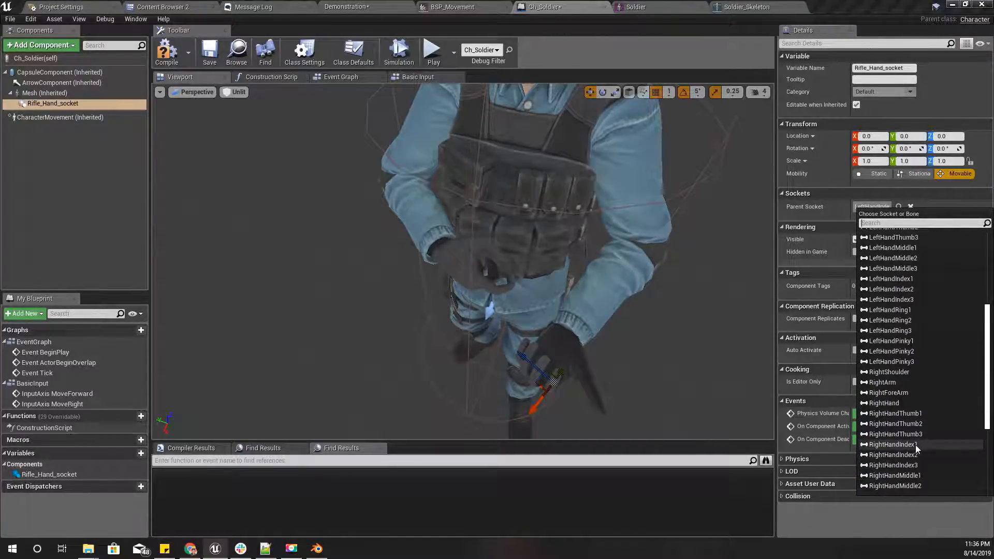
click(893, 444)
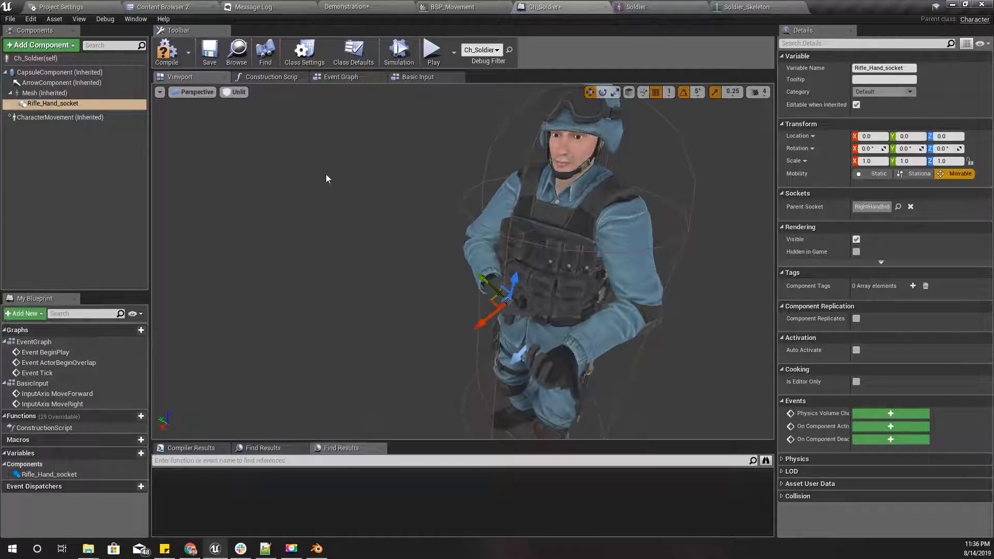
Place the Rifle skeletal mesh from Models/Rifle into the Demonstration level beside the soldier
click(163, 7)
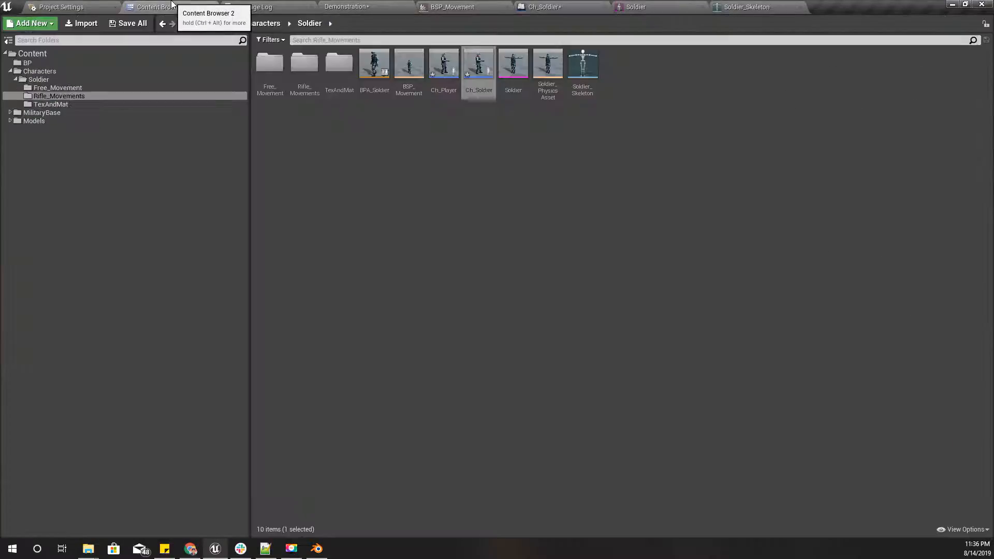
click(33, 120)
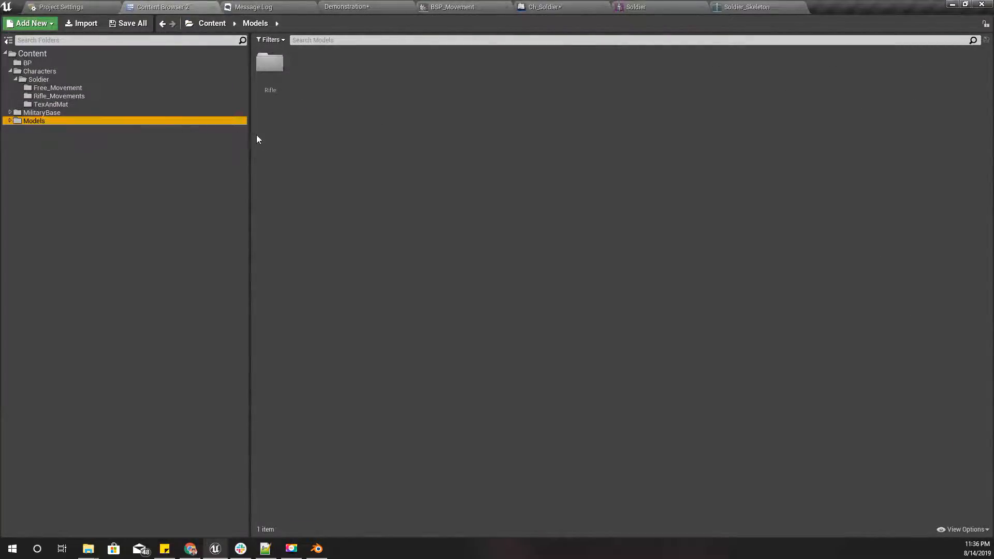
double_click(269, 63)
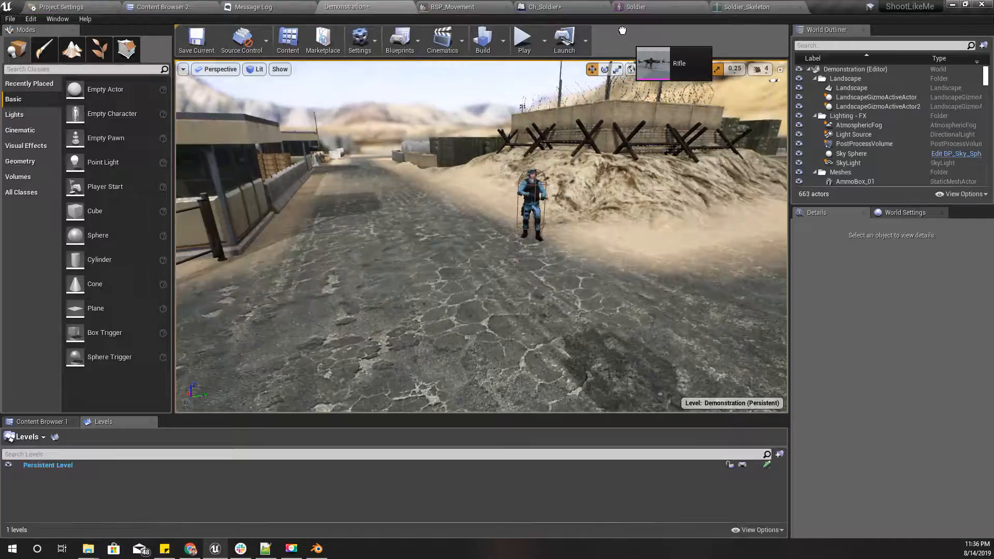
click(541, 7)
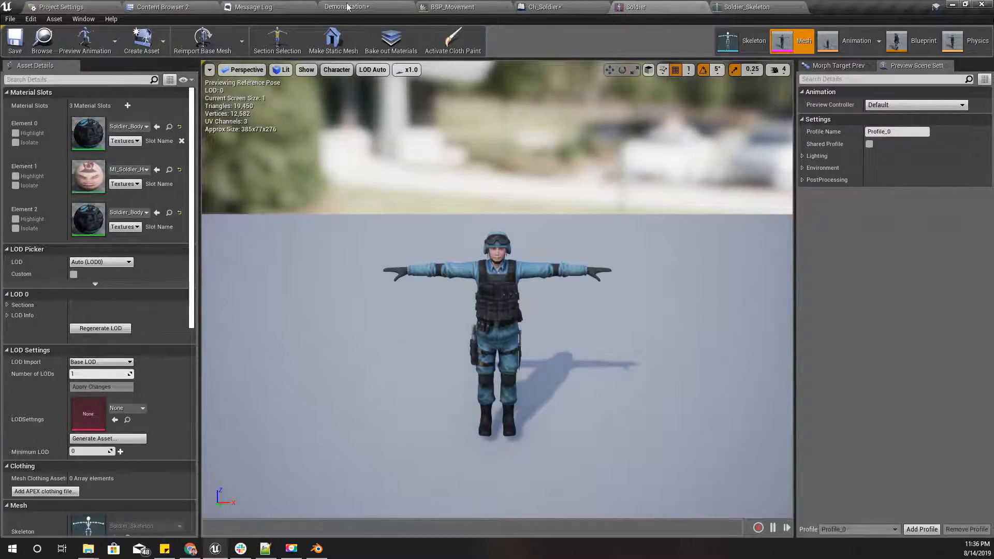
click(346, 7)
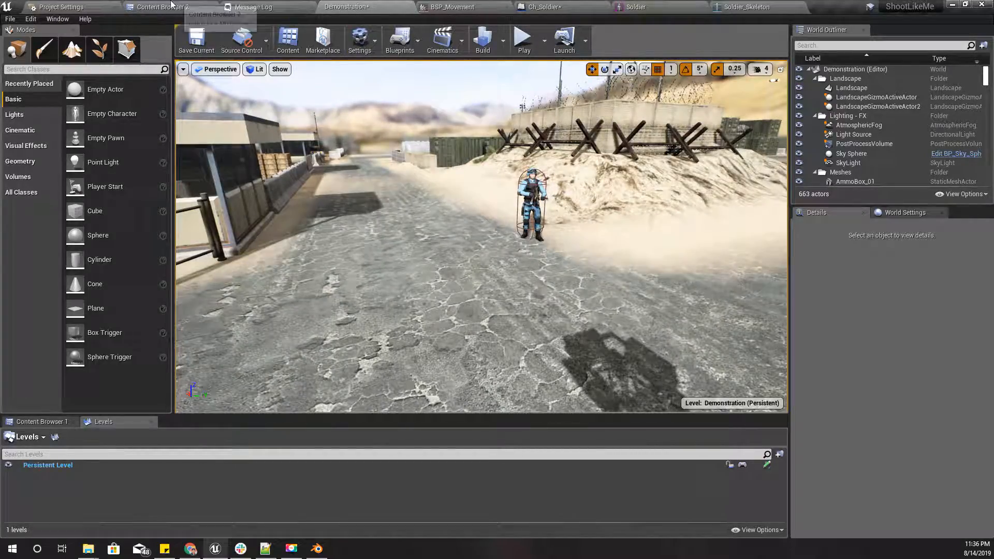
click(161, 7)
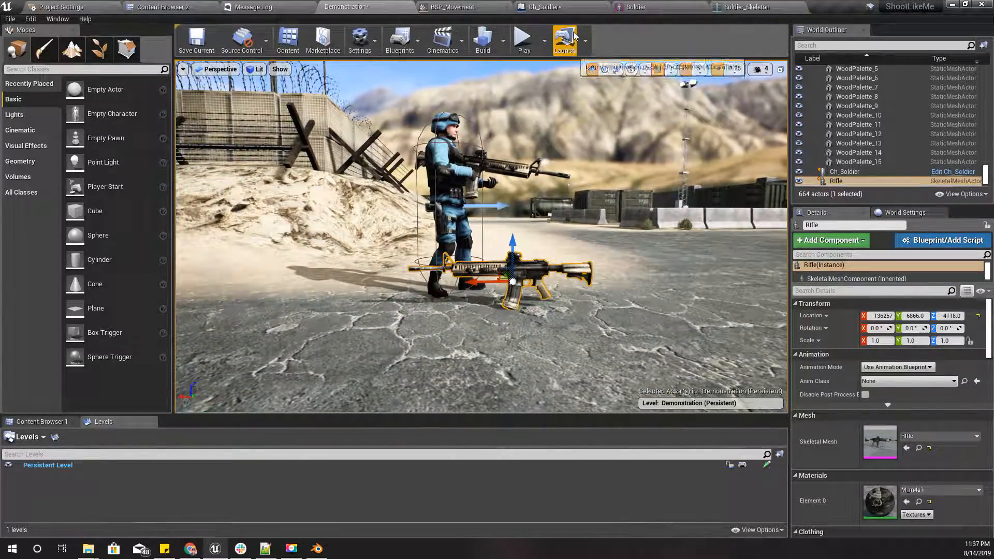
Reimport the Rifle mesh with Import Uniform Scale 0.5, then return to Ch_Soldier
click(634, 8)
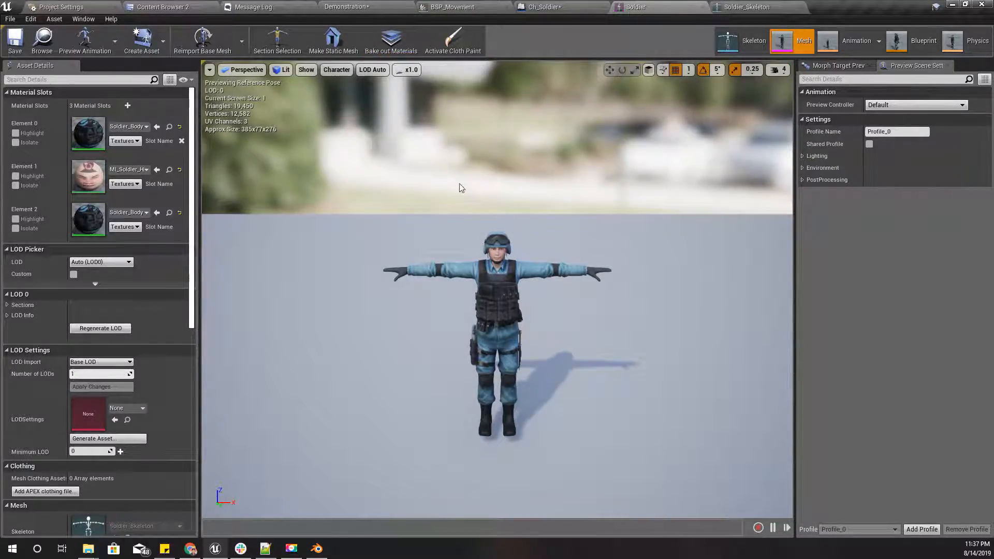
click(346, 7)
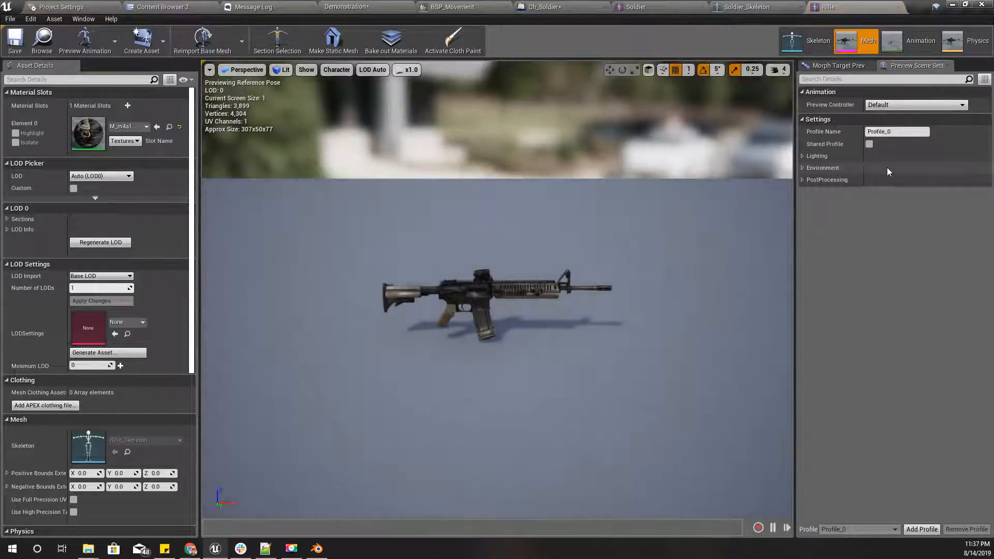
scroll(down, 3)
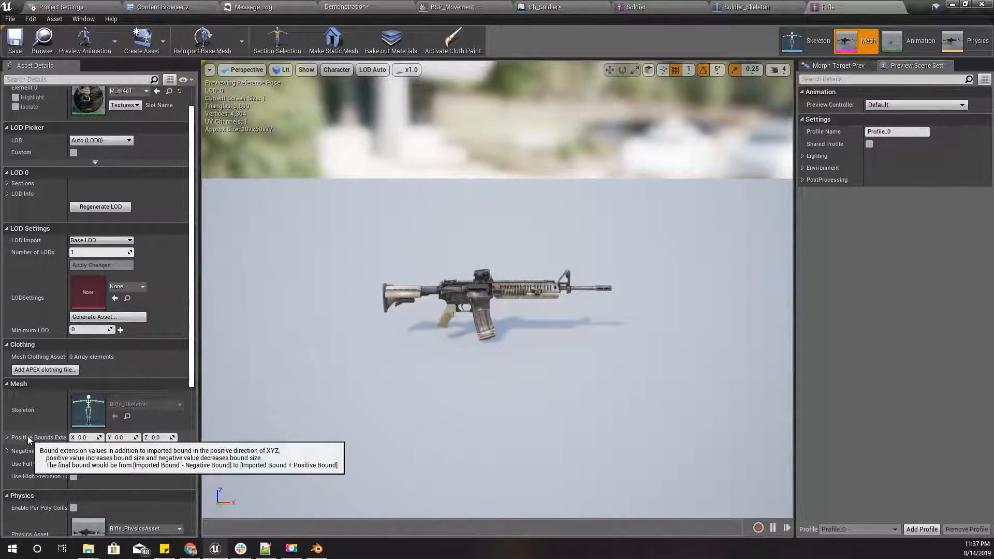
scroll(down, 3)
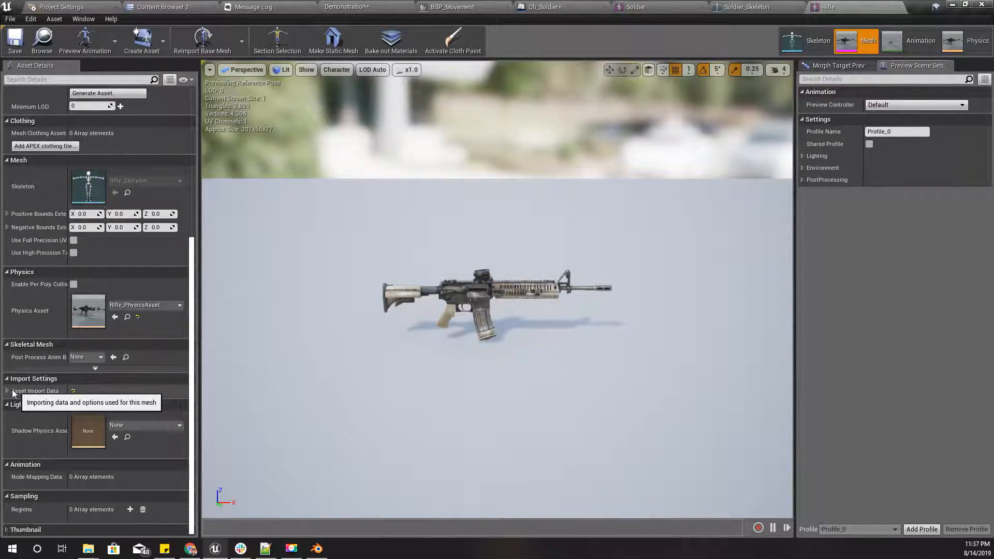
click(7, 390)
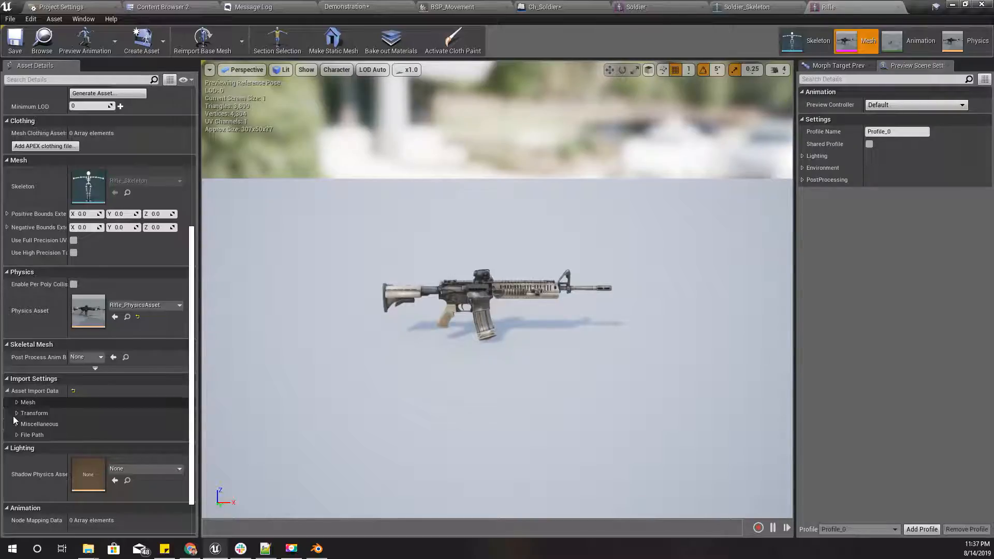
click(18, 413)
text(0.5)
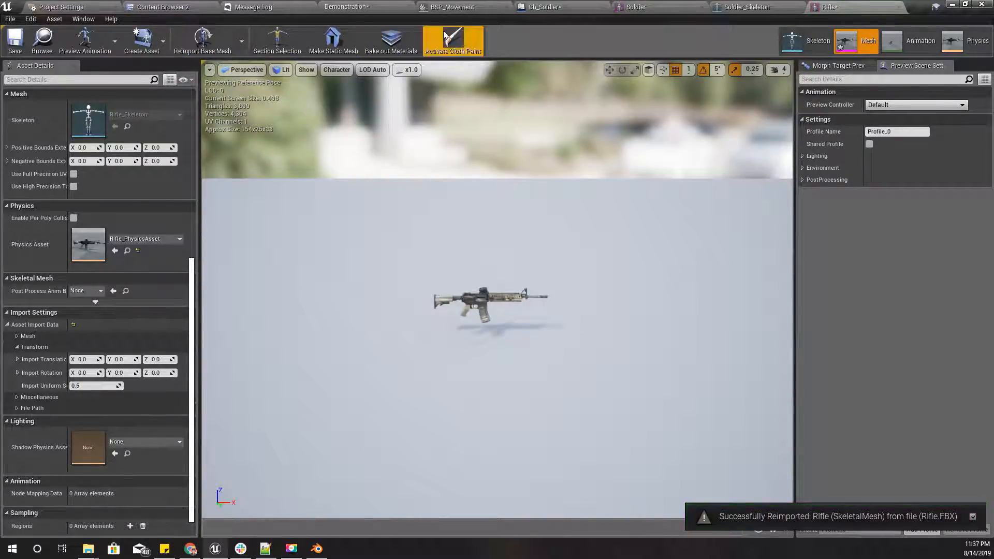
click(330, 8)
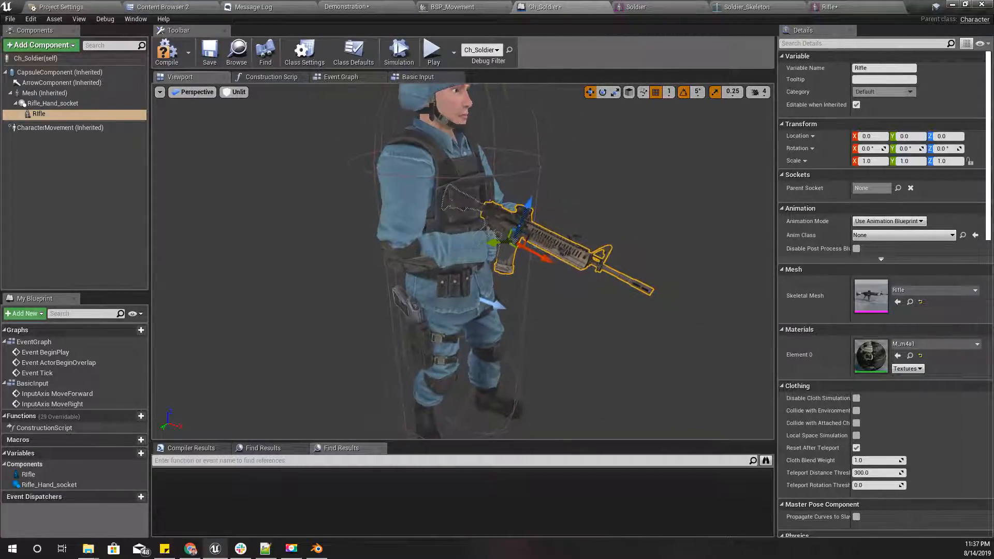
click(53, 103)
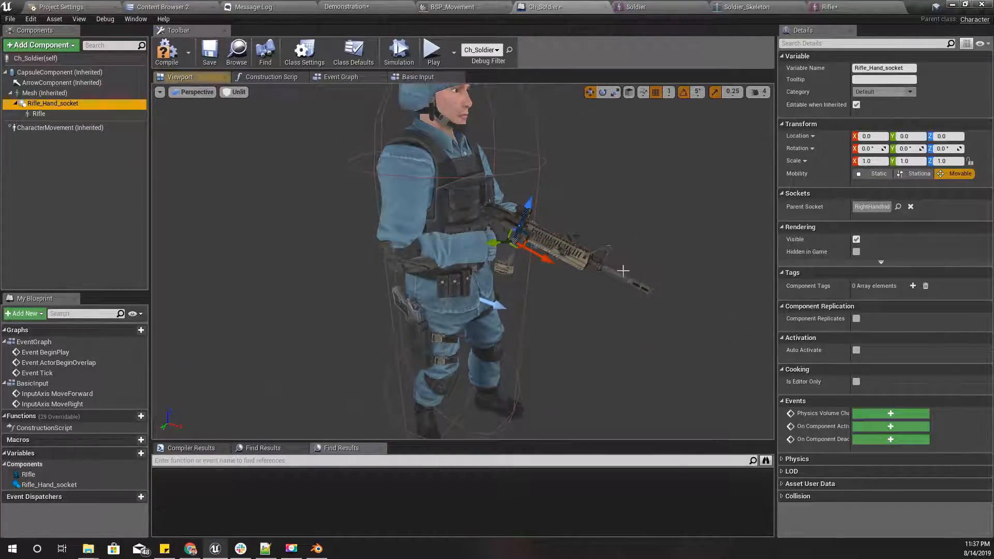
click(38, 114)
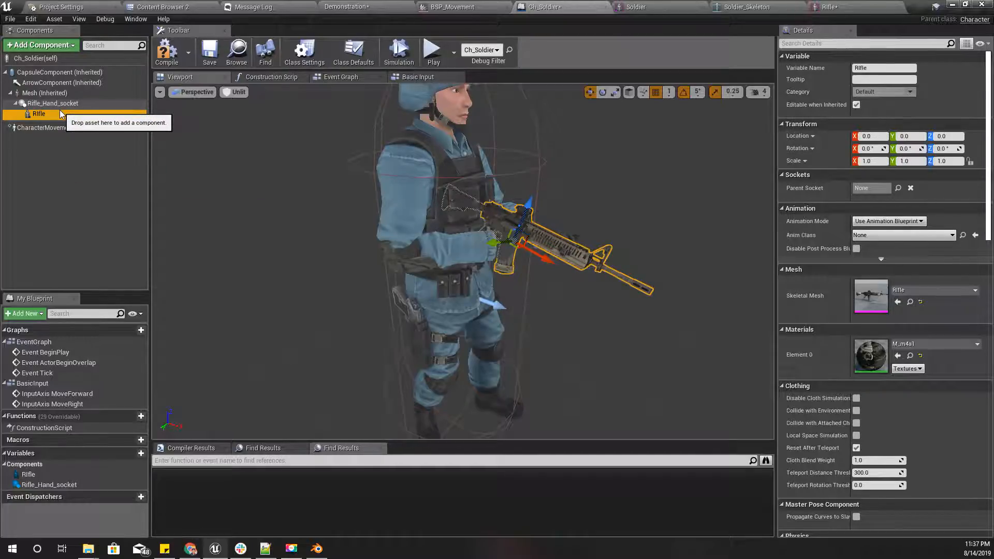
mouse_move(38, 114)
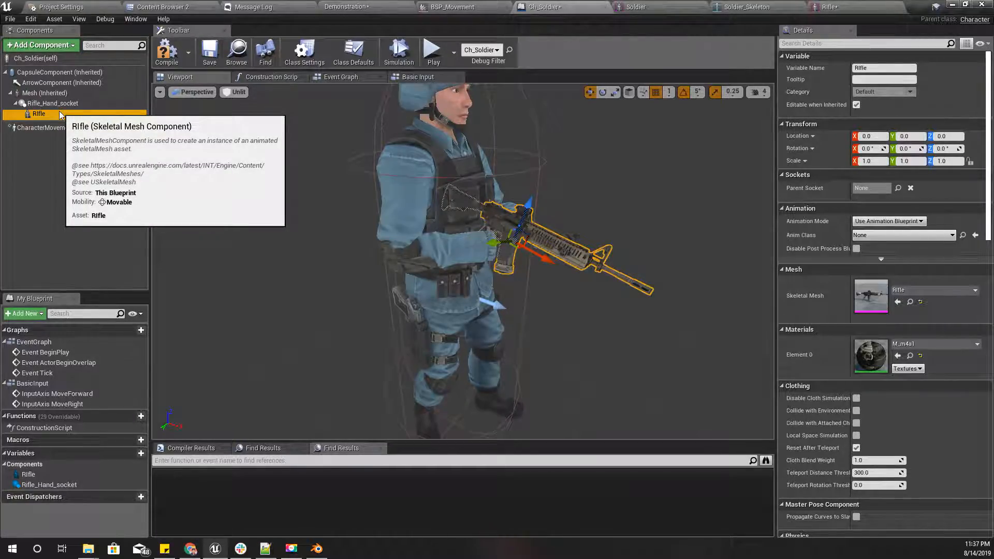
click(53, 103)
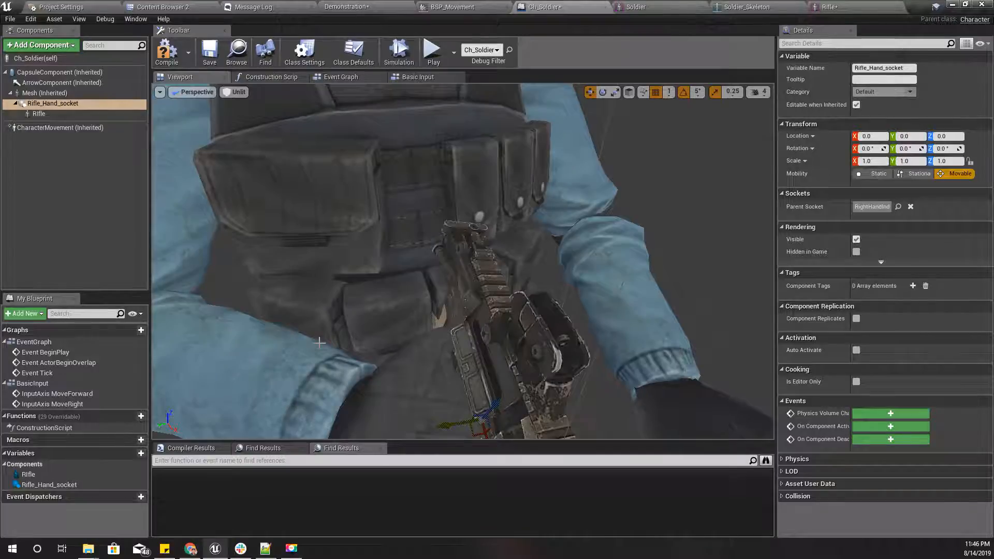
Move and rotate Rifle_Hand_socket so the soldier grips the rifle, then recompile
click(45, 93)
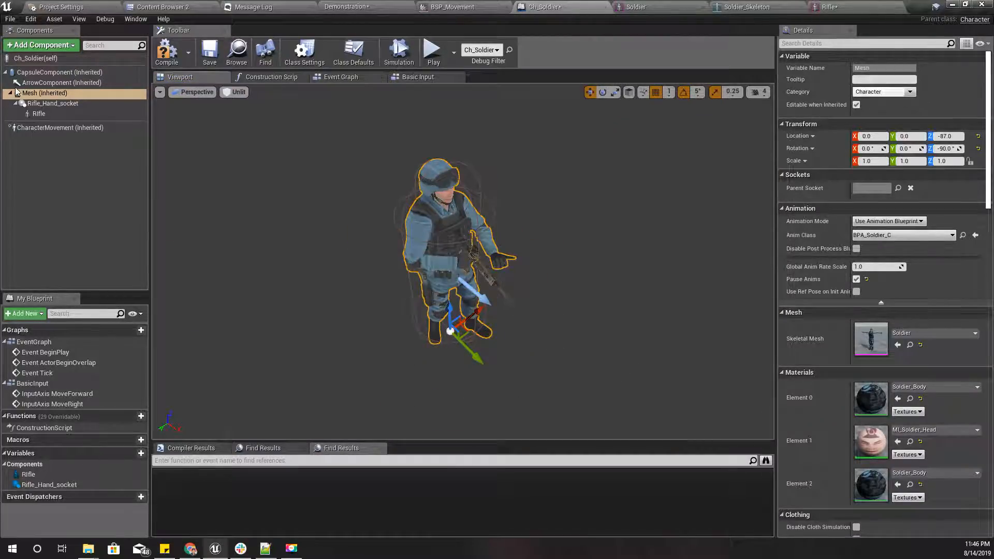
click(53, 103)
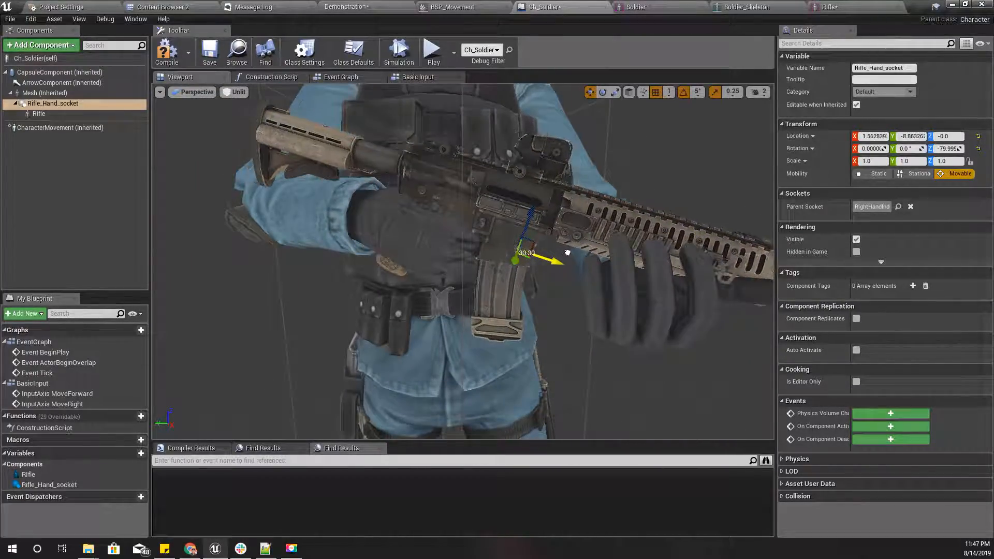
drag(542, 252, 550, 245)
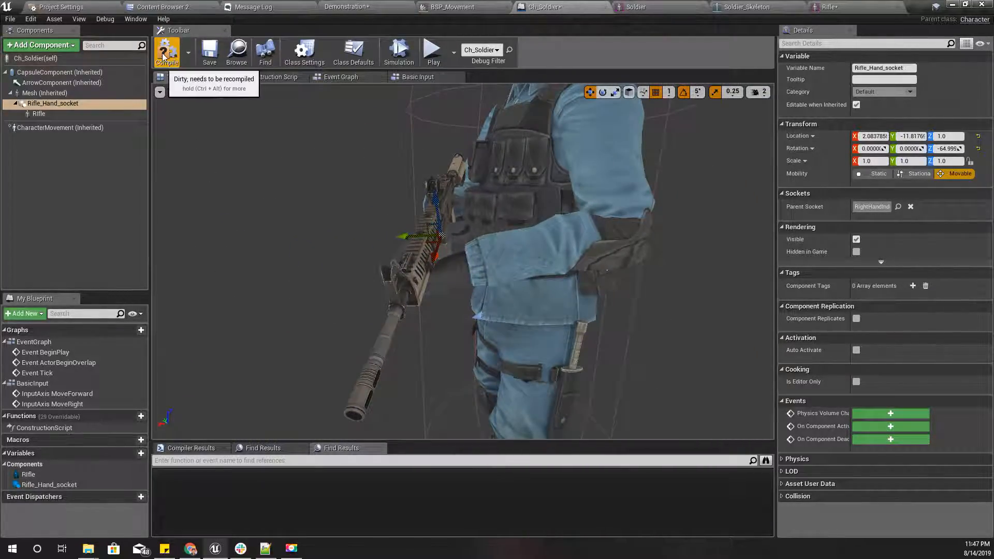
click(44, 93)
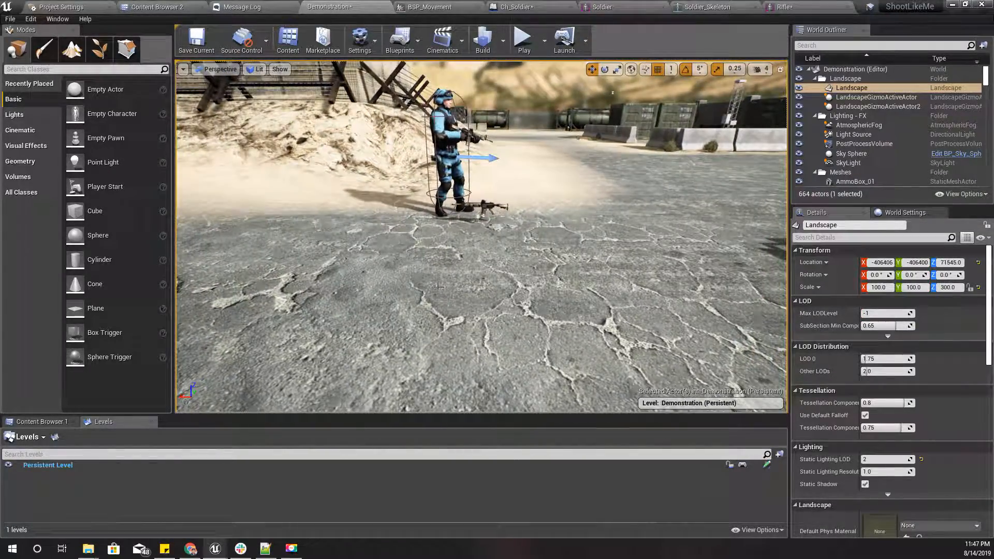
click(523, 40)
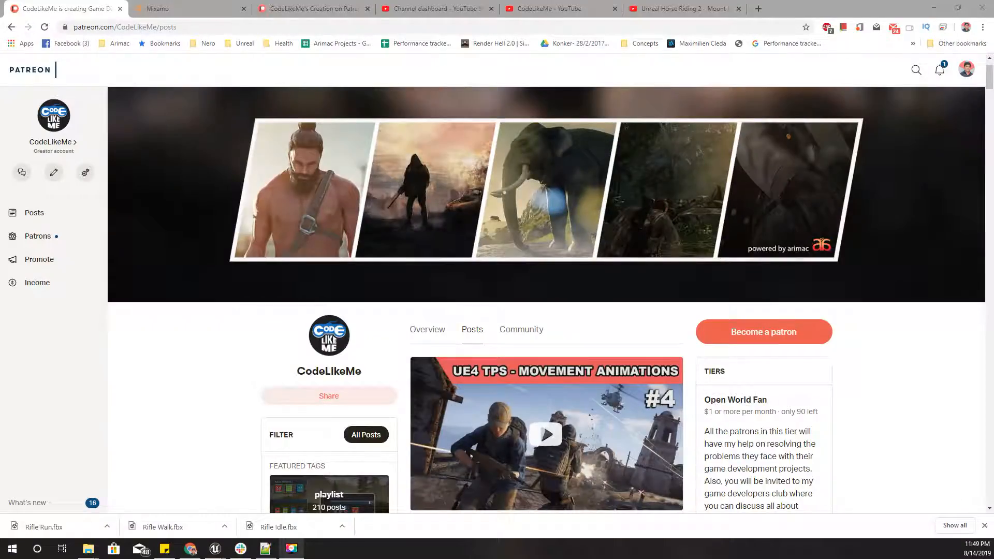
scroll(down, 3)
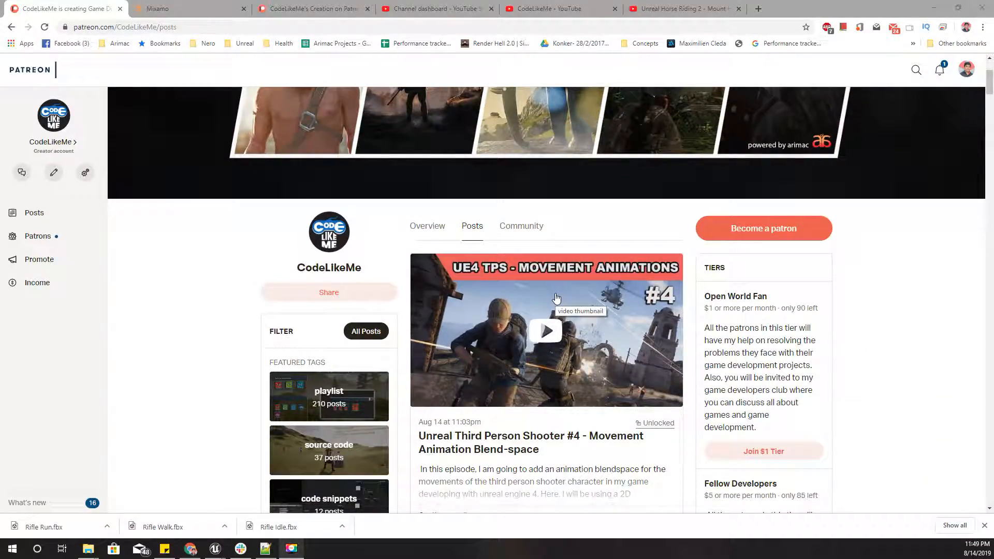
scroll(down, 3)
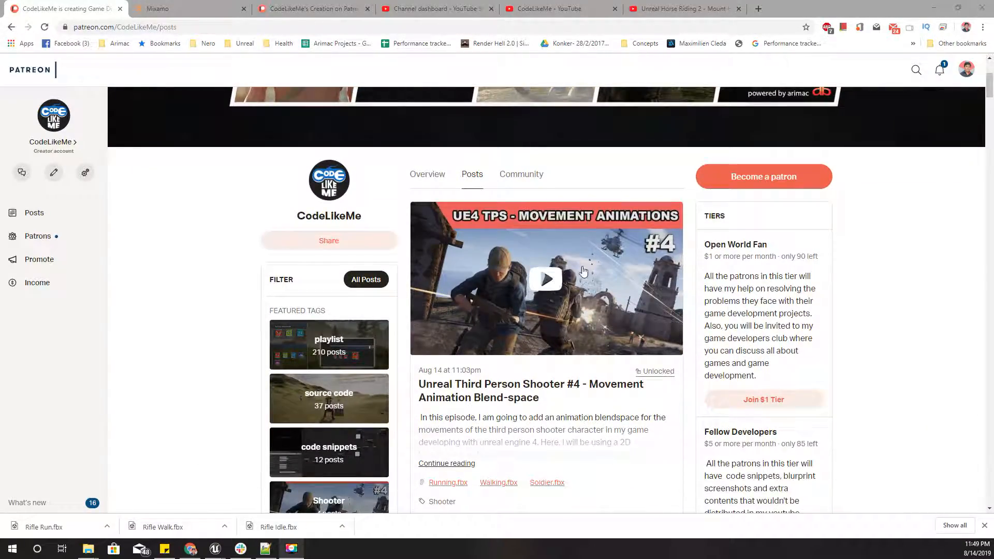
scroll(down, 3)
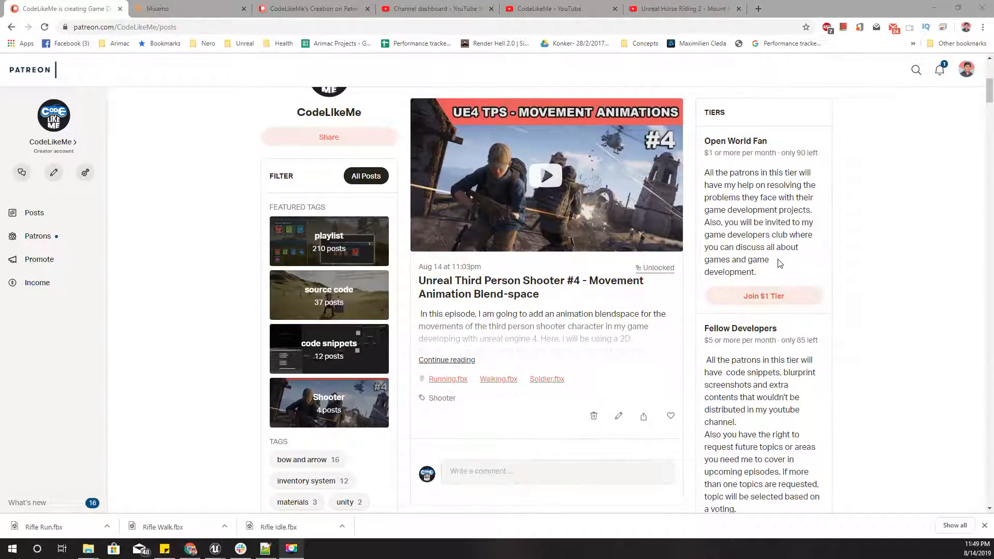
scroll(down, 3)
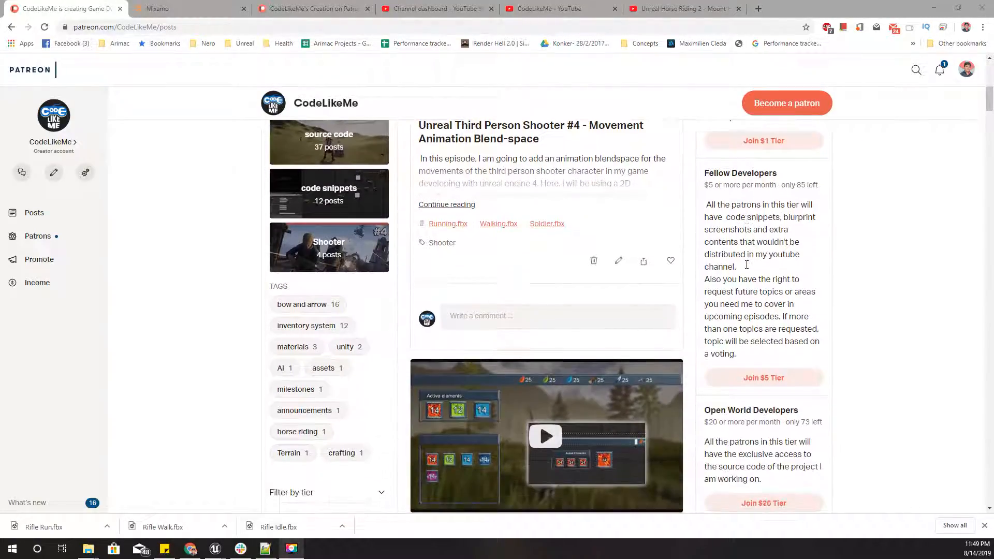
scroll(down, 3)
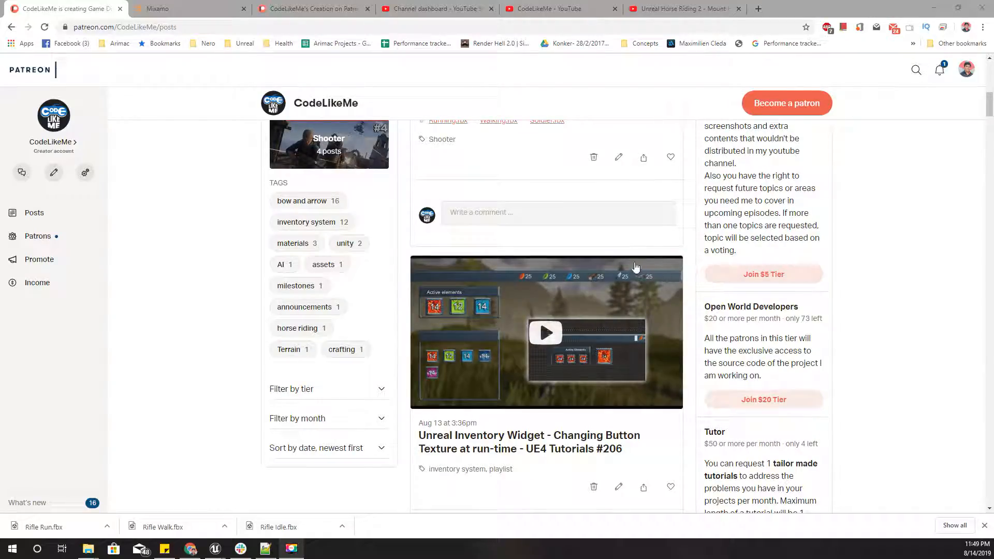
scroll(down, 3)
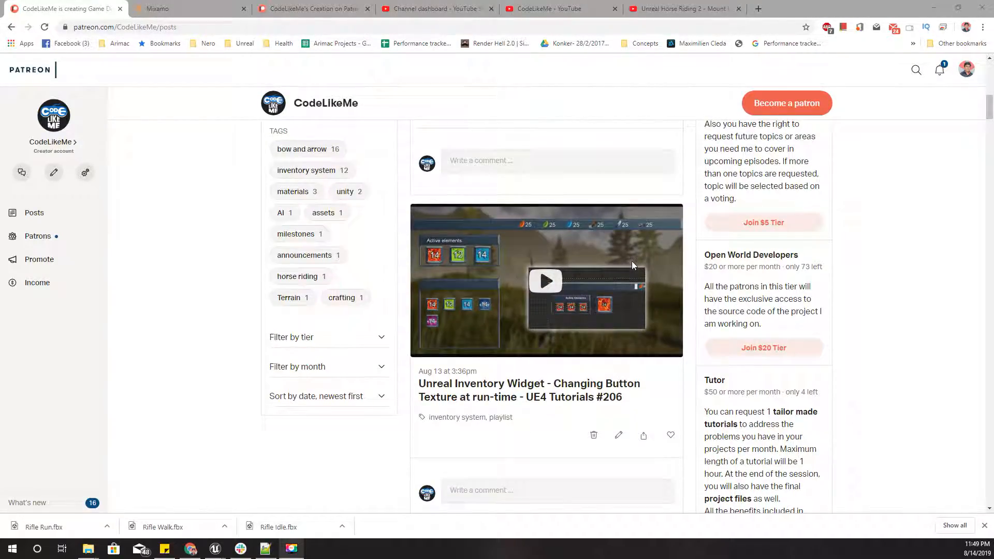
scroll(down, 3)
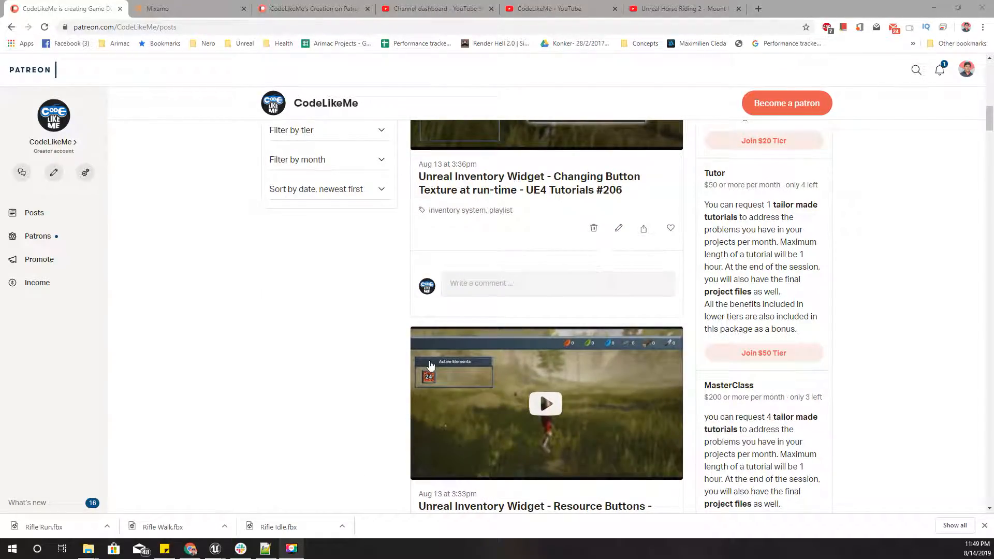